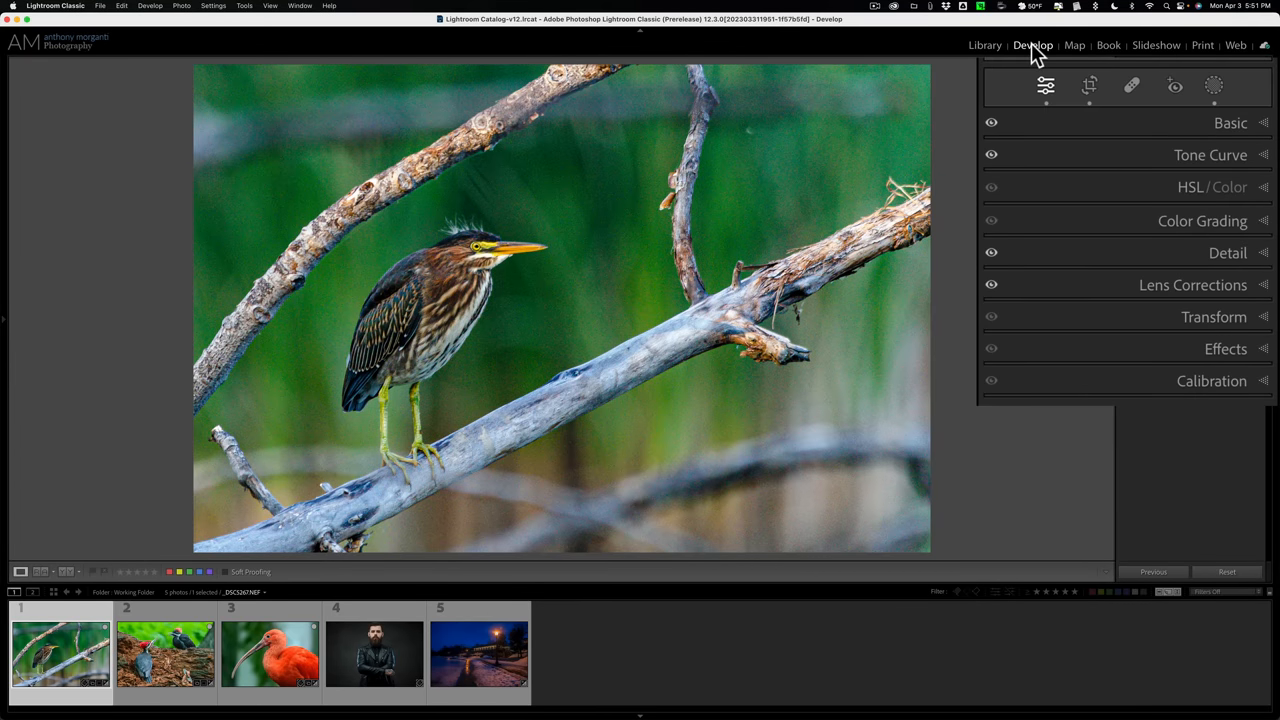
pyautogui.moveTo(1130, 155)
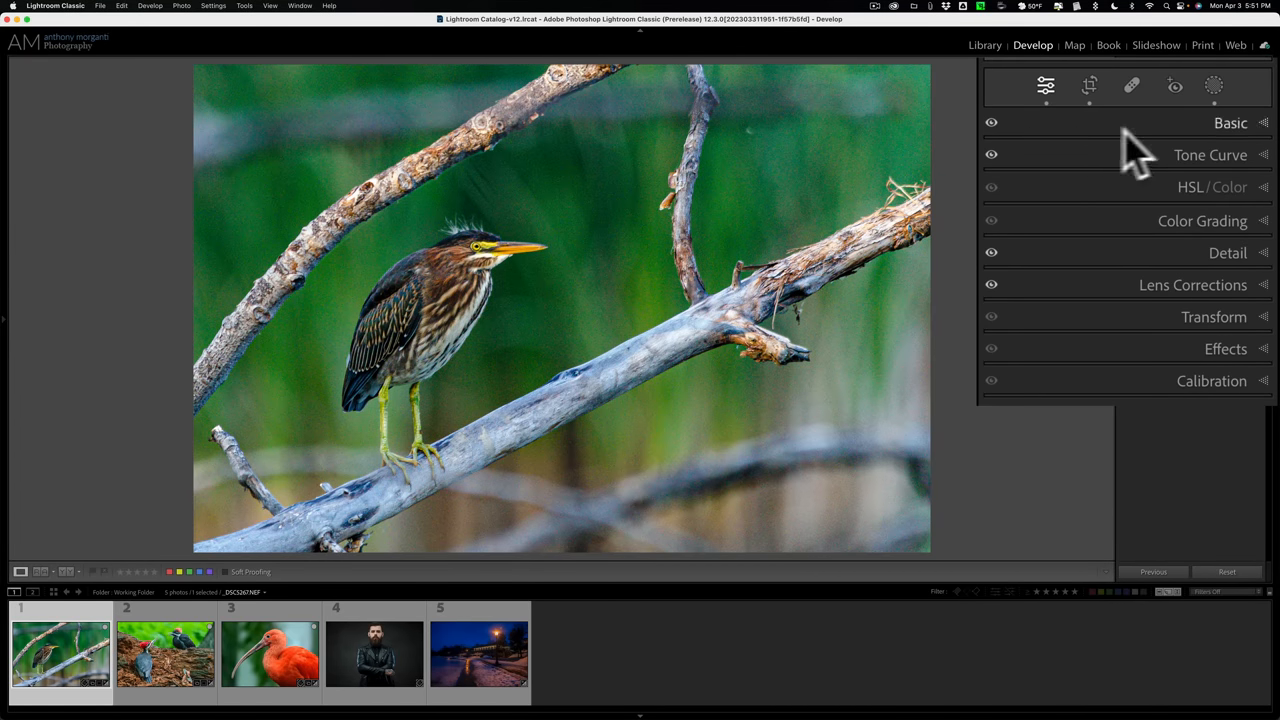
pyautogui.moveTo(1013, 135)
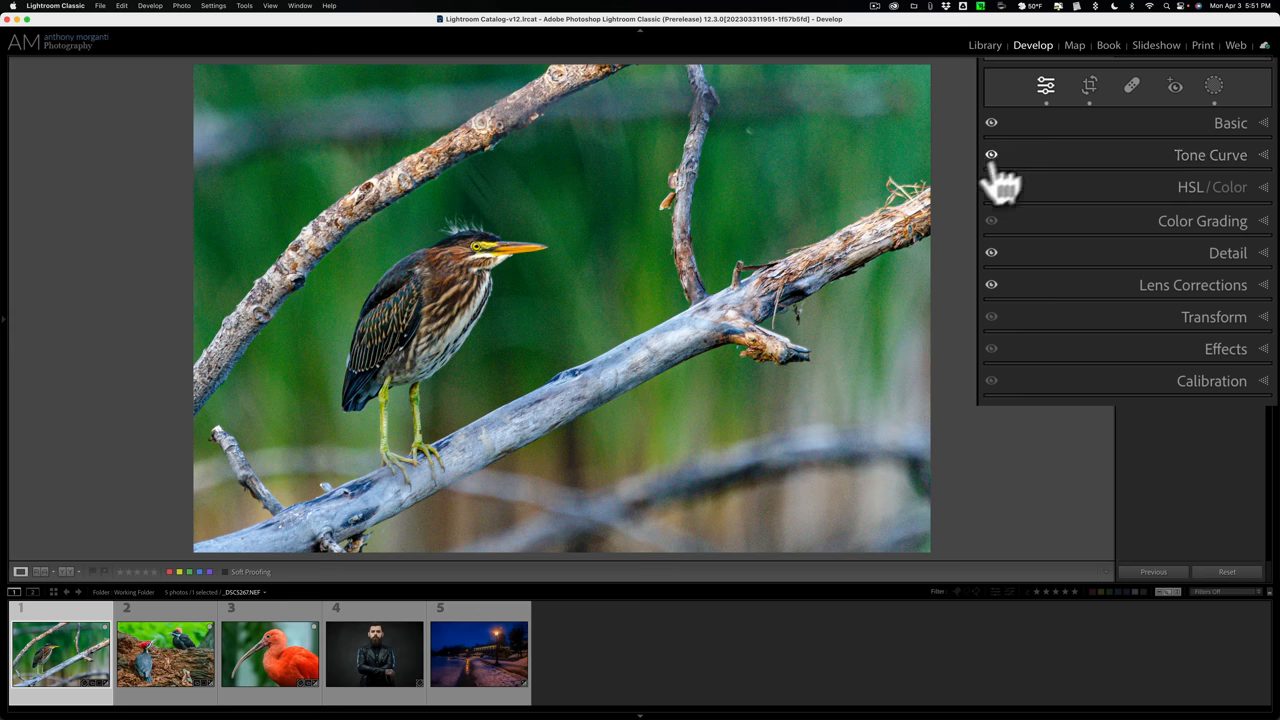
pyautogui.moveTo(1057, 275)
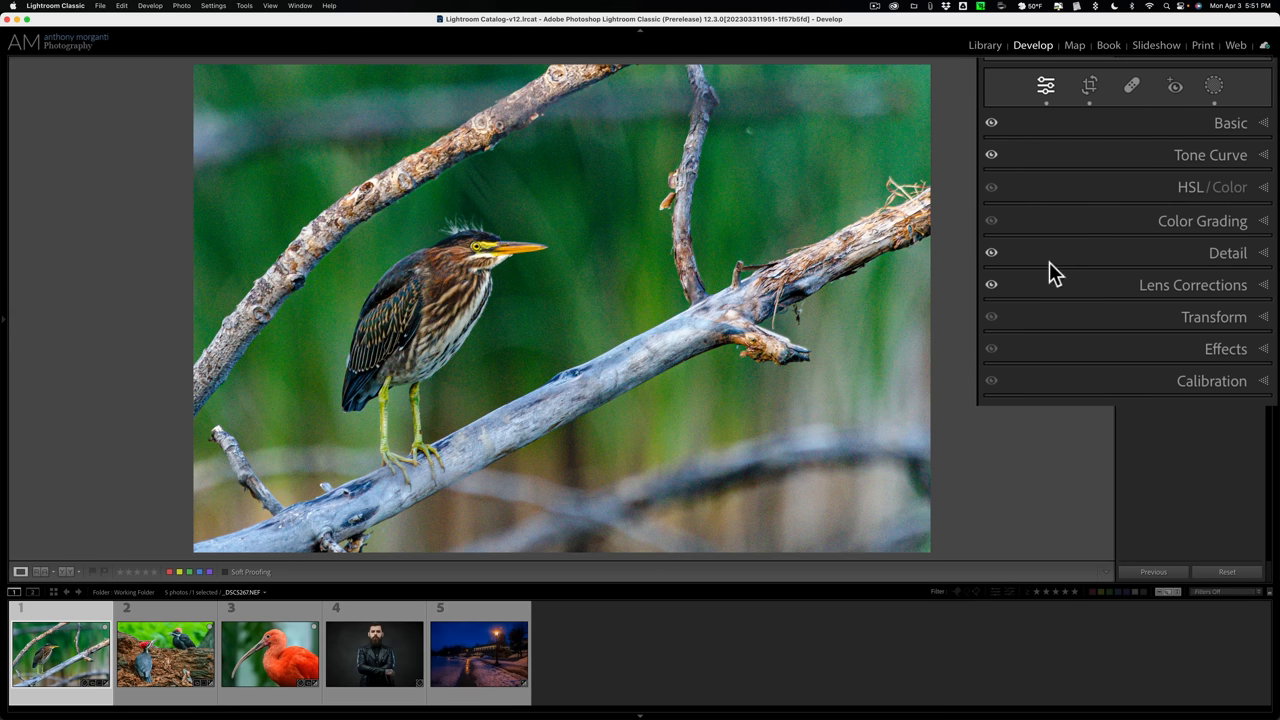
pyautogui.moveTo(1210, 155)
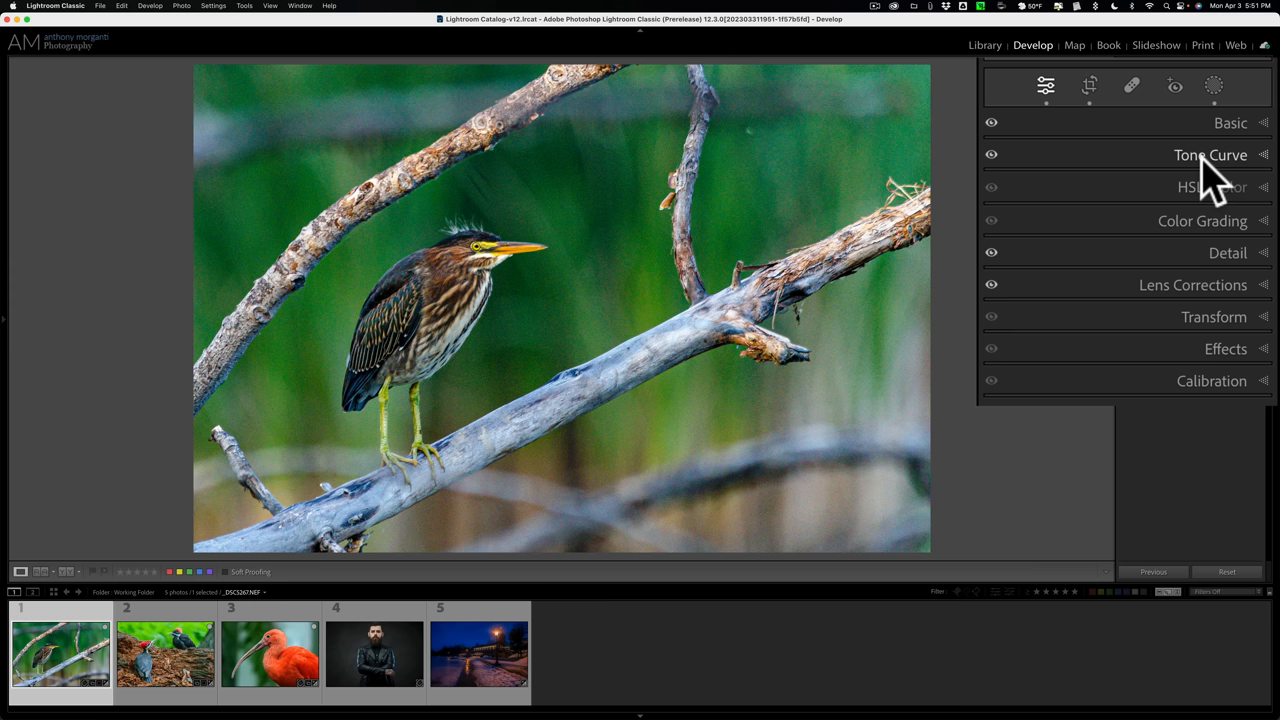
pyautogui.moveTo(1010, 190)
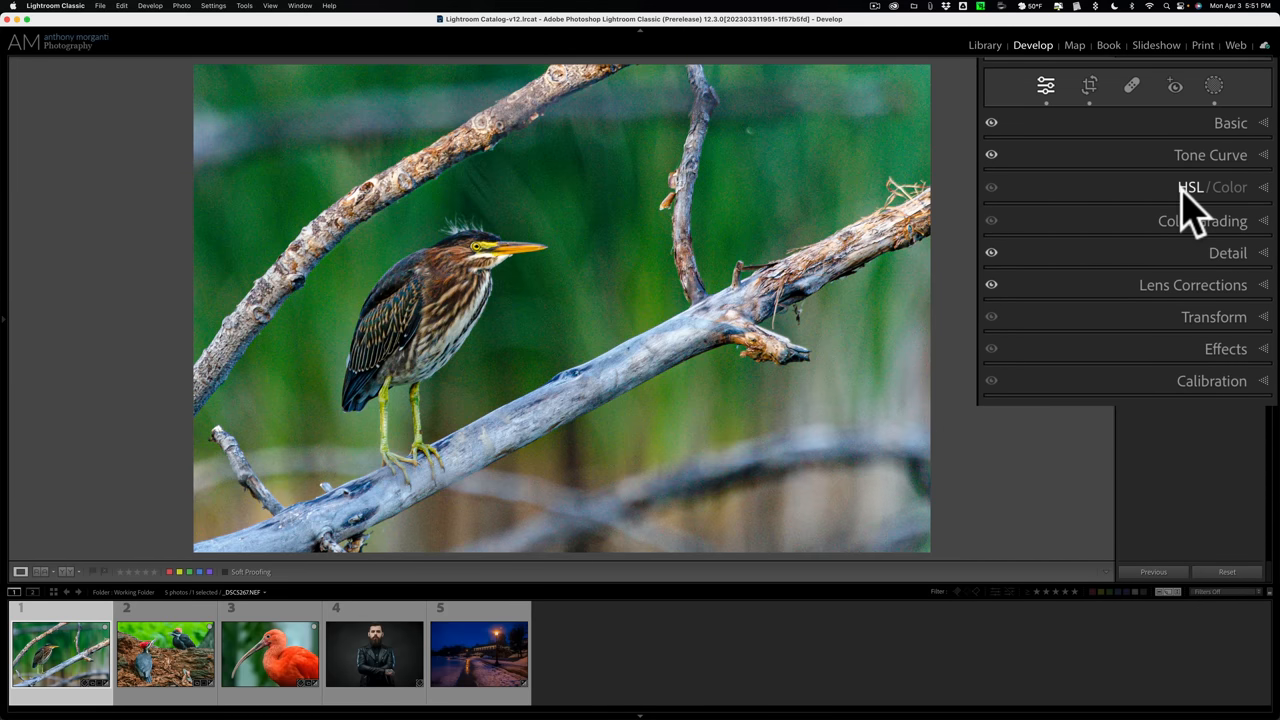
pyautogui.moveTo(1095, 270)
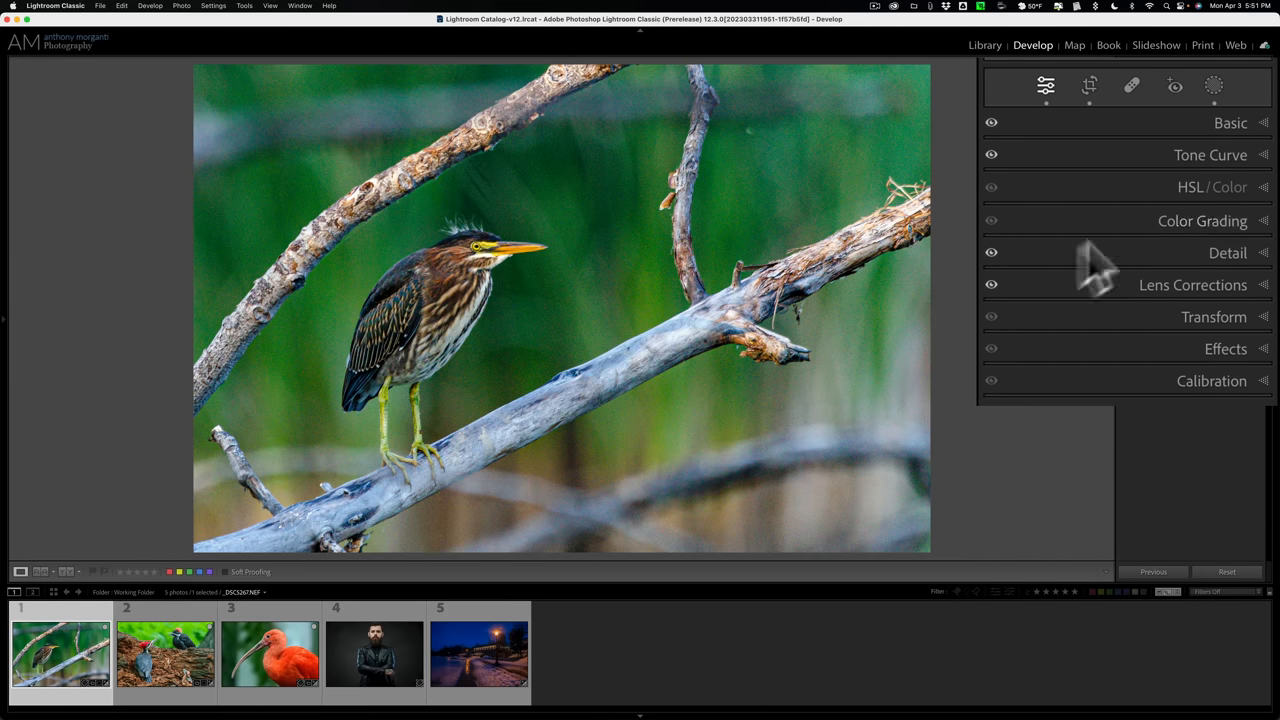
pyautogui.moveTo(1035, 240)
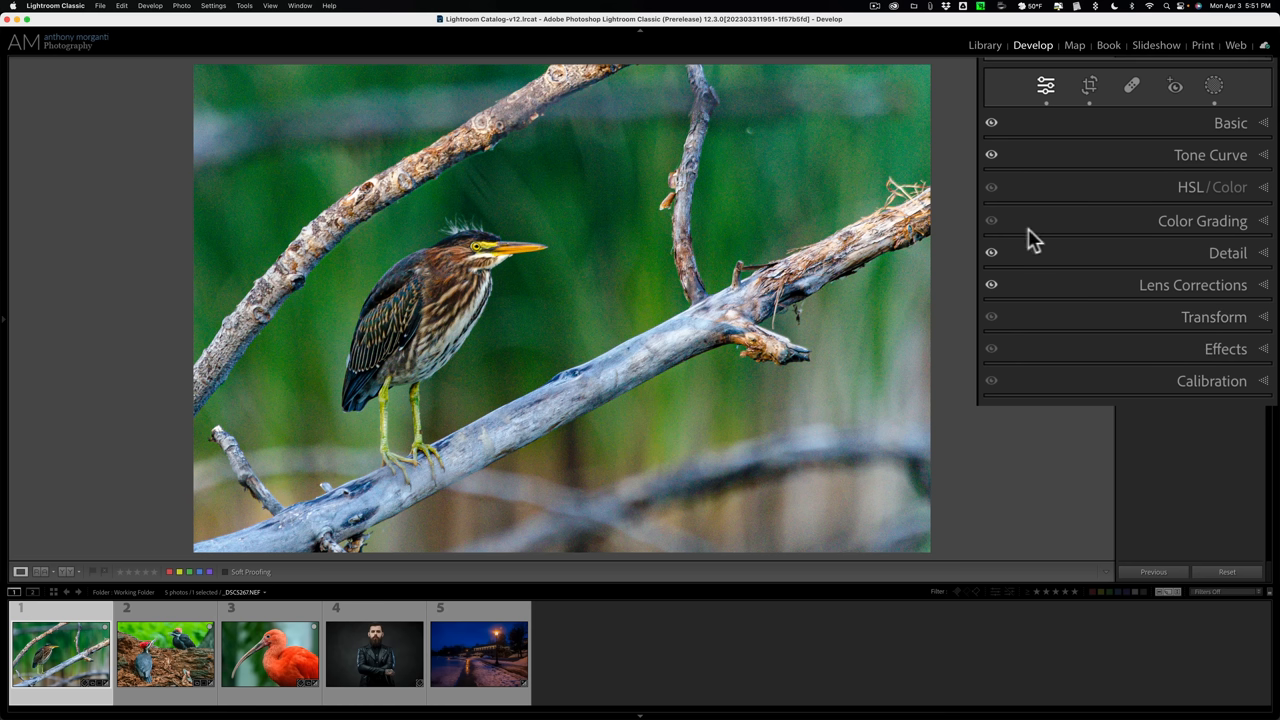
pyautogui.moveTo(1008, 180)
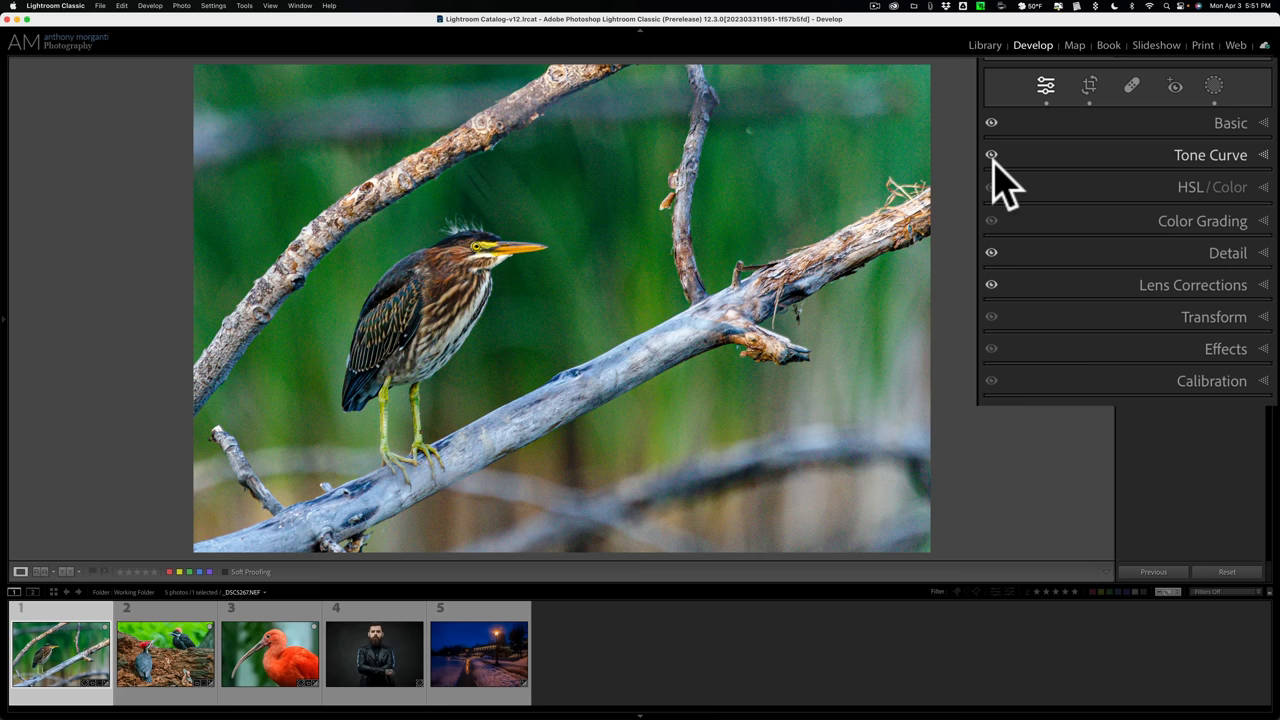
pyautogui.moveTo(1065, 165)
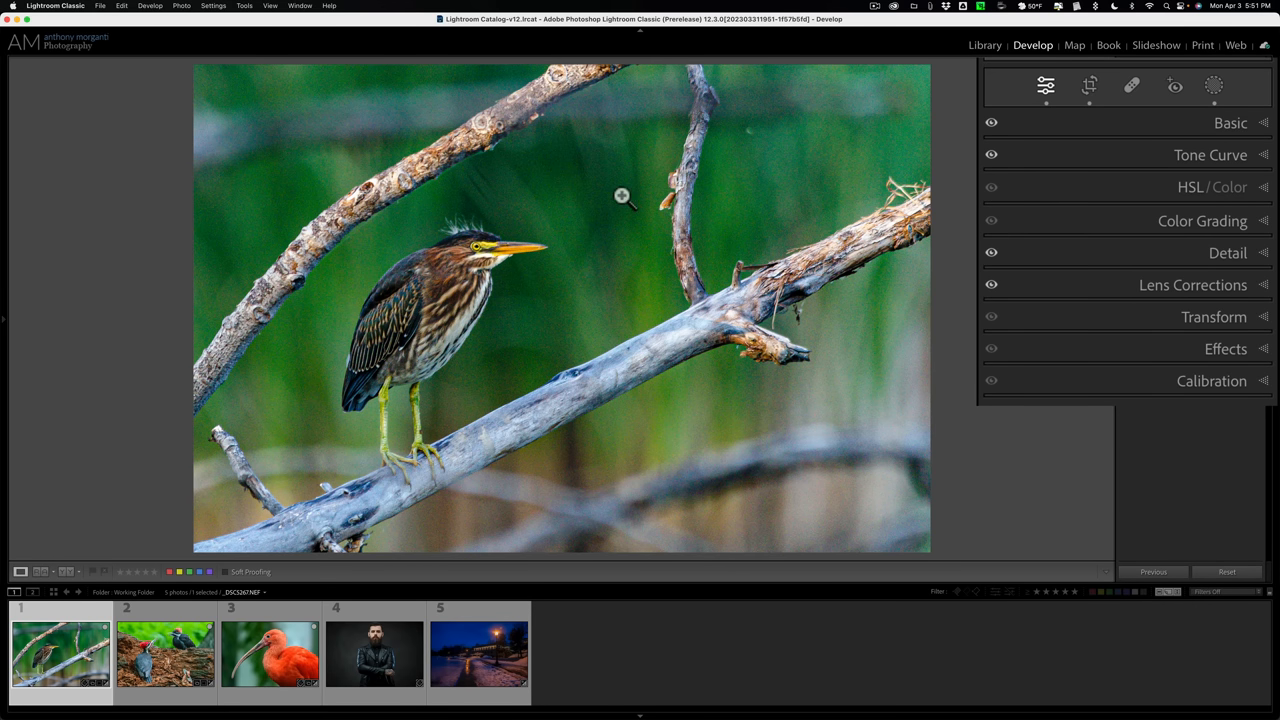
pyautogui.moveTo(1012, 207)
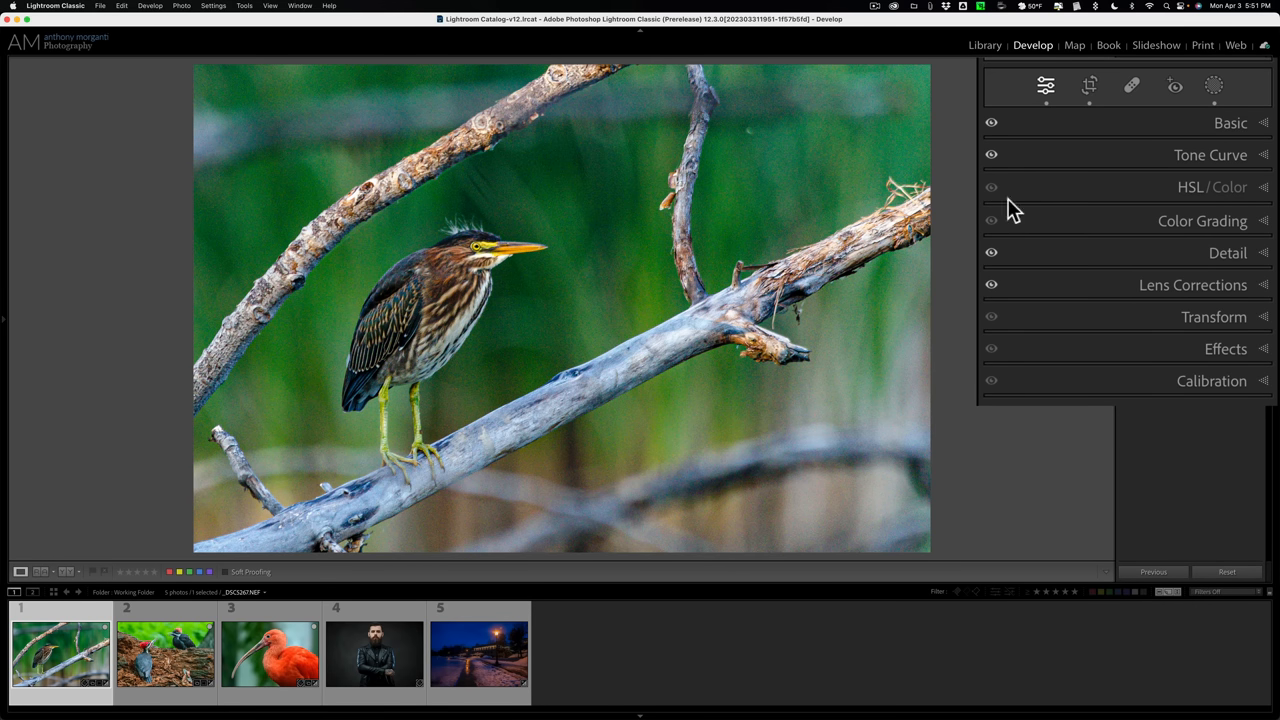
pyautogui.moveTo(1030, 207)
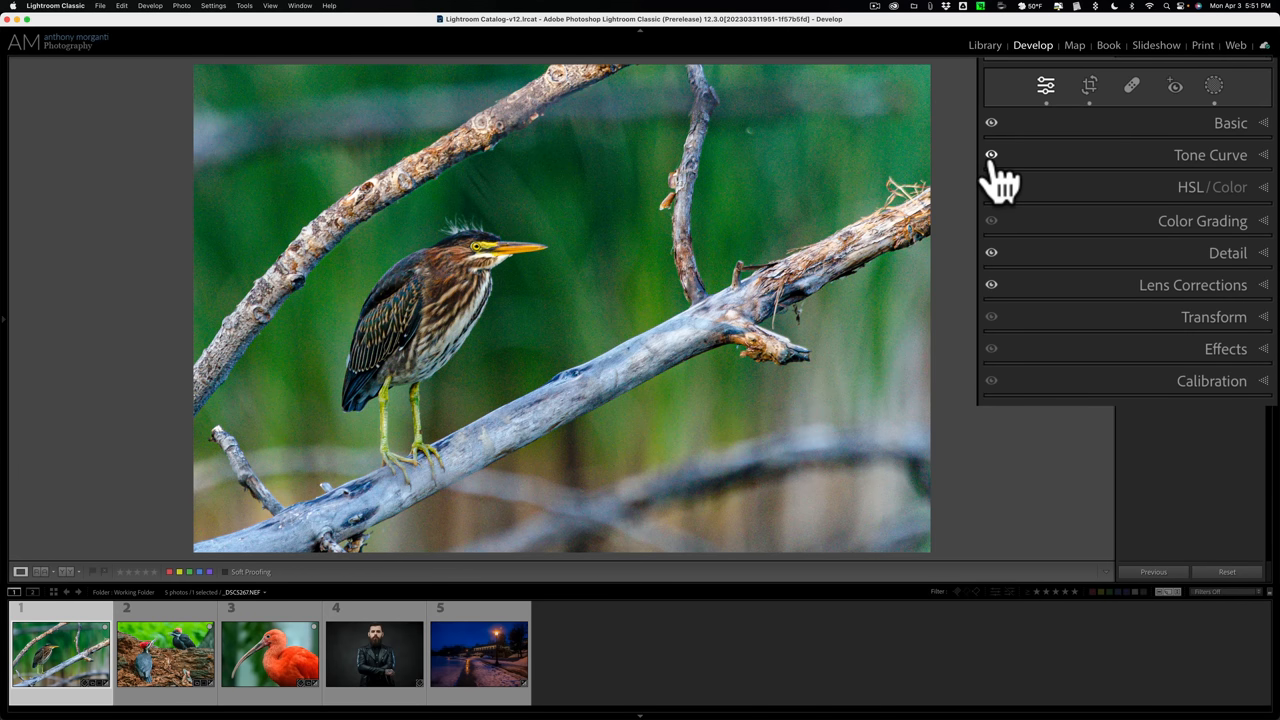
# - Toggle the Tone Curve and Basic adjustments off and on, then expand and collapse Manual Noise Reduction
pyautogui.click(992, 154)
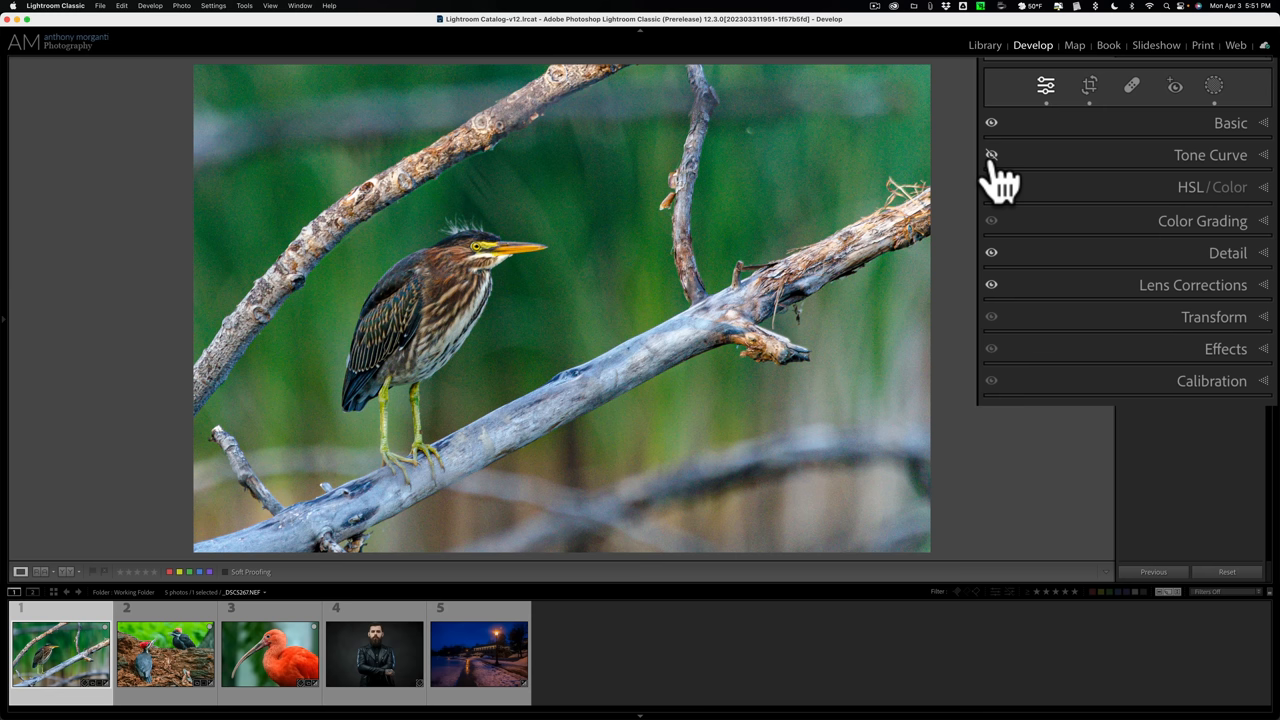
pyautogui.click(991, 154)
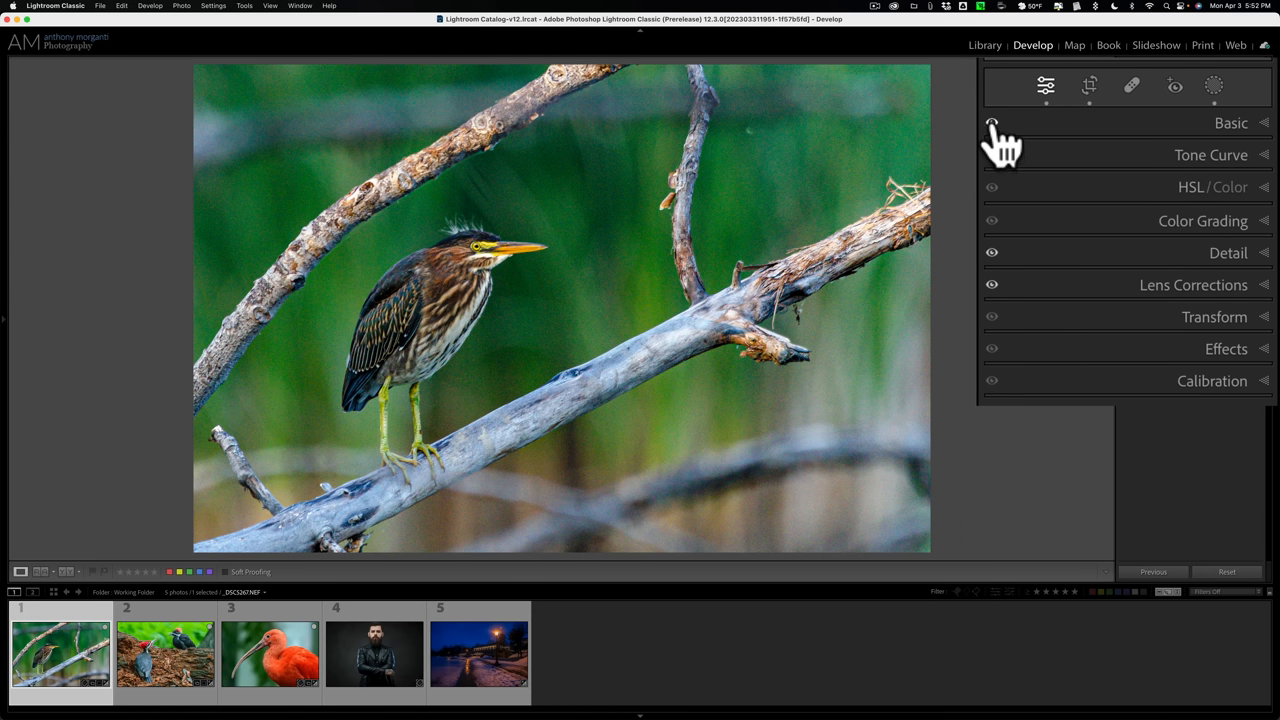
pyautogui.click(991, 122)
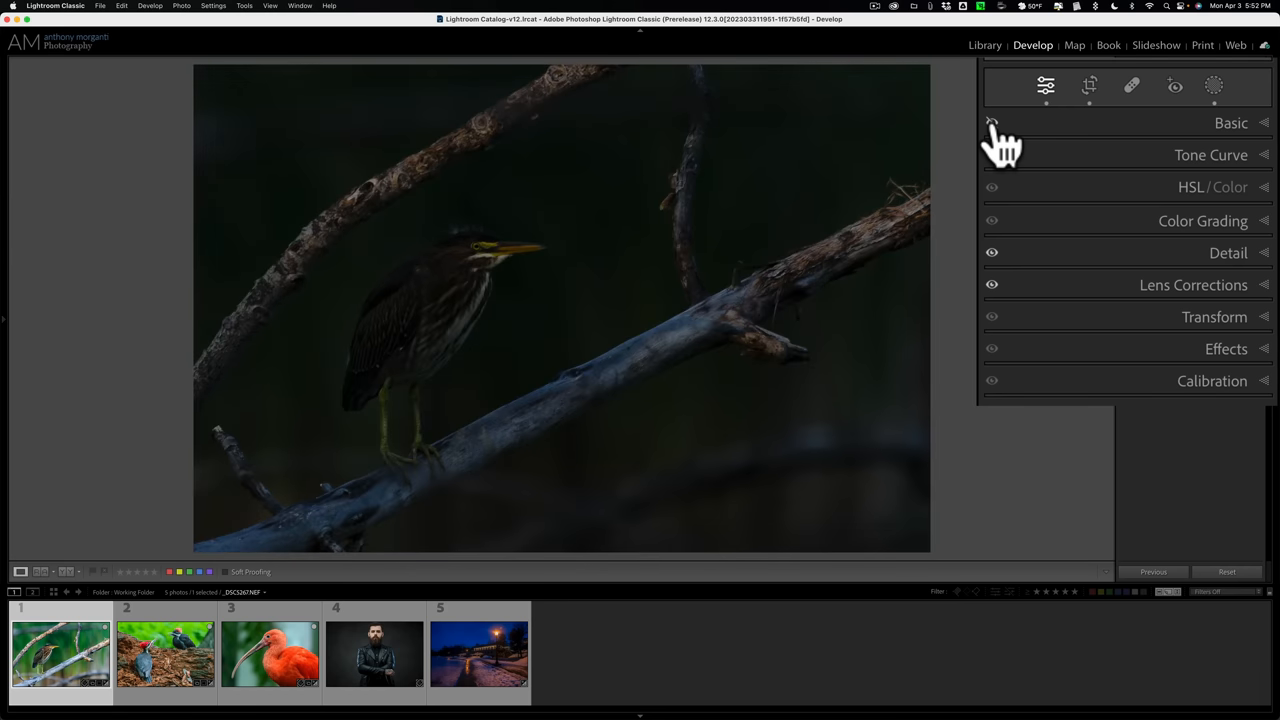
pyautogui.click(991, 122)
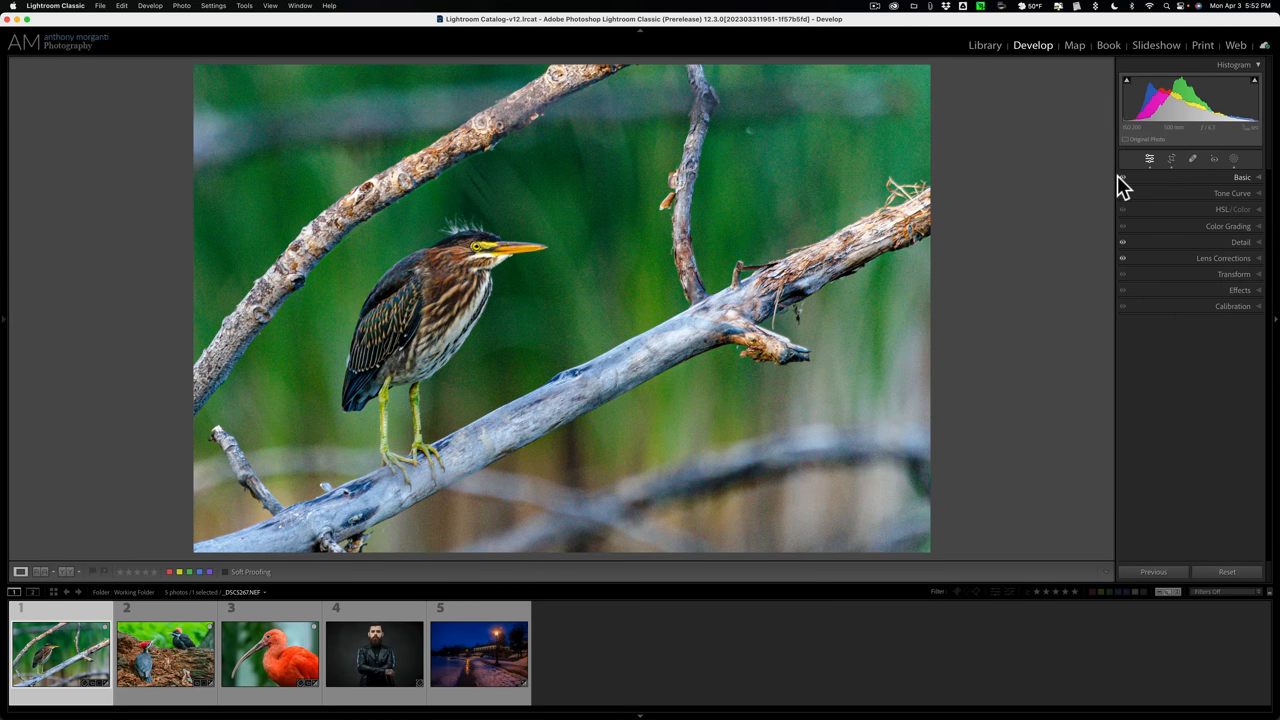
pyautogui.moveTo(1240, 248)
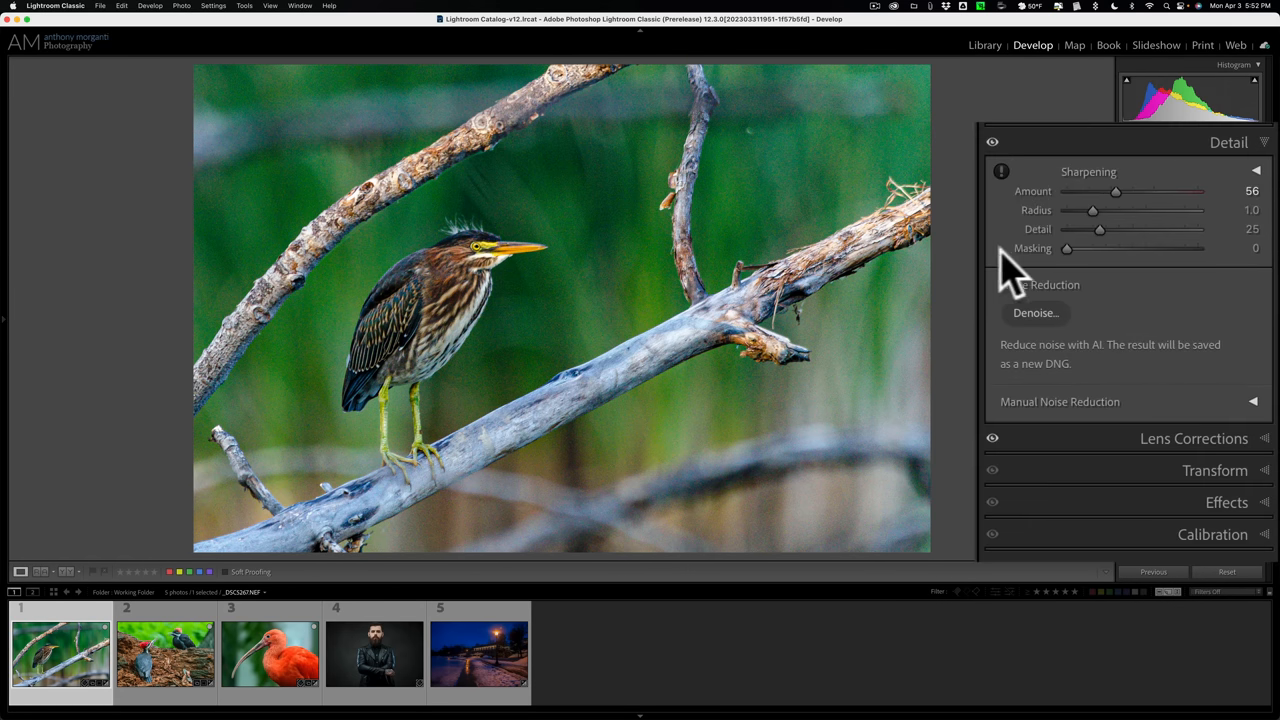
pyautogui.moveTo(1035, 185)
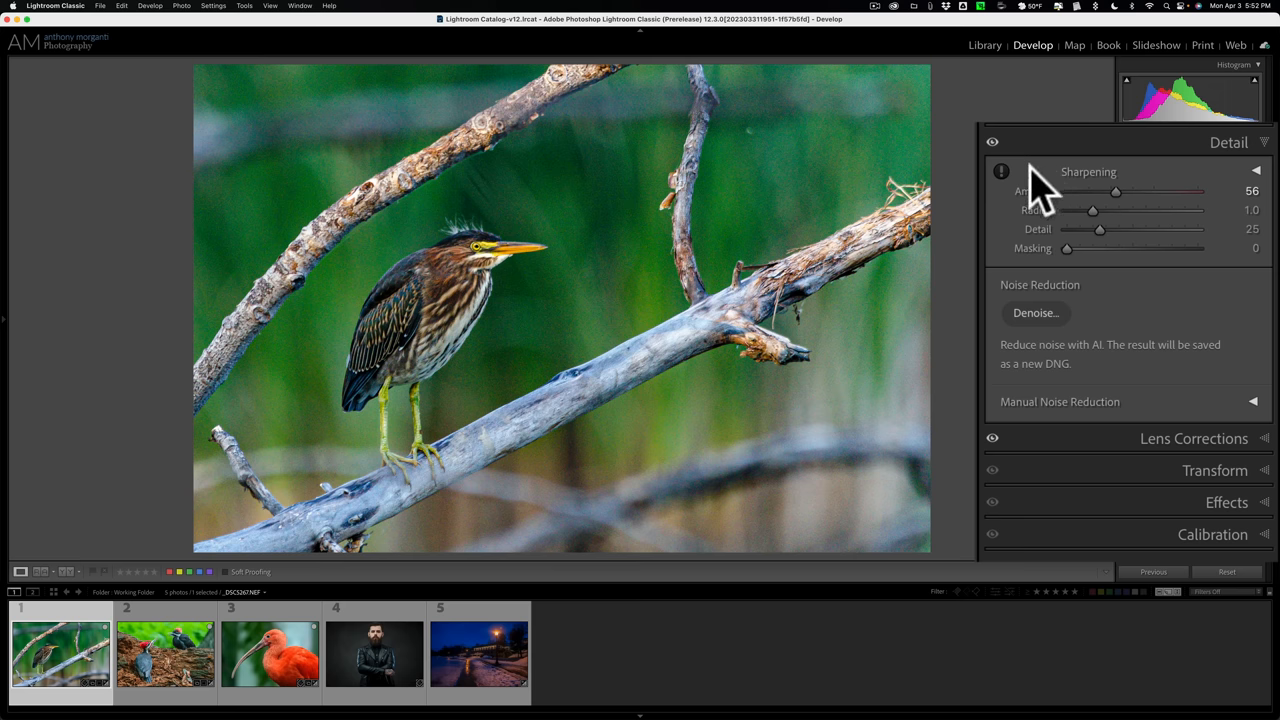
pyautogui.moveTo(1045, 315)
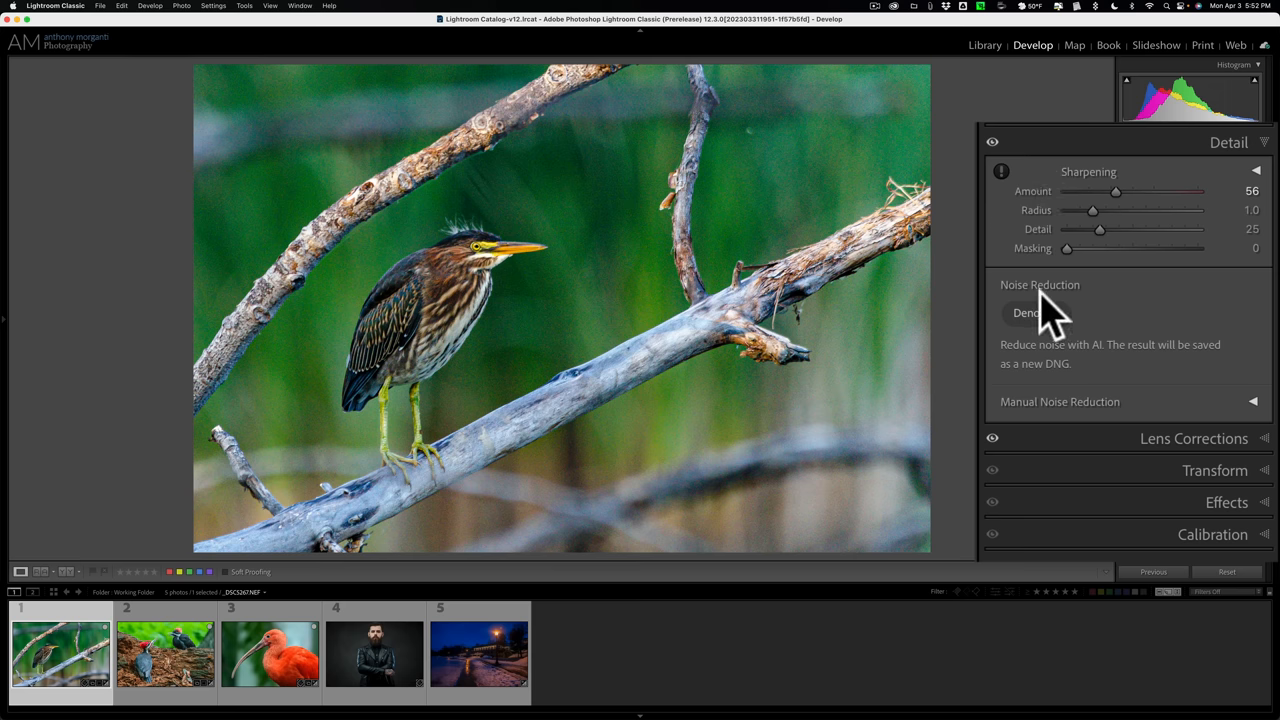
pyautogui.moveTo(1040, 320)
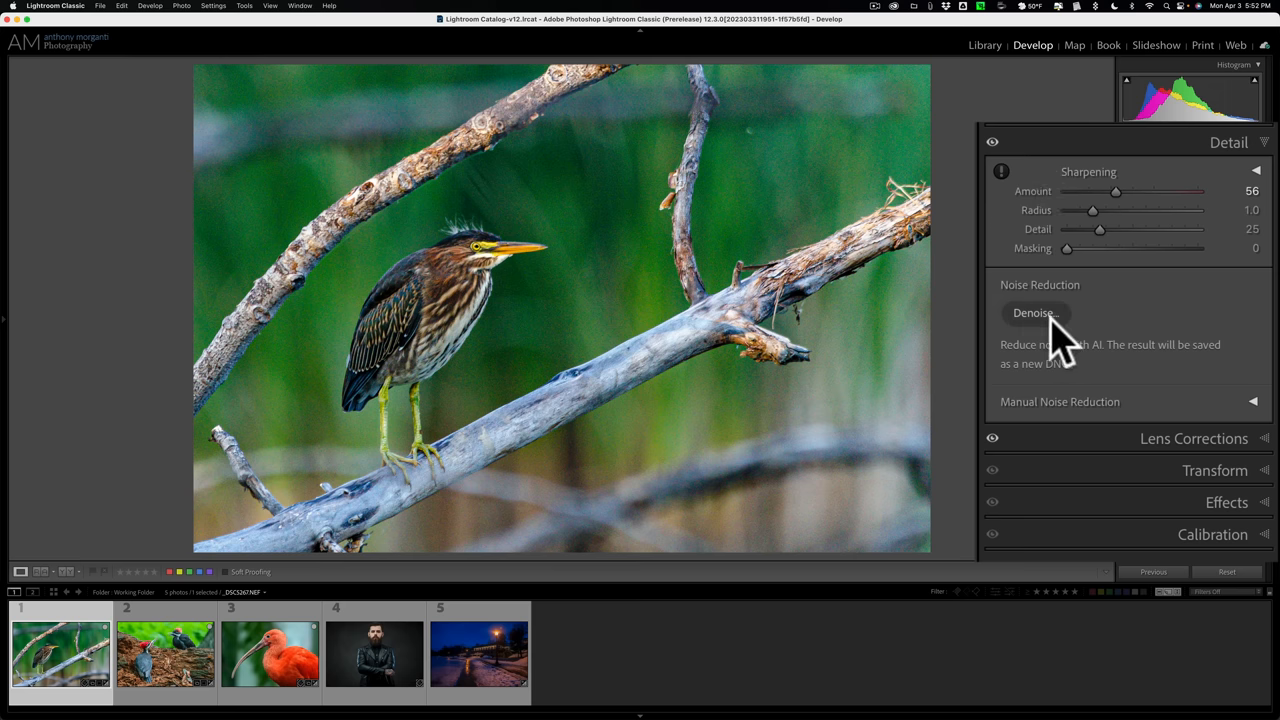
pyautogui.moveTo(1105, 365)
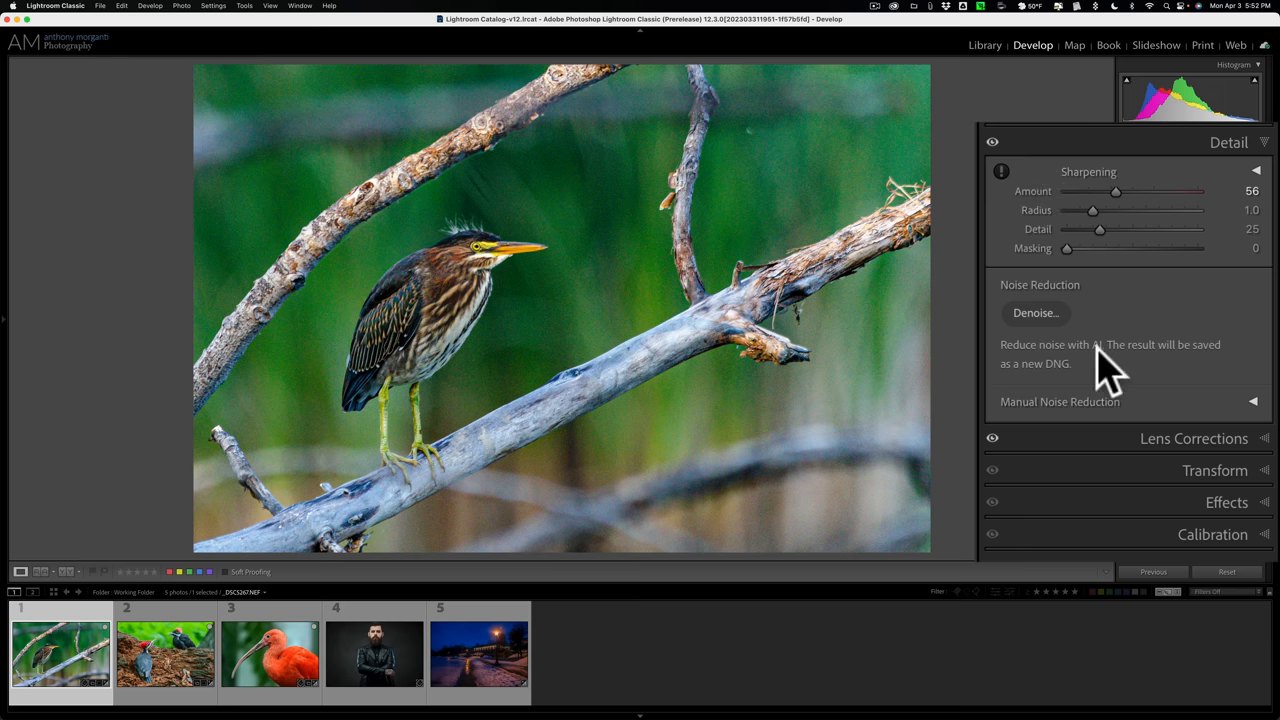
pyautogui.moveTo(1060, 390)
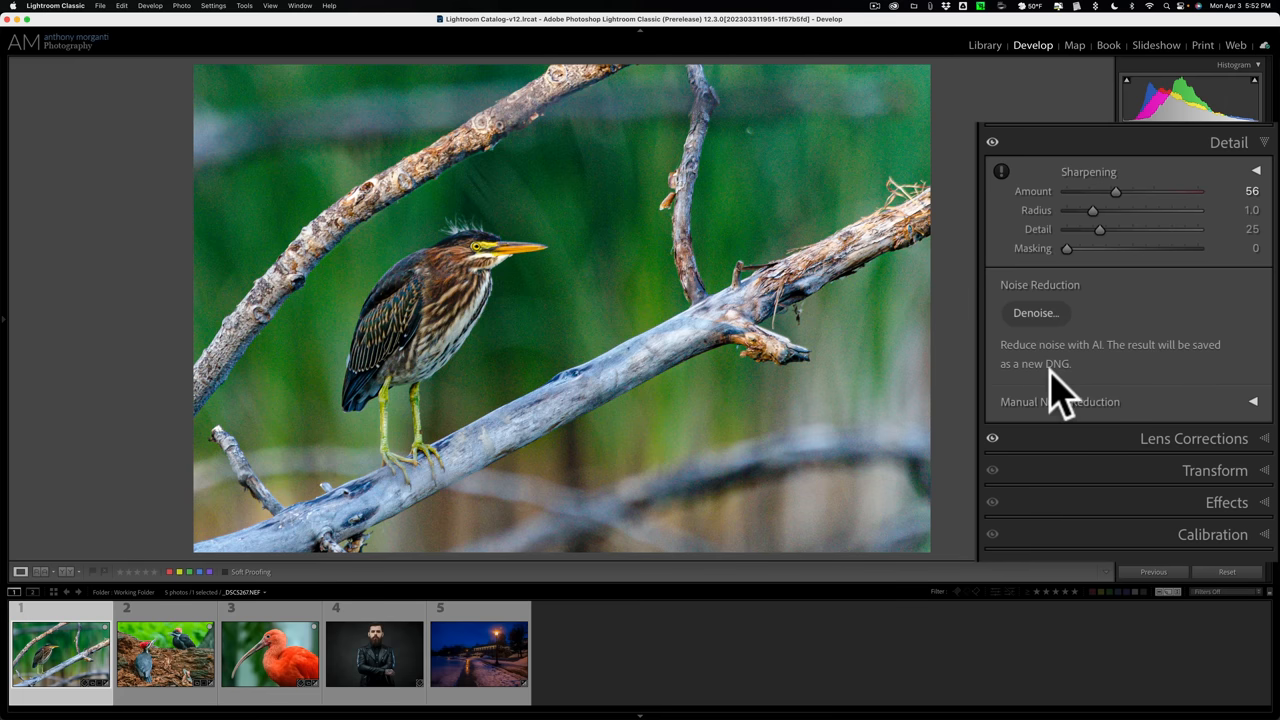
pyautogui.moveTo(1075, 338)
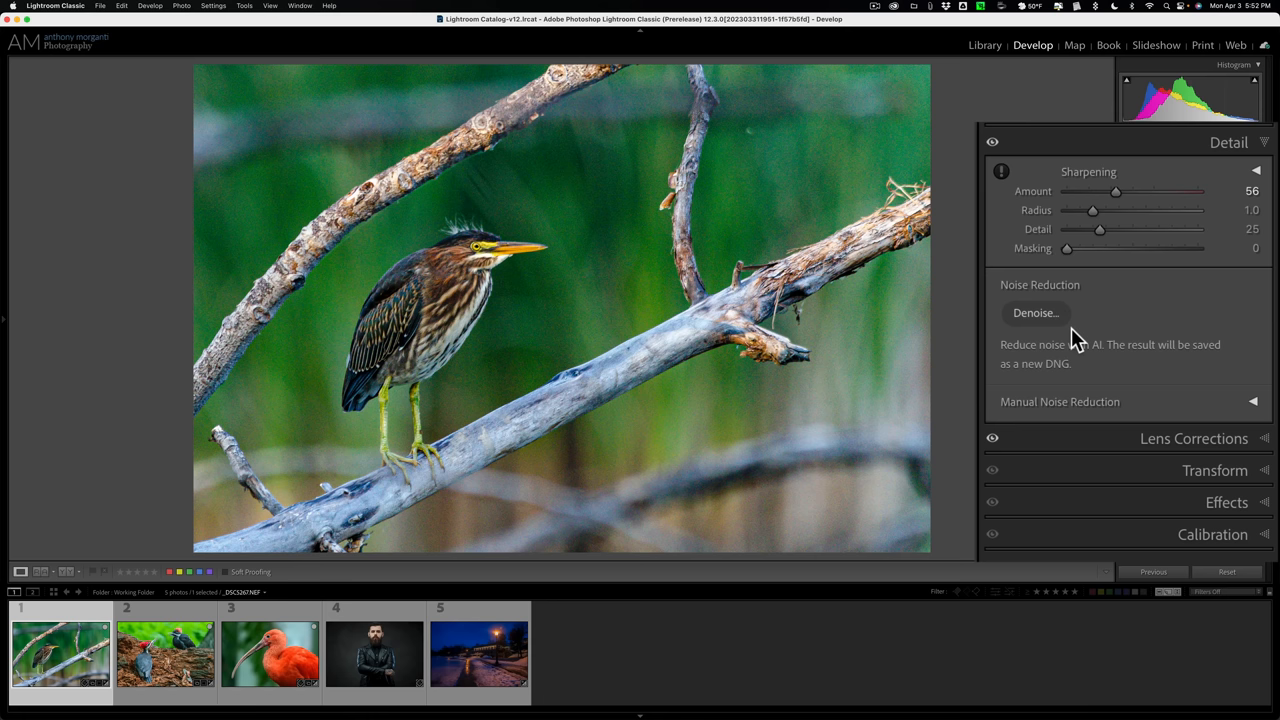
pyautogui.moveTo(1090, 350)
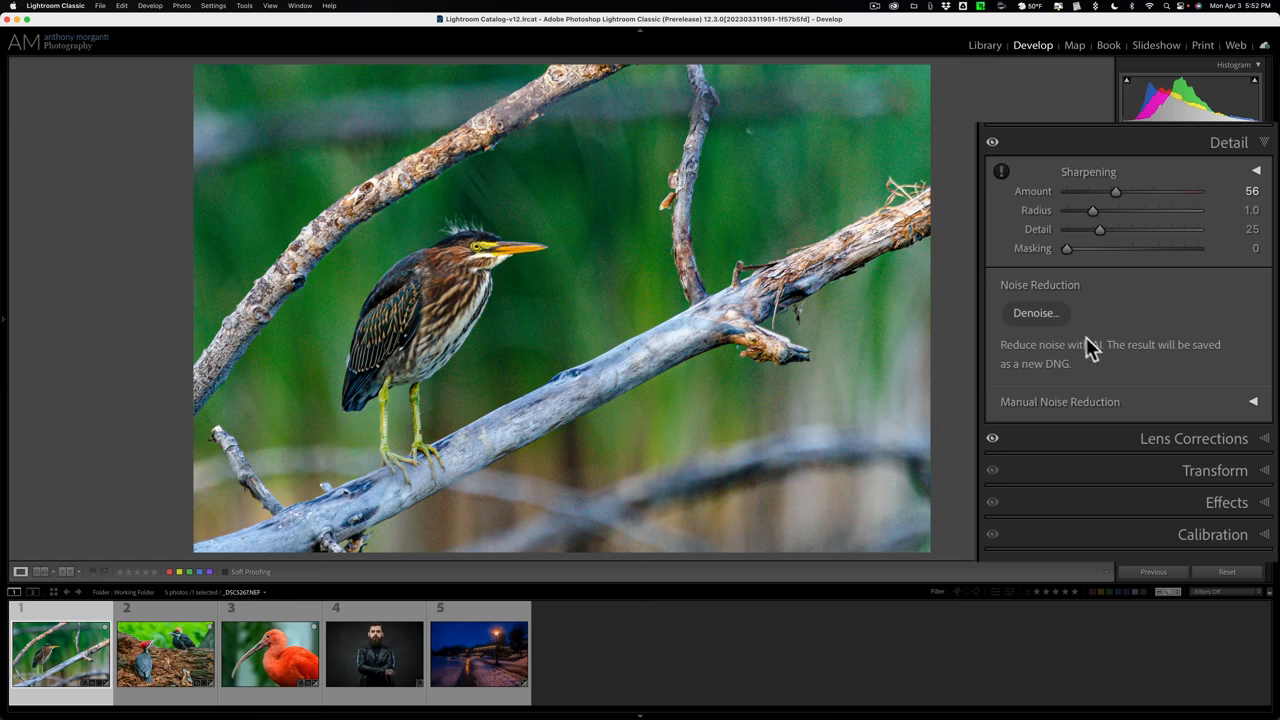
pyautogui.moveTo(1260, 420)
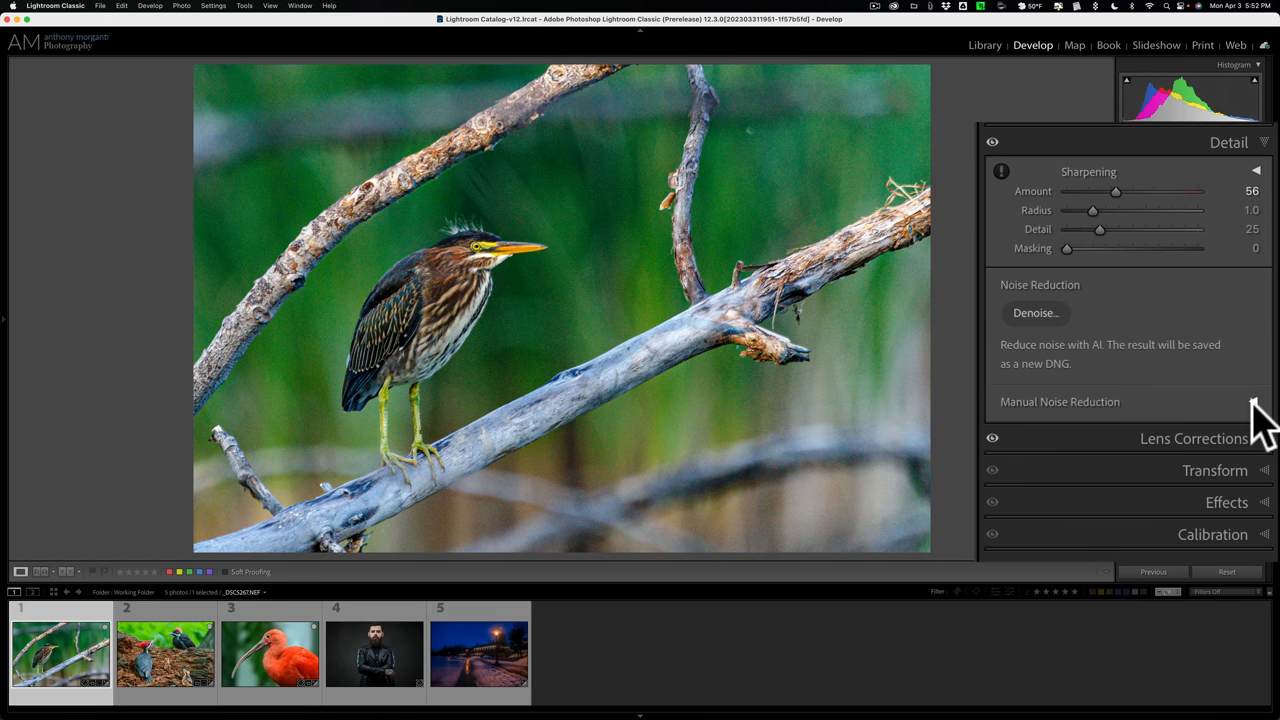
pyautogui.click(1253, 401)
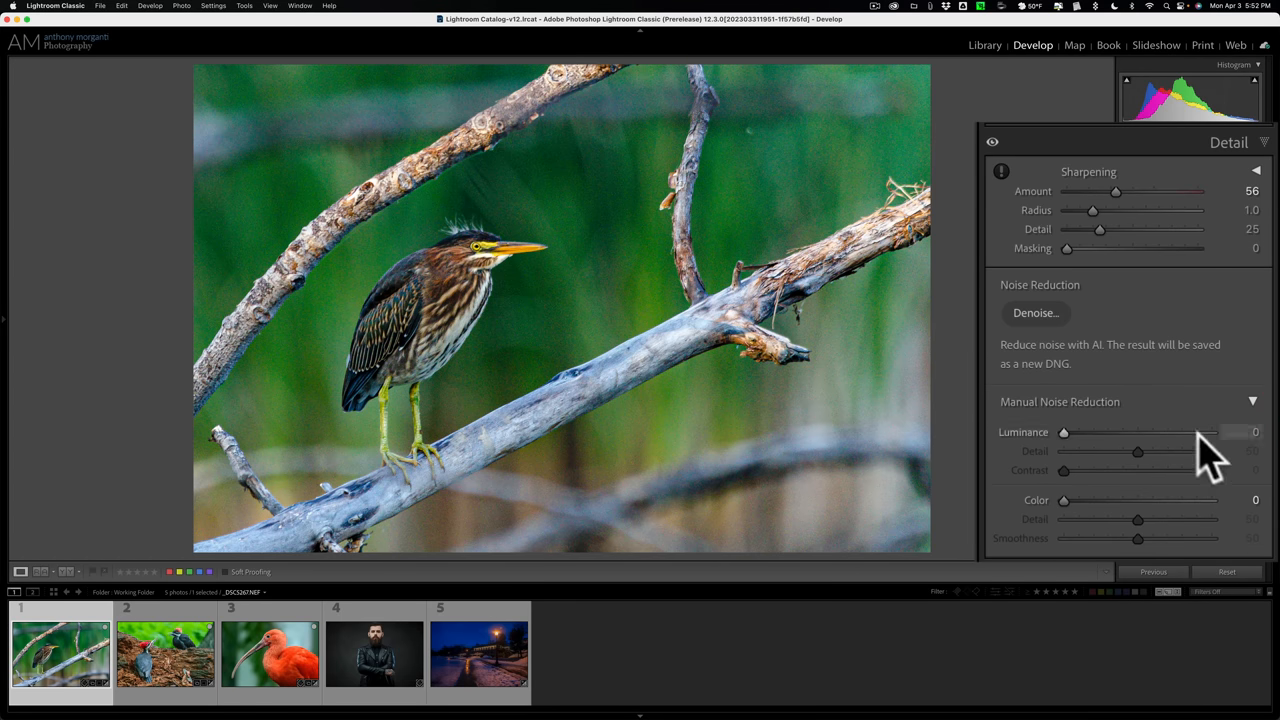
pyautogui.moveTo(1135, 470)
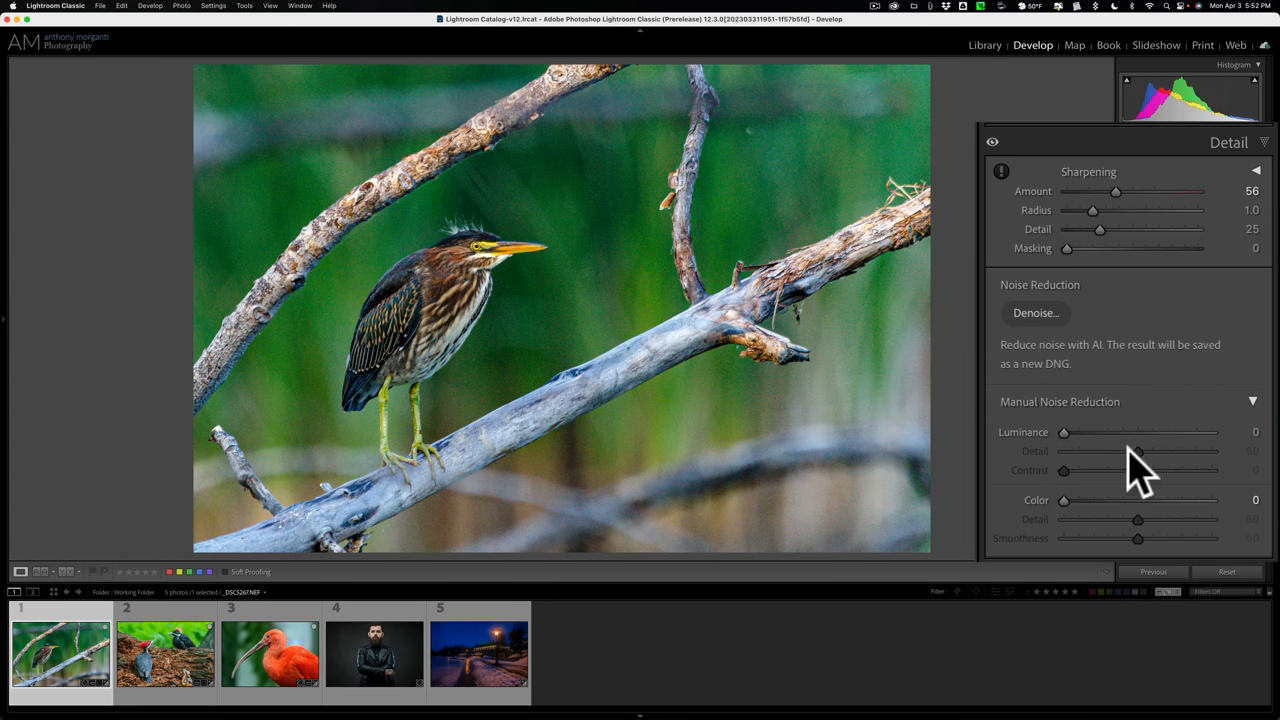
pyautogui.moveTo(1265, 425)
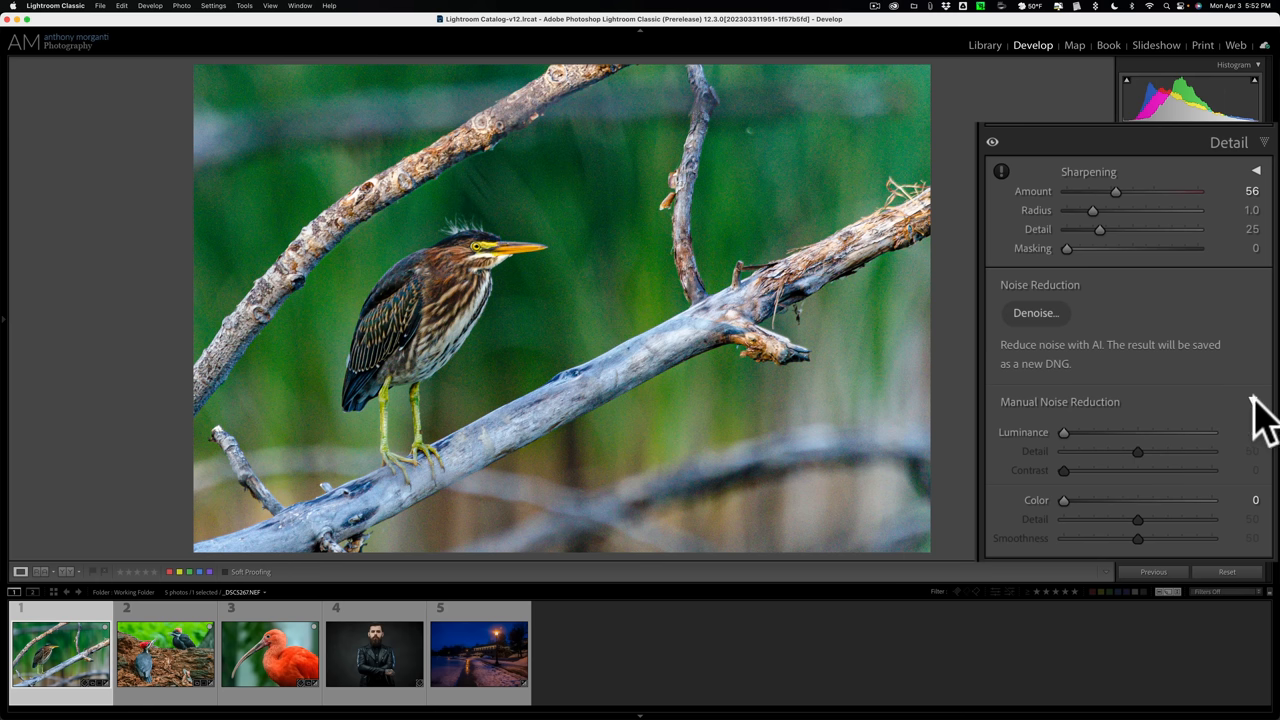
pyautogui.click(1253, 401)
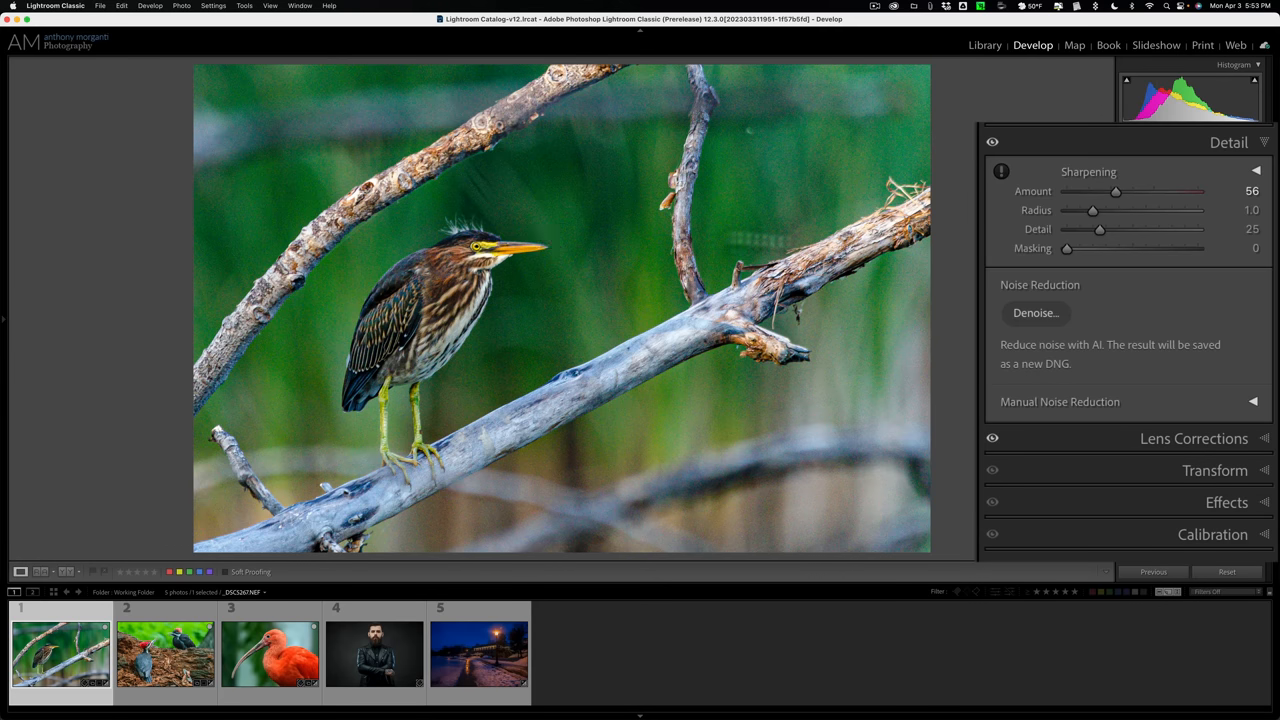
pyautogui.moveTo(1110, 275)
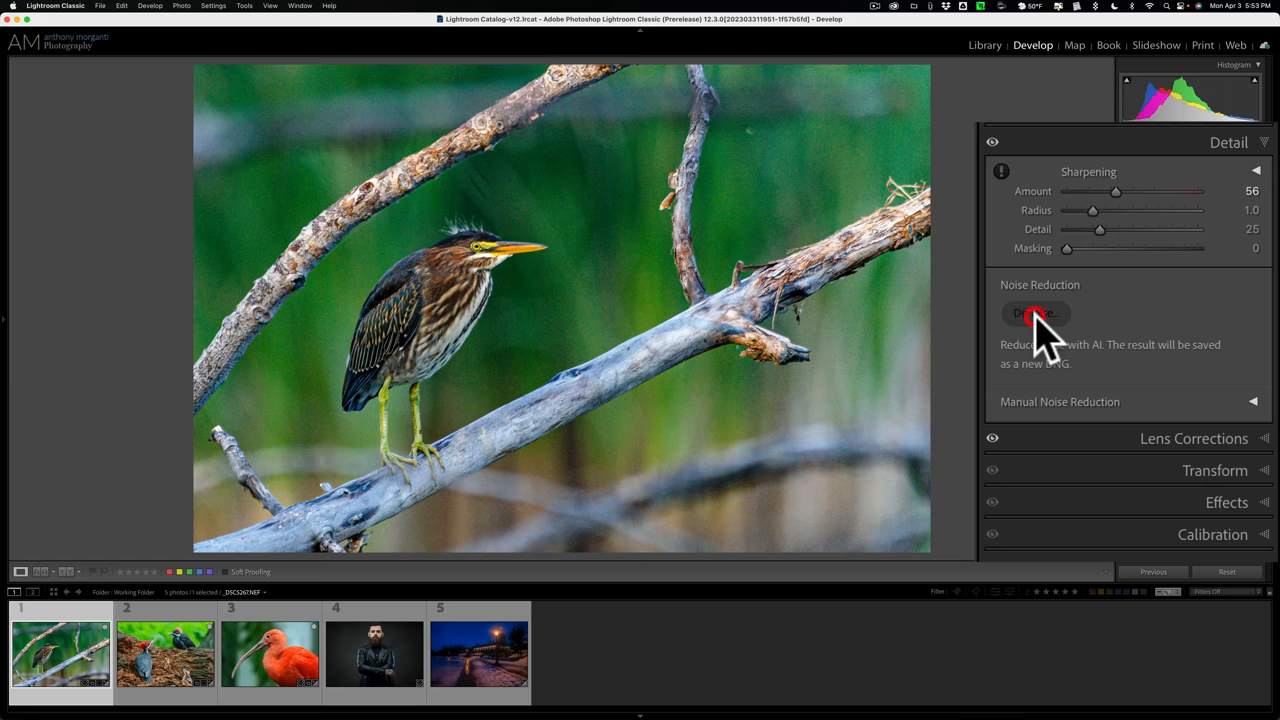
# - Open the AI Denoise preview for the heron photo and pan to another area
pyautogui.click(1036, 313)
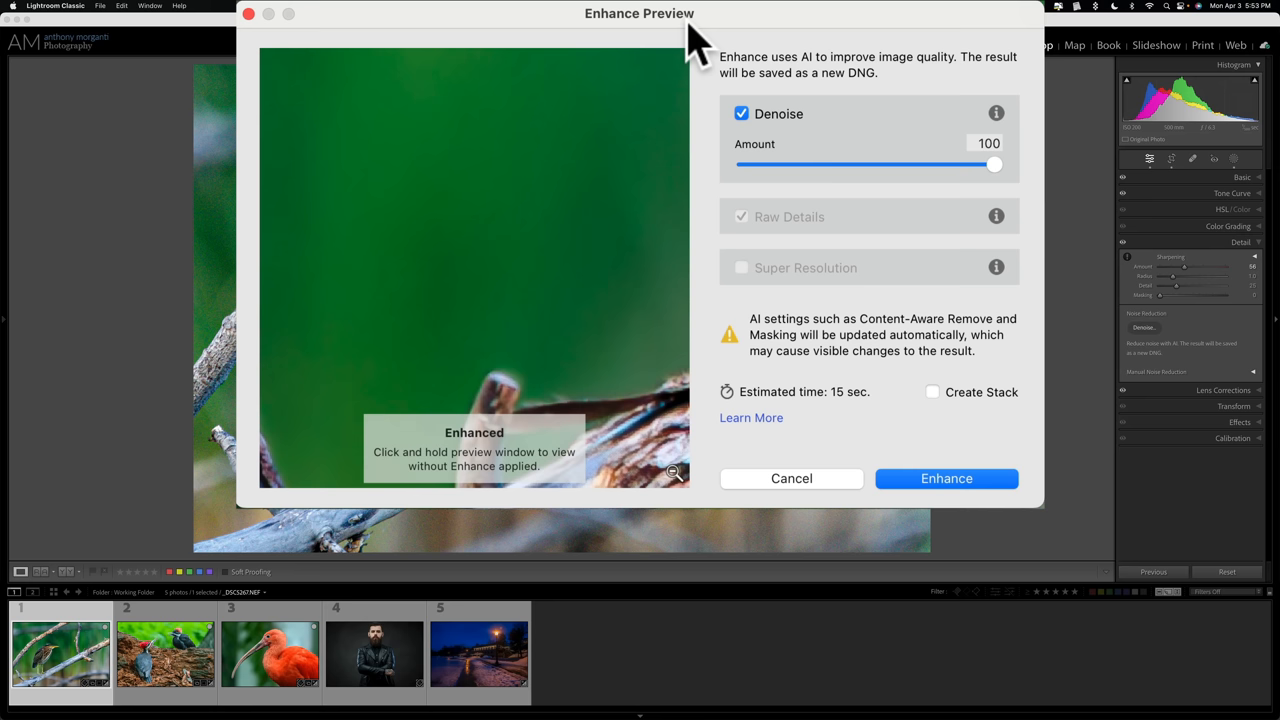
pyautogui.moveTo(820, 120)
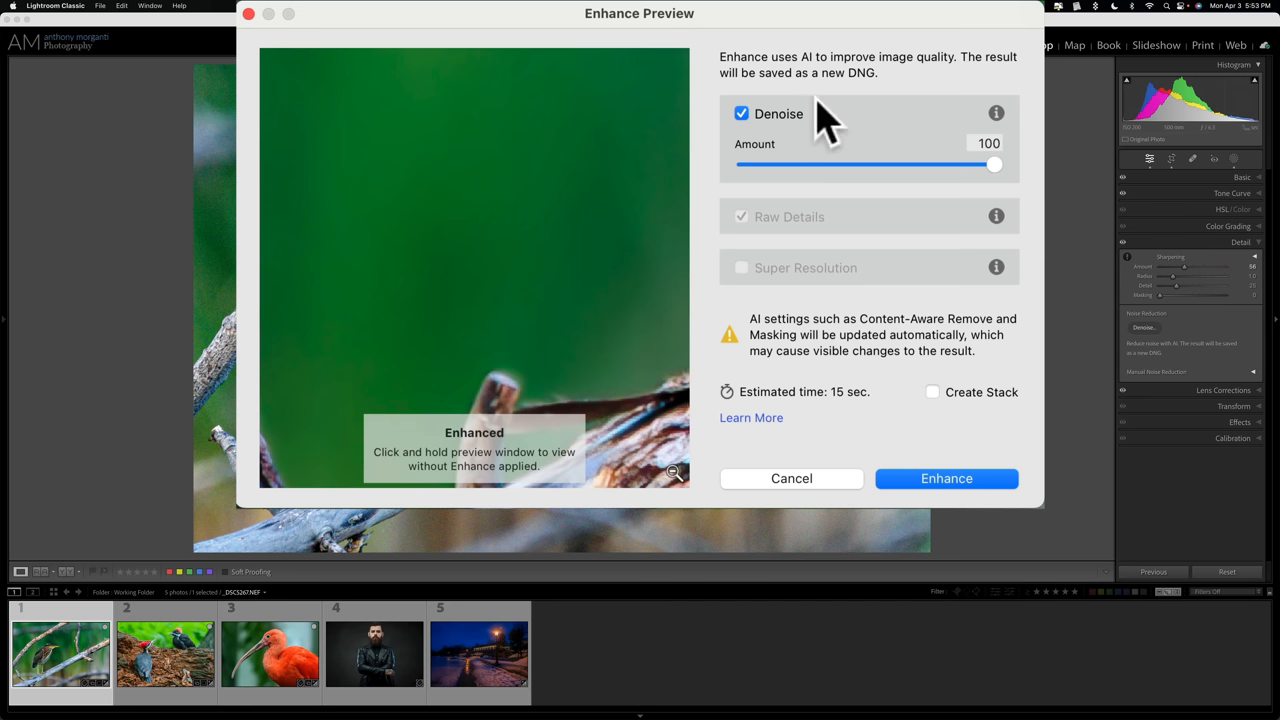
pyautogui.moveTo(491, 280)
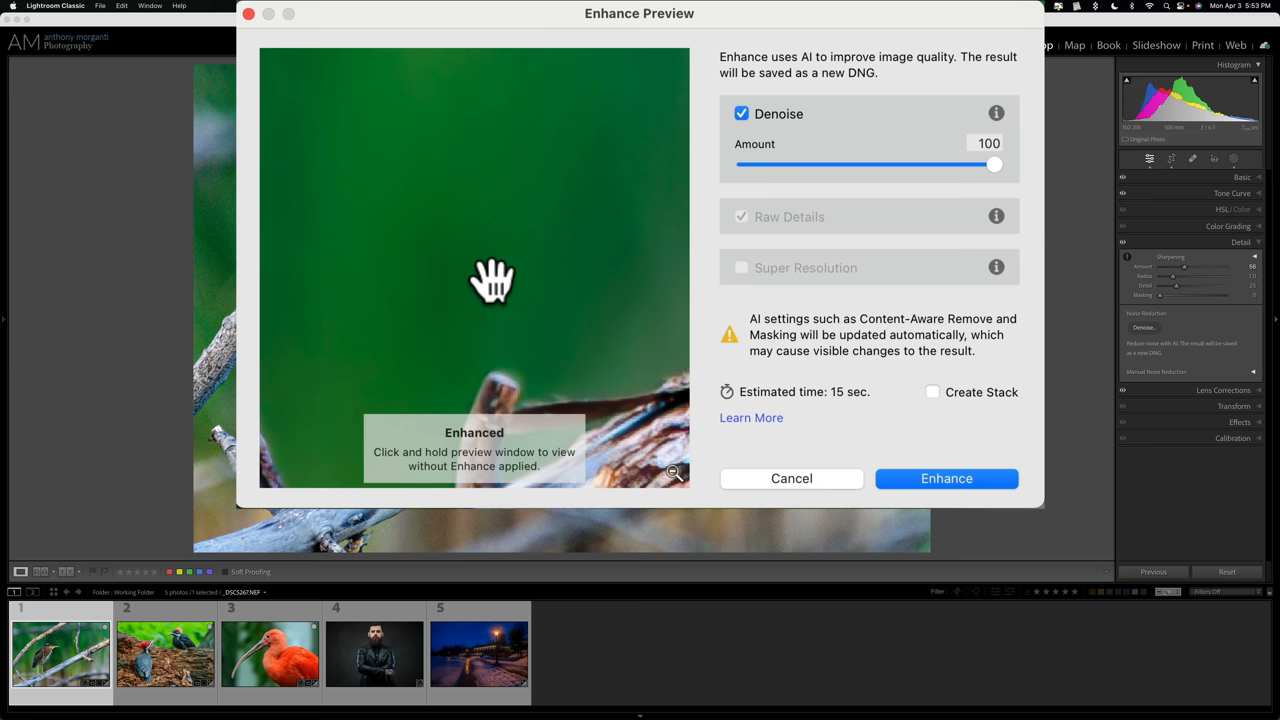
pyautogui.moveTo(487, 231)
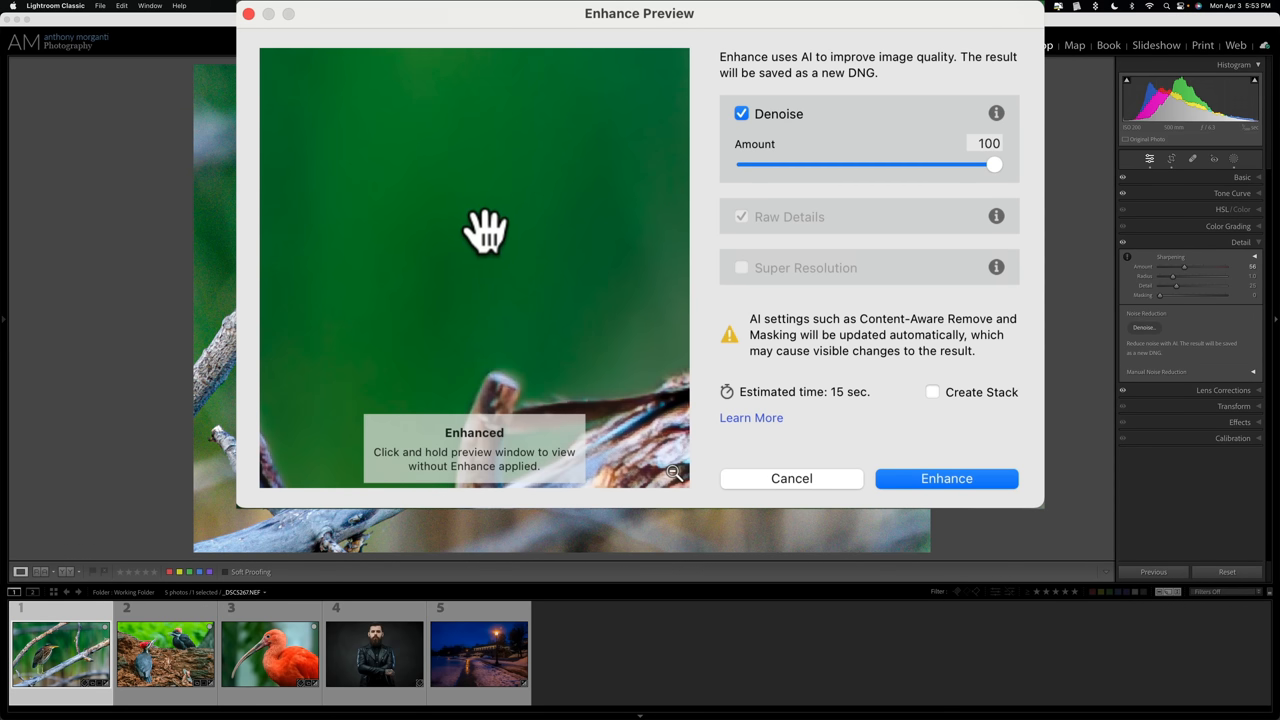
pyautogui.moveTo(603, 212)
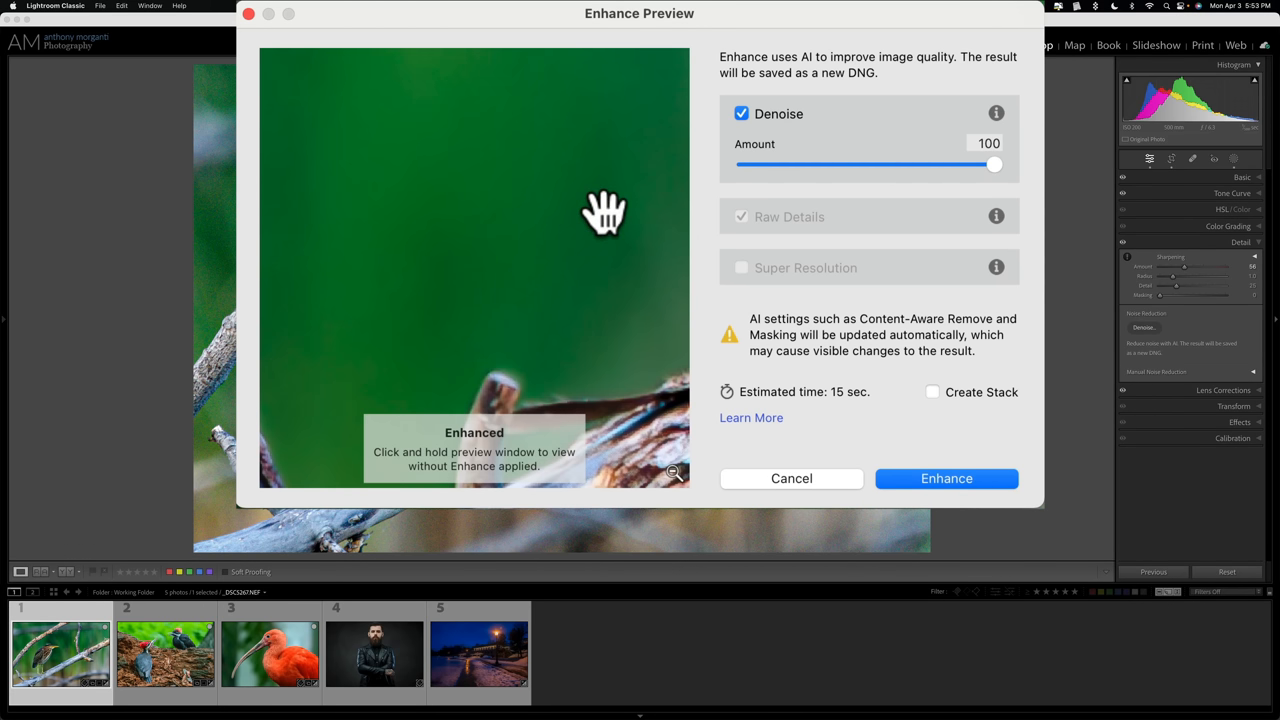
pyautogui.click(474, 266)
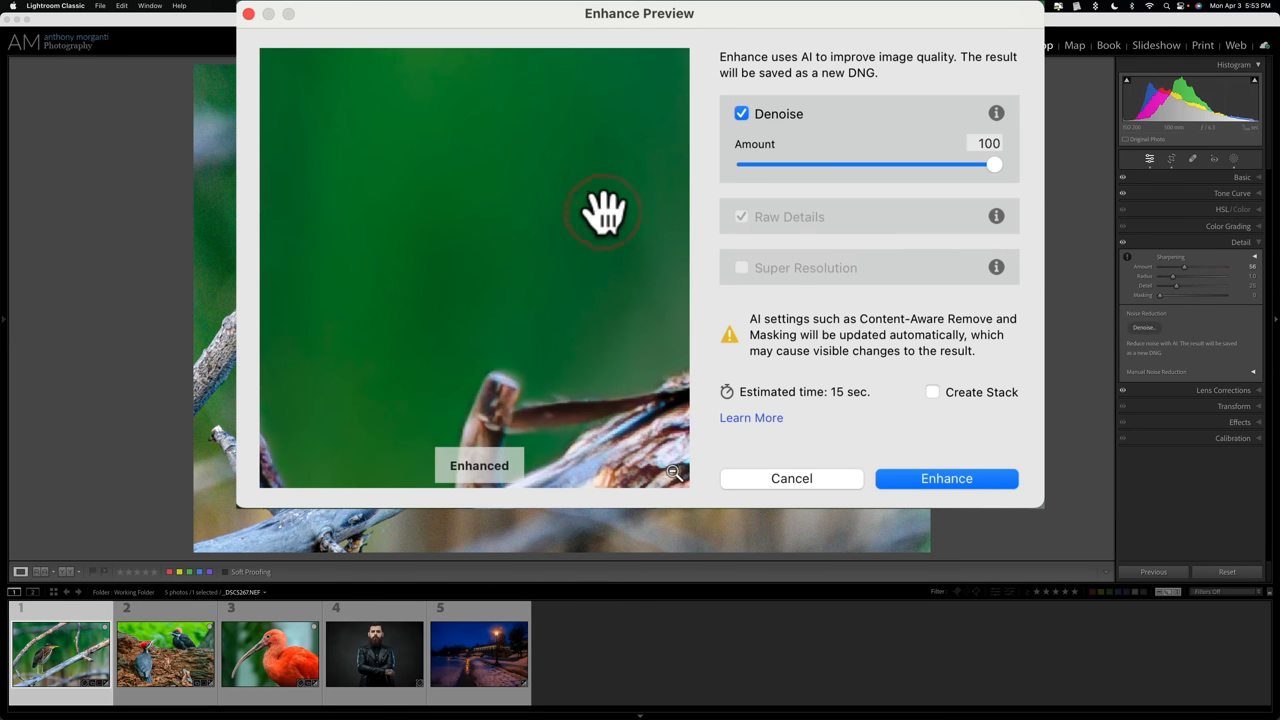
pyautogui.moveTo(598, 215)
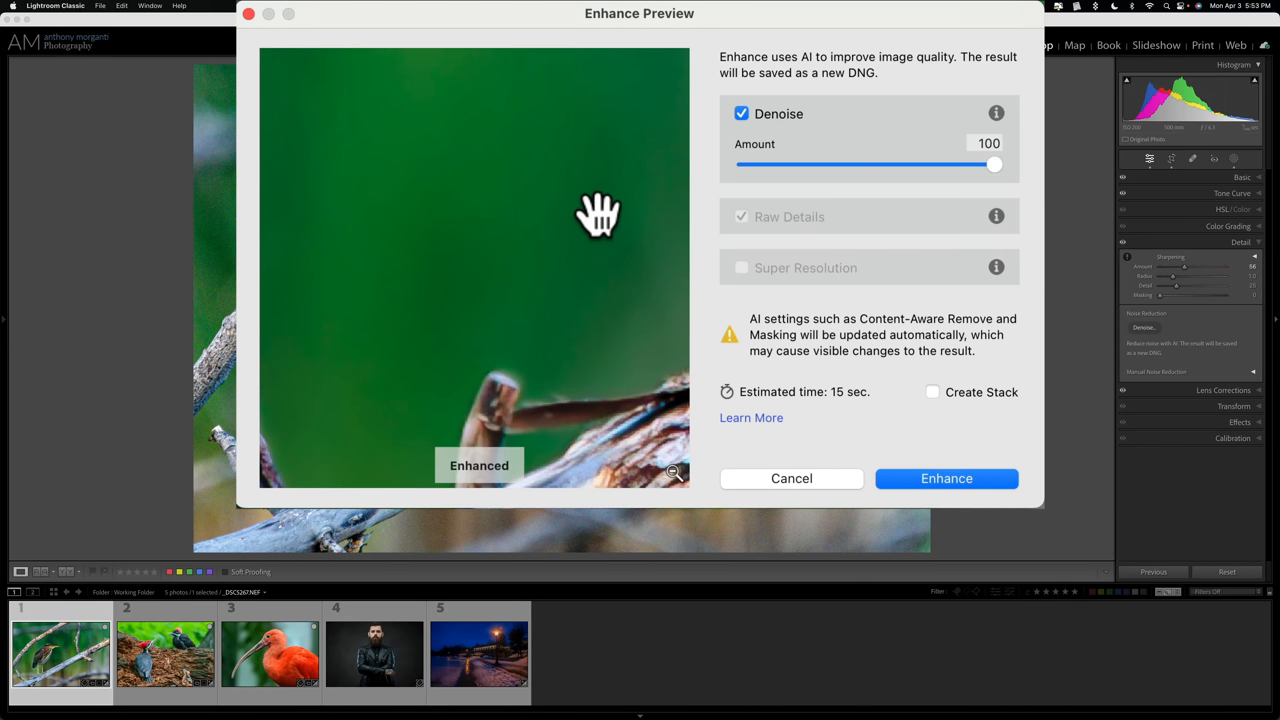
pyautogui.moveTo(573, 220)
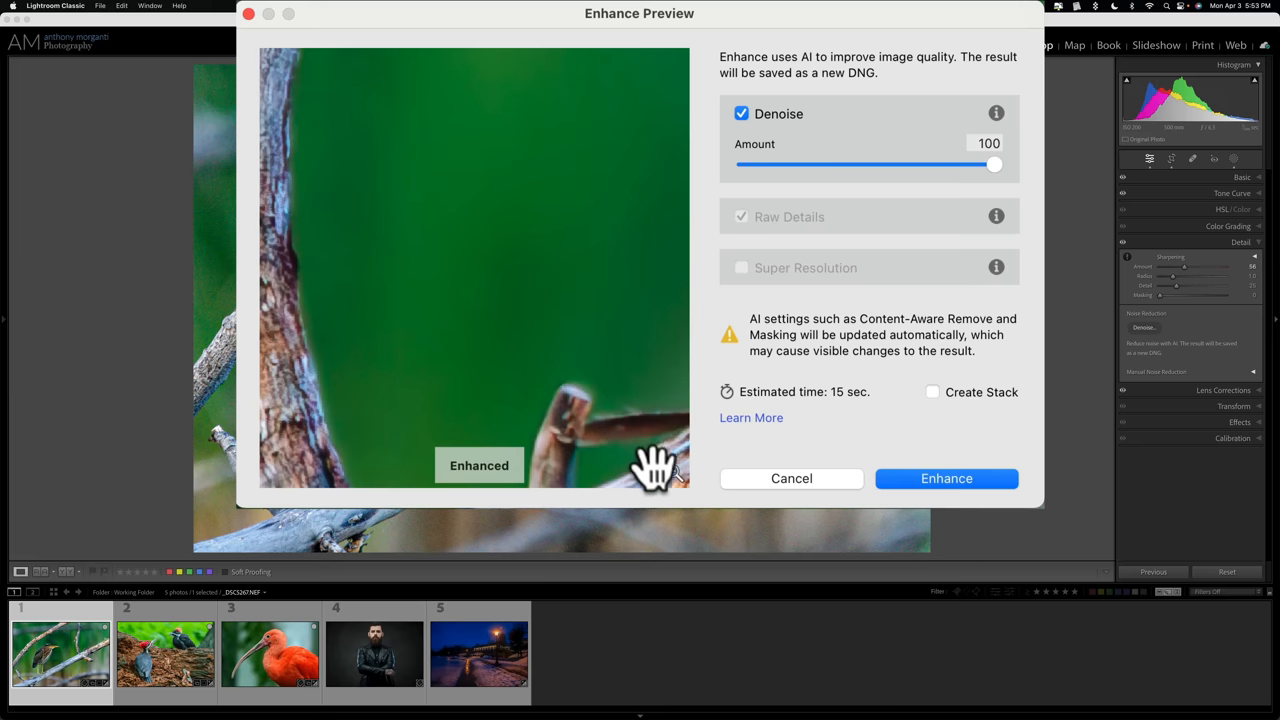
pyautogui.moveTo(675, 490)
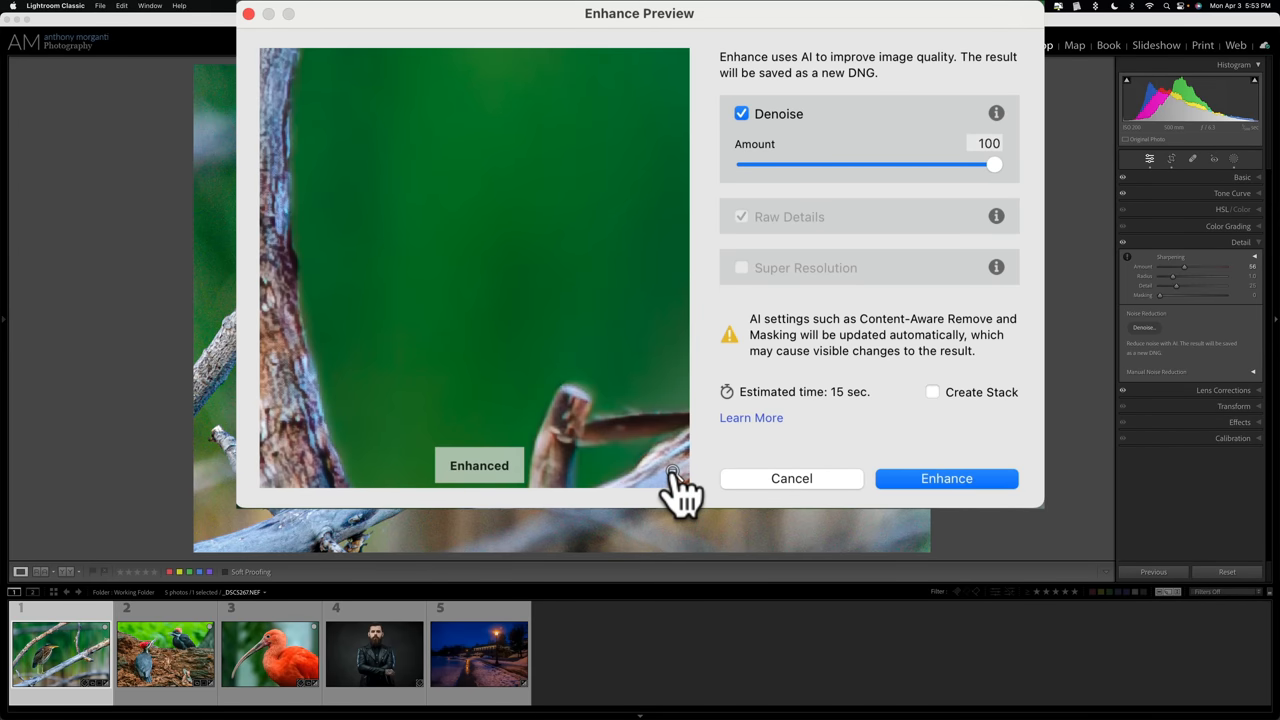
# - Zoom the Enhance preview out to show the whole heron photo
pyautogui.click(672, 472)
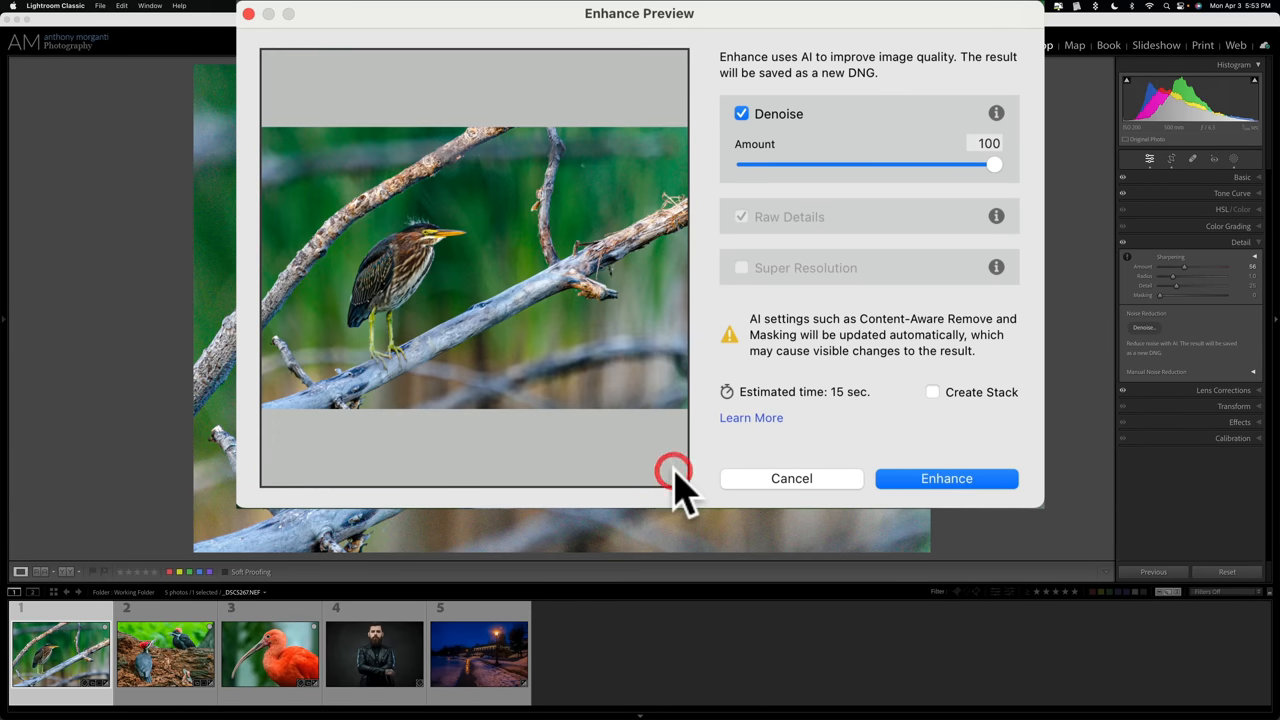
pyautogui.moveTo(488, 280)
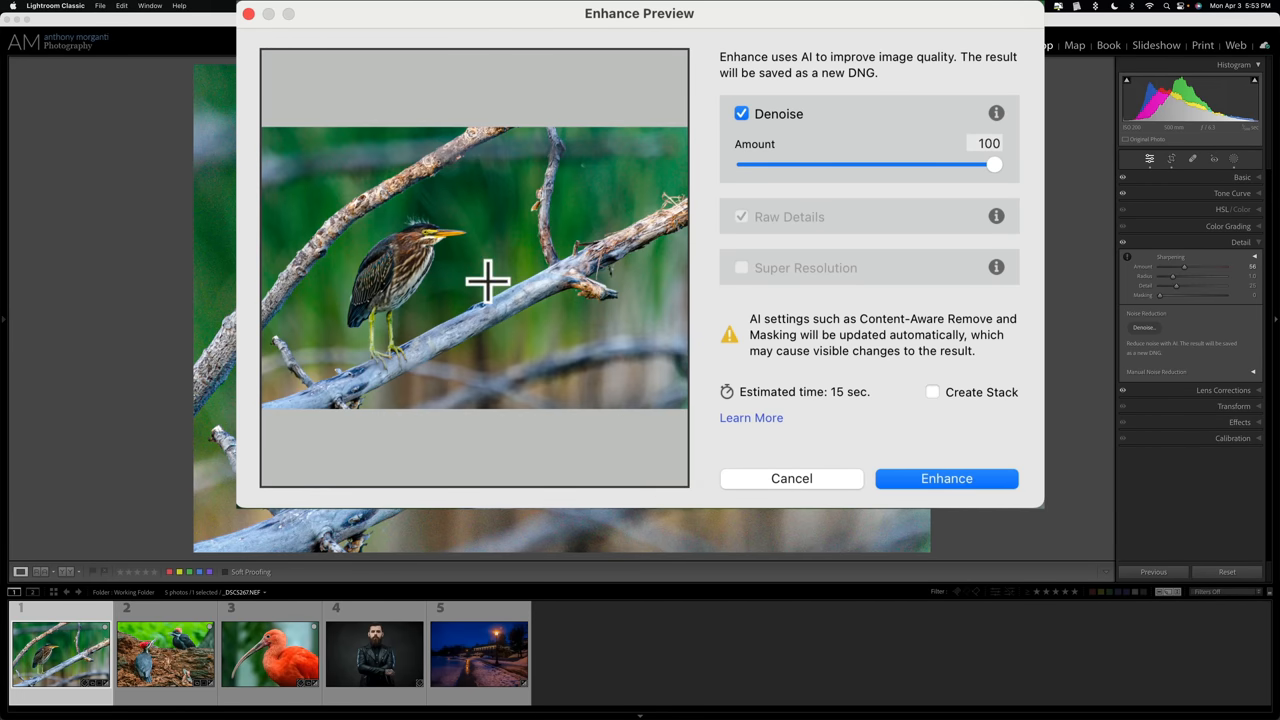
pyautogui.moveTo(459, 260)
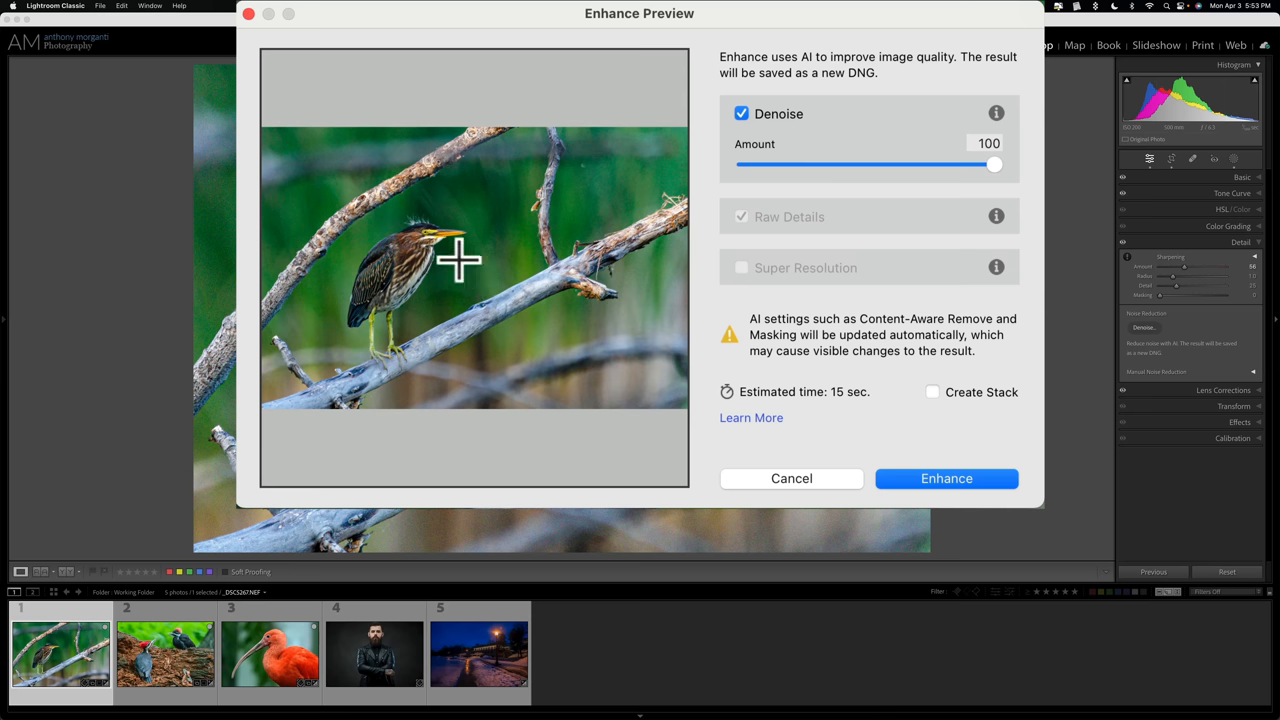
pyautogui.moveTo(422, 235)
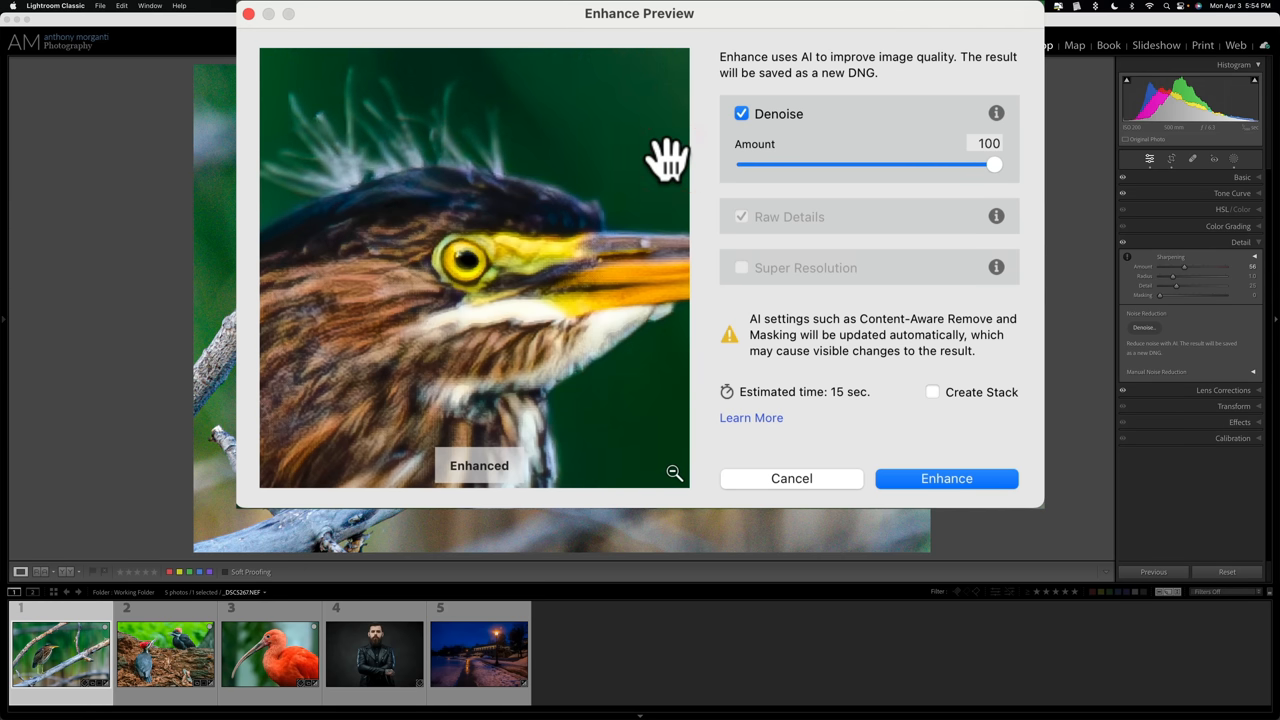
pyautogui.moveTo(1000, 175)
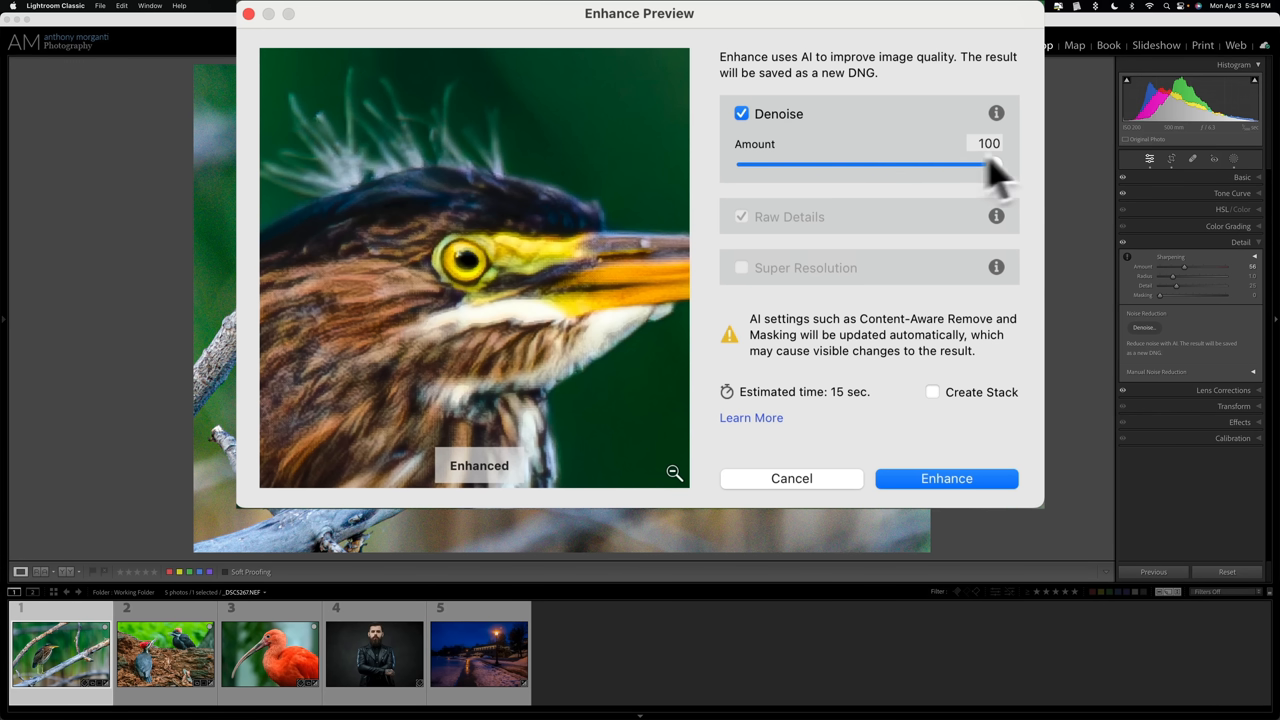
pyautogui.moveTo(1005, 175)
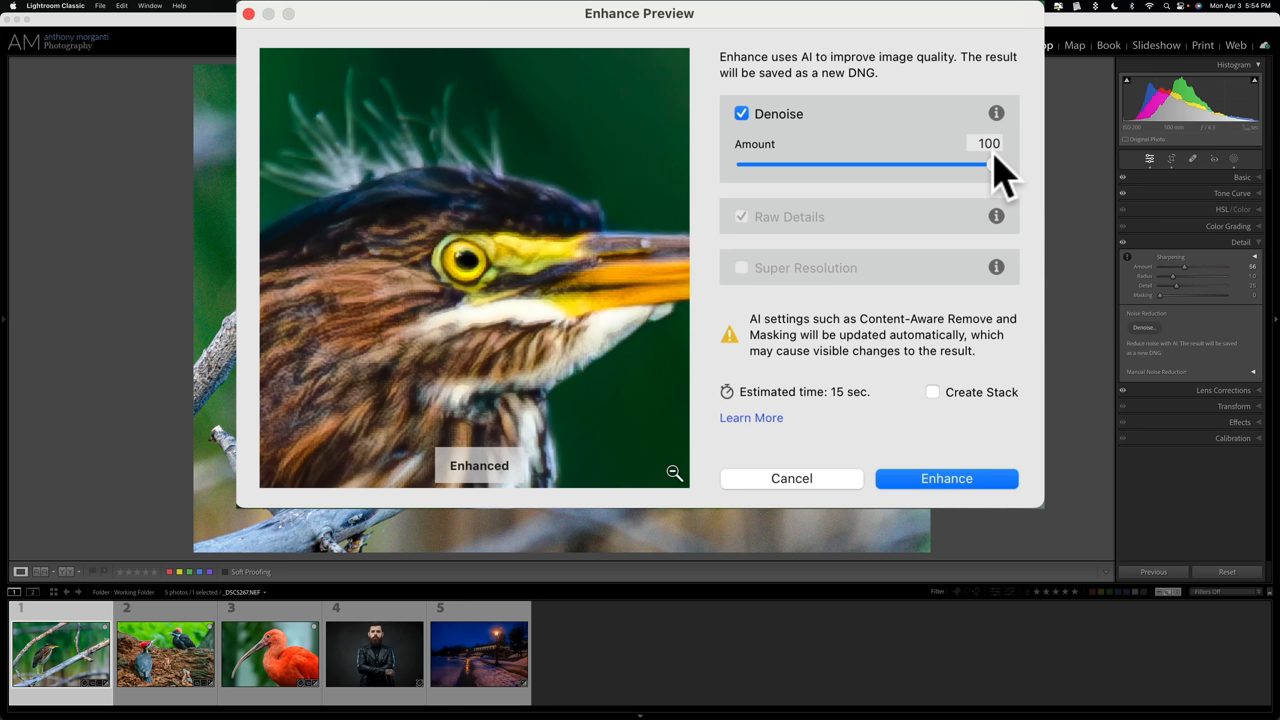
pyautogui.moveTo(920, 180)
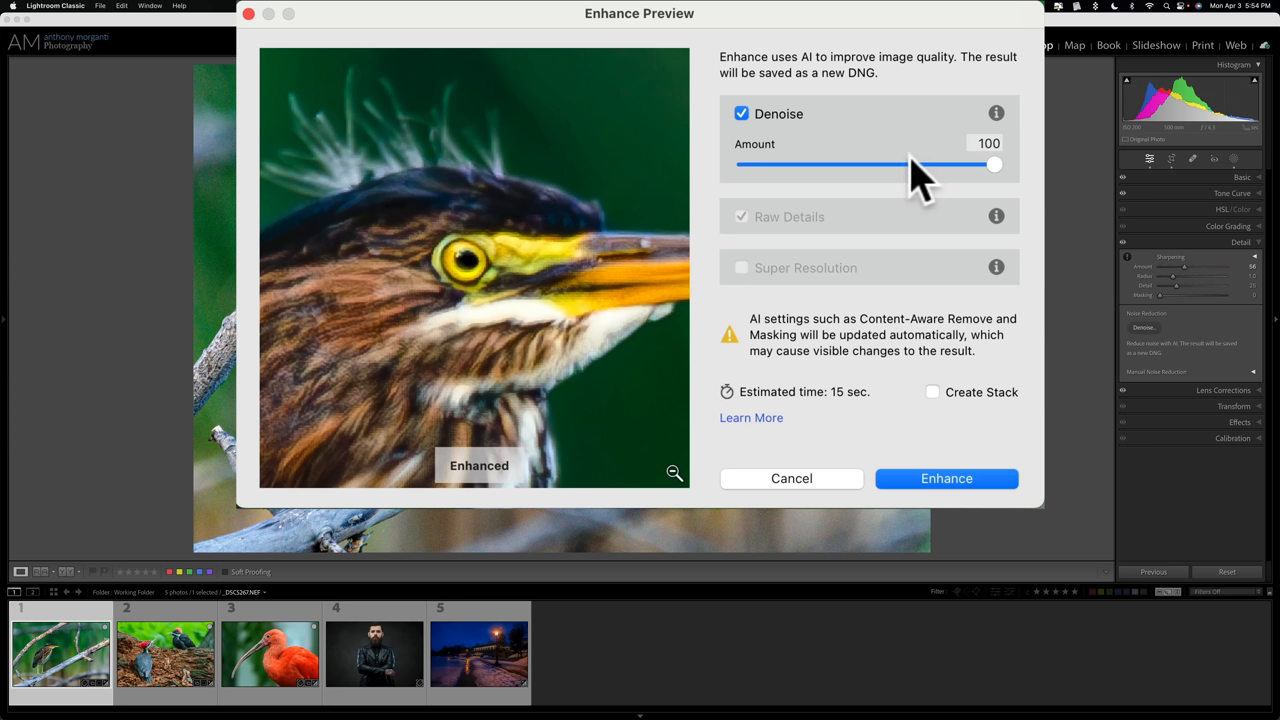
pyautogui.moveTo(997, 172)
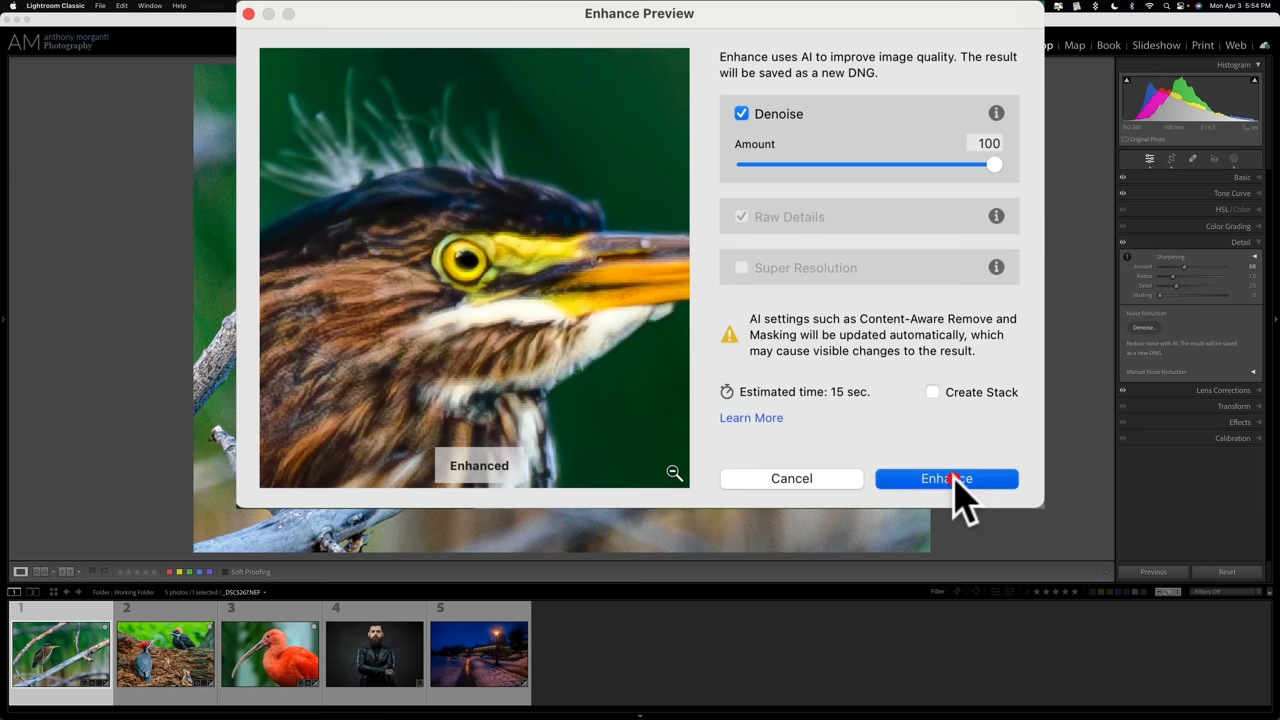
# - Create the heron Enhanced-NR DNG and switch between it and the original raw
pyautogui.click(946, 478)
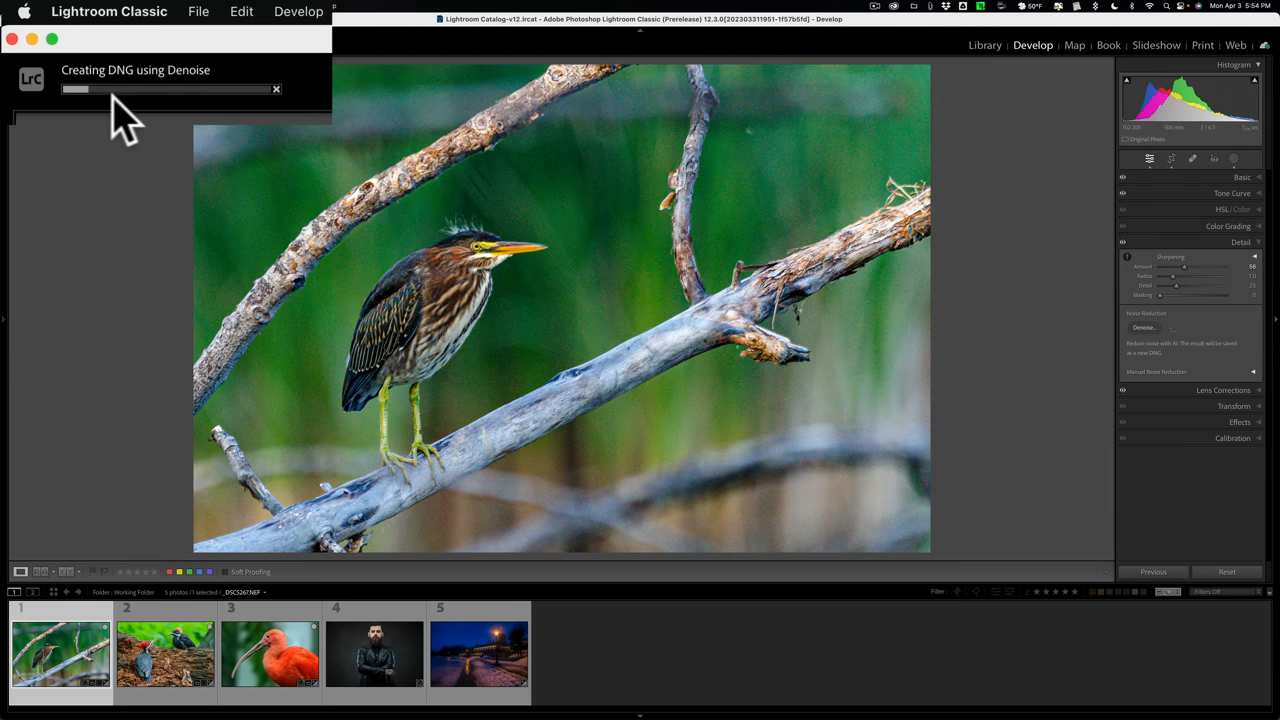
pyautogui.moveTo(225, 115)
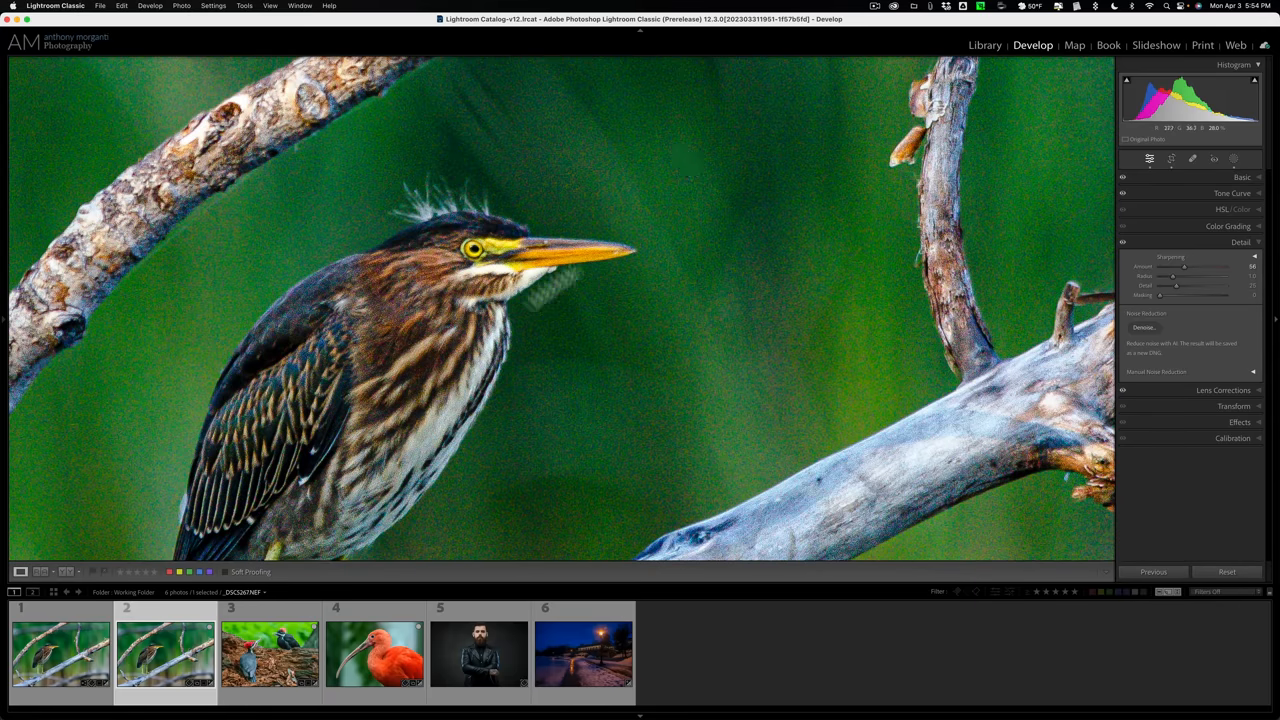
pyautogui.click(60, 655)
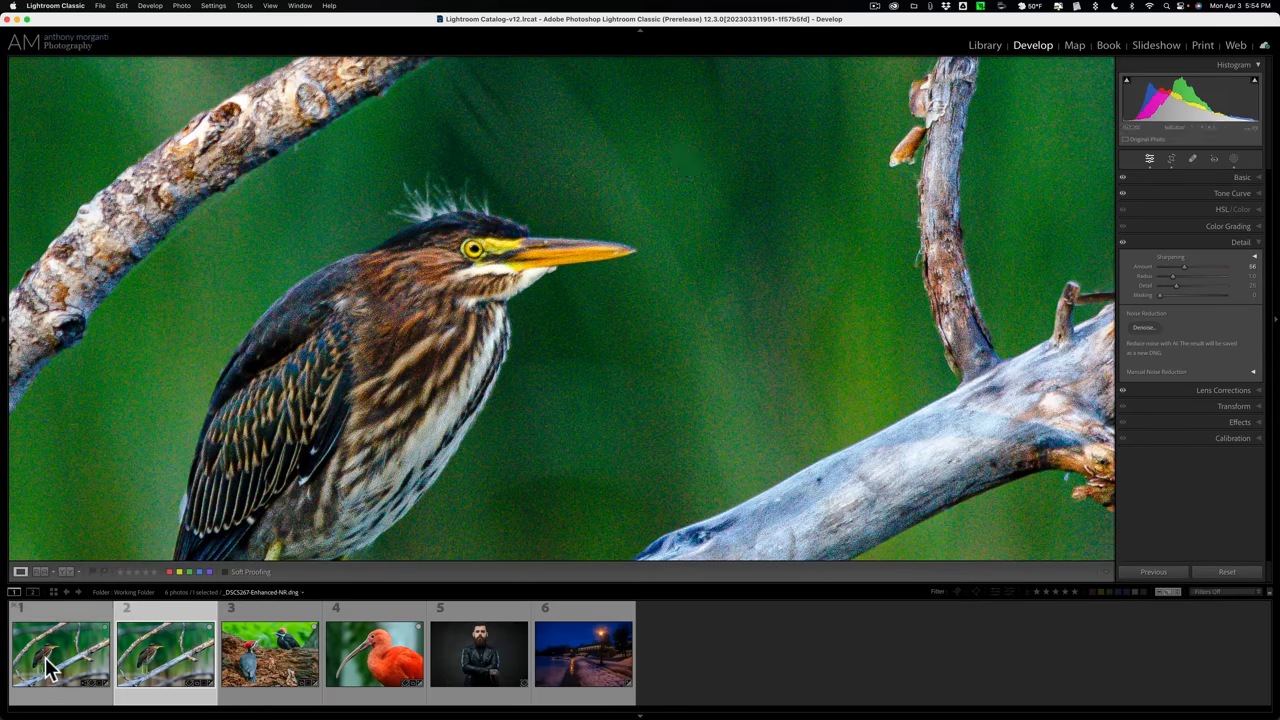
pyautogui.click(1144, 327)
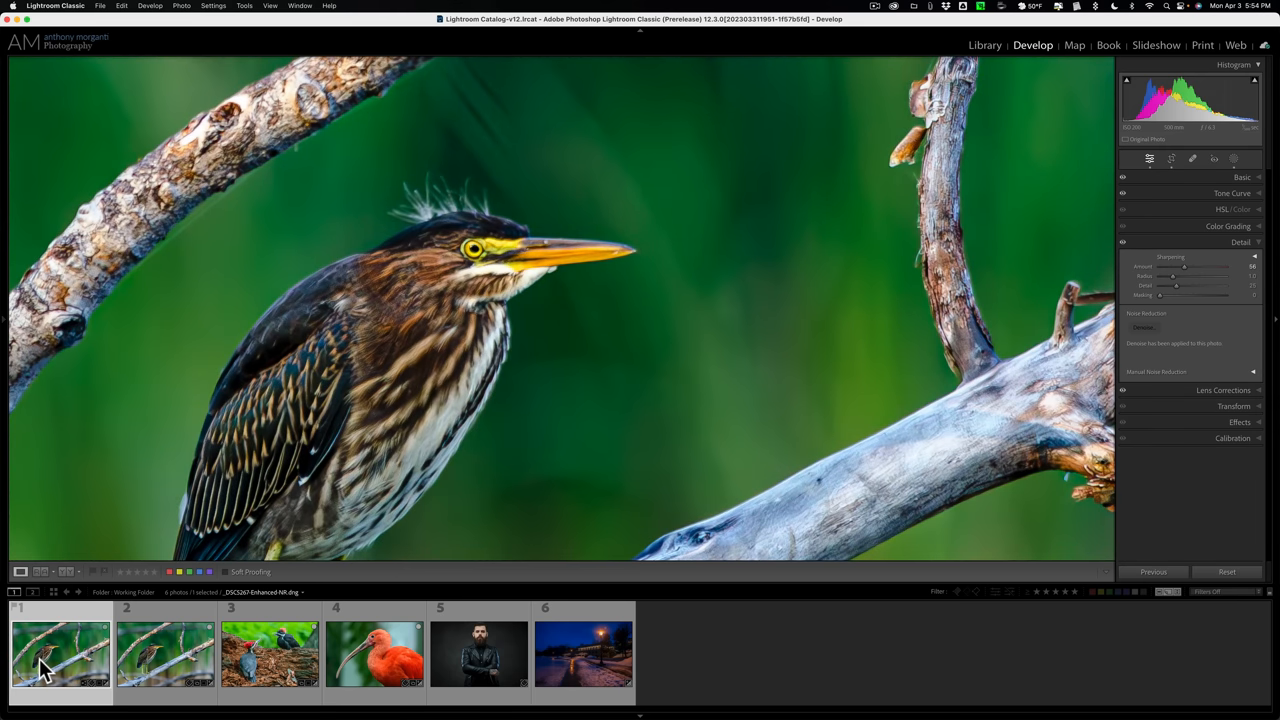
pyautogui.click(165, 653)
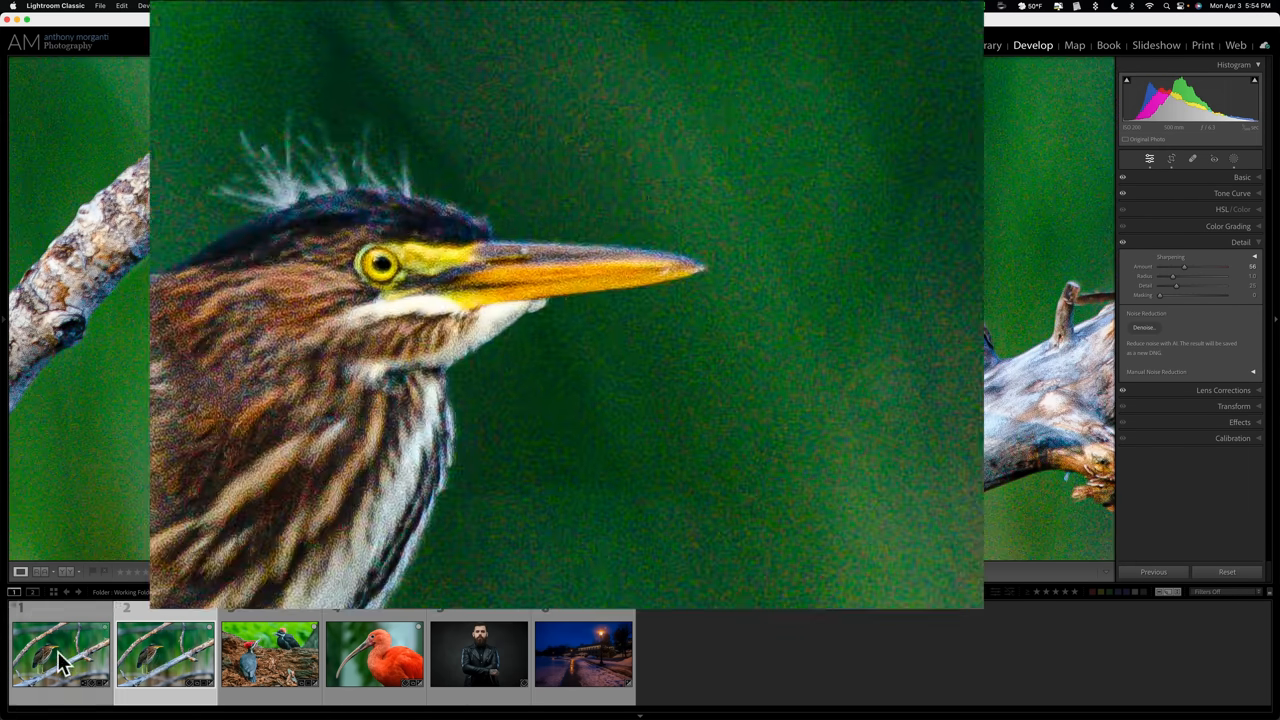
pyautogui.click(1143, 327)
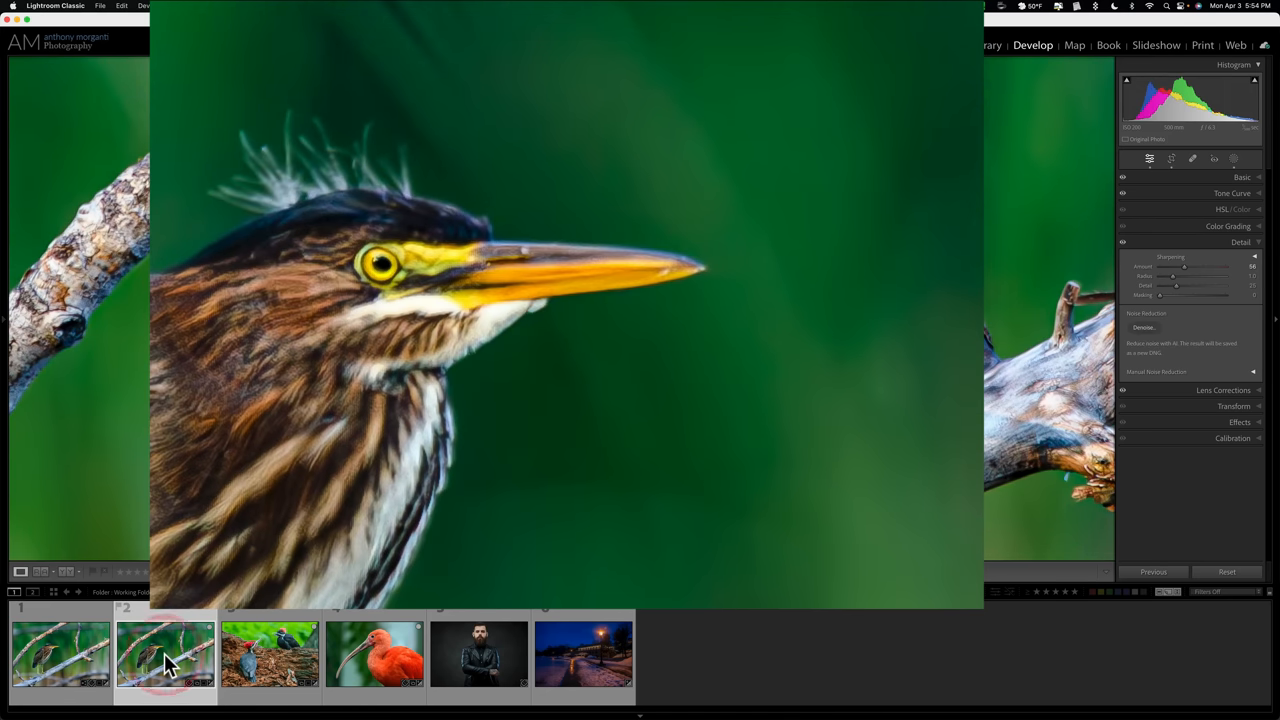
pyautogui.click(60, 655)
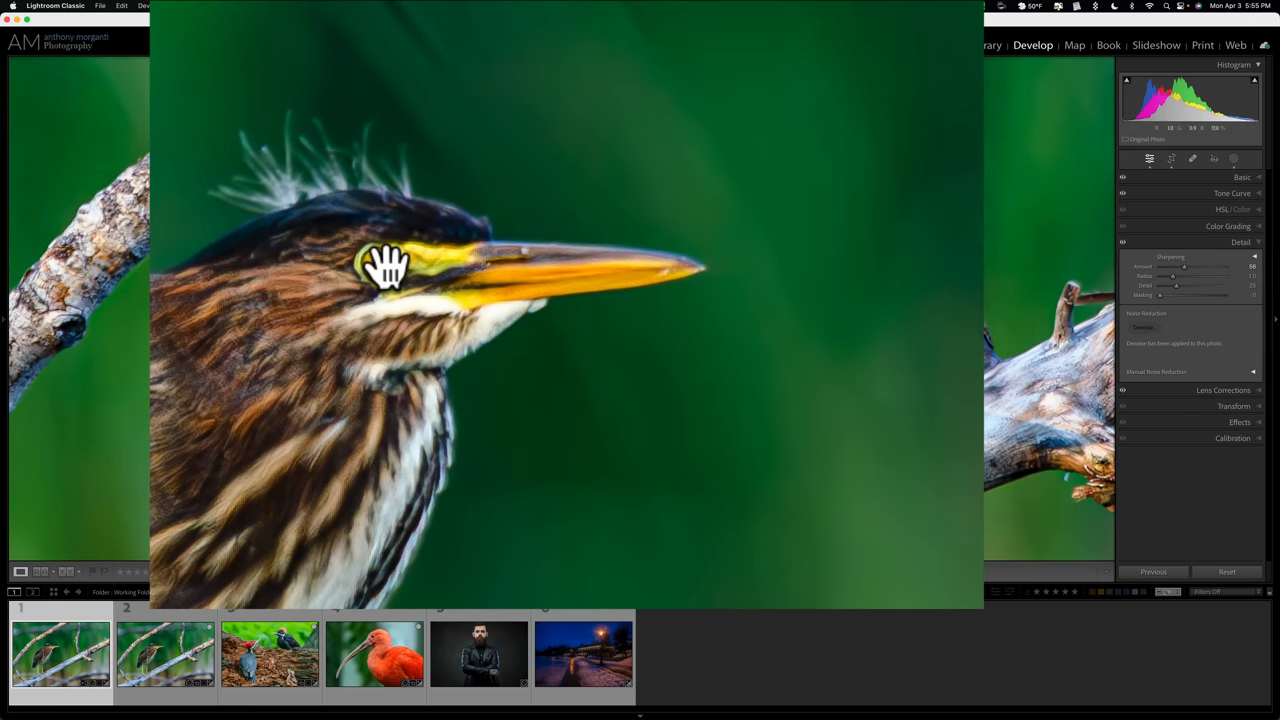
pyautogui.click(386, 268)
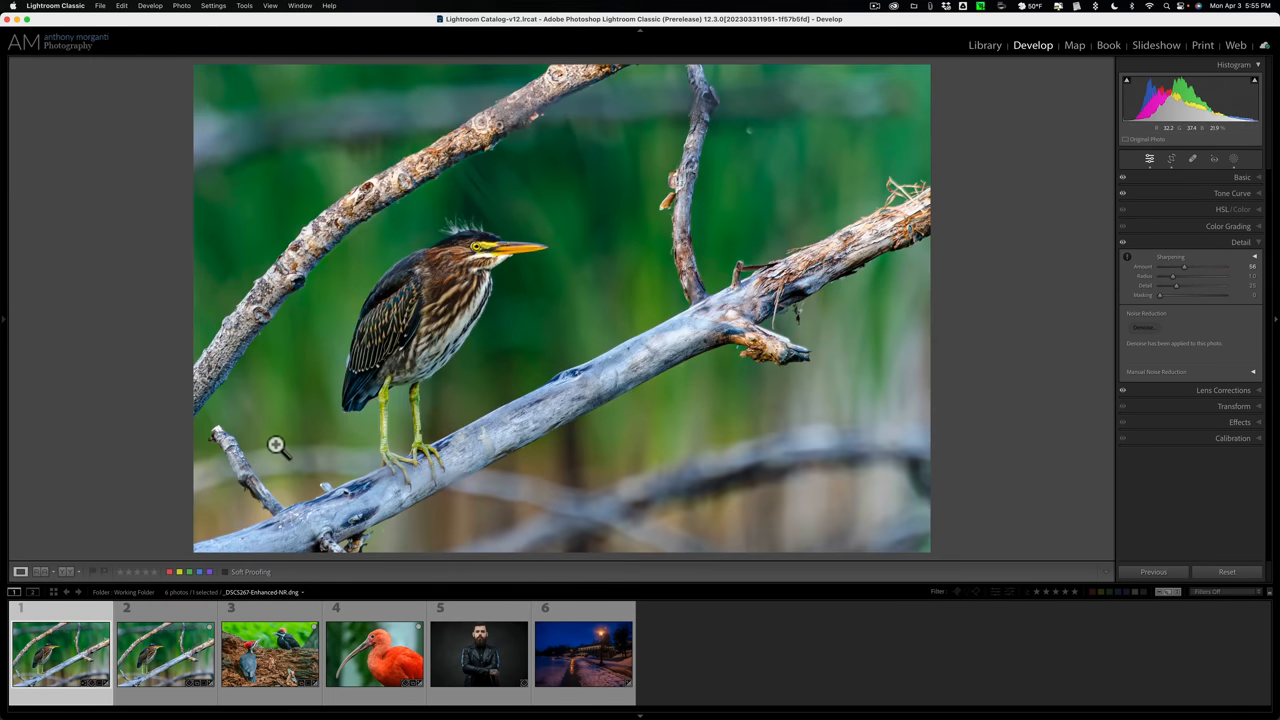
# - Select the woodpecker raw and open its AI Denoise preview at amount 100
pyautogui.click(268, 655)
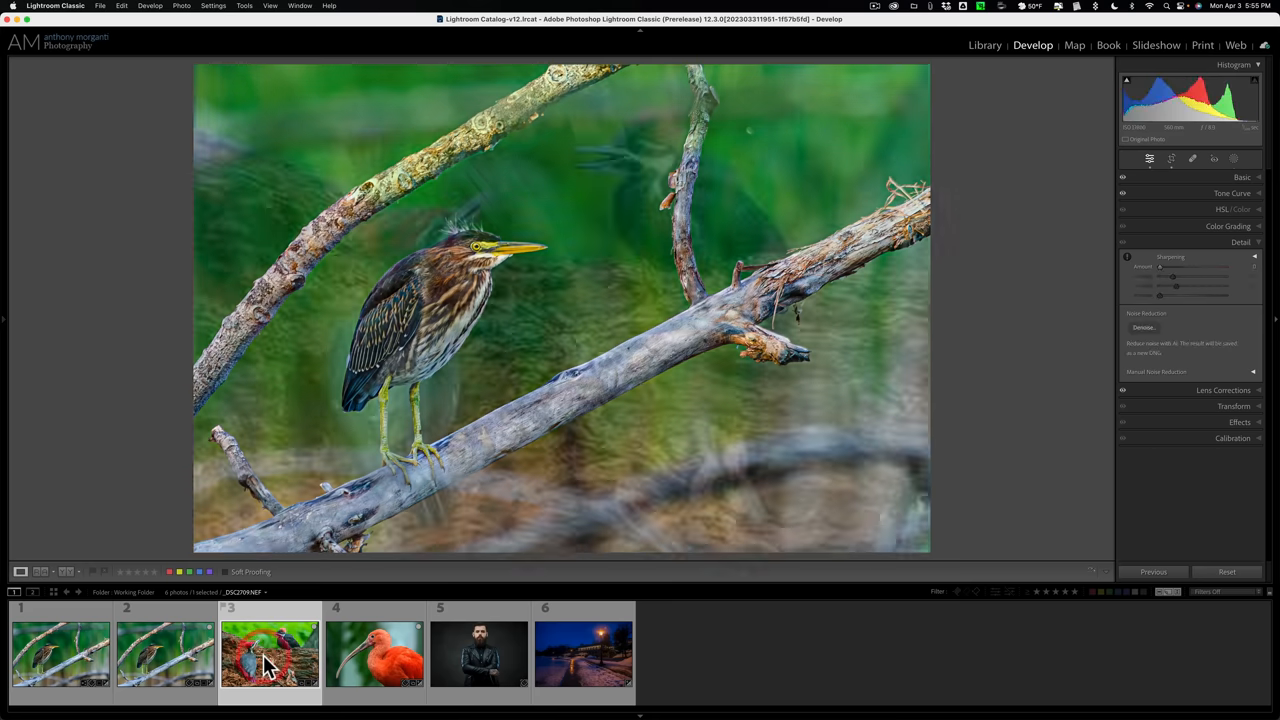
pyautogui.click(268, 654)
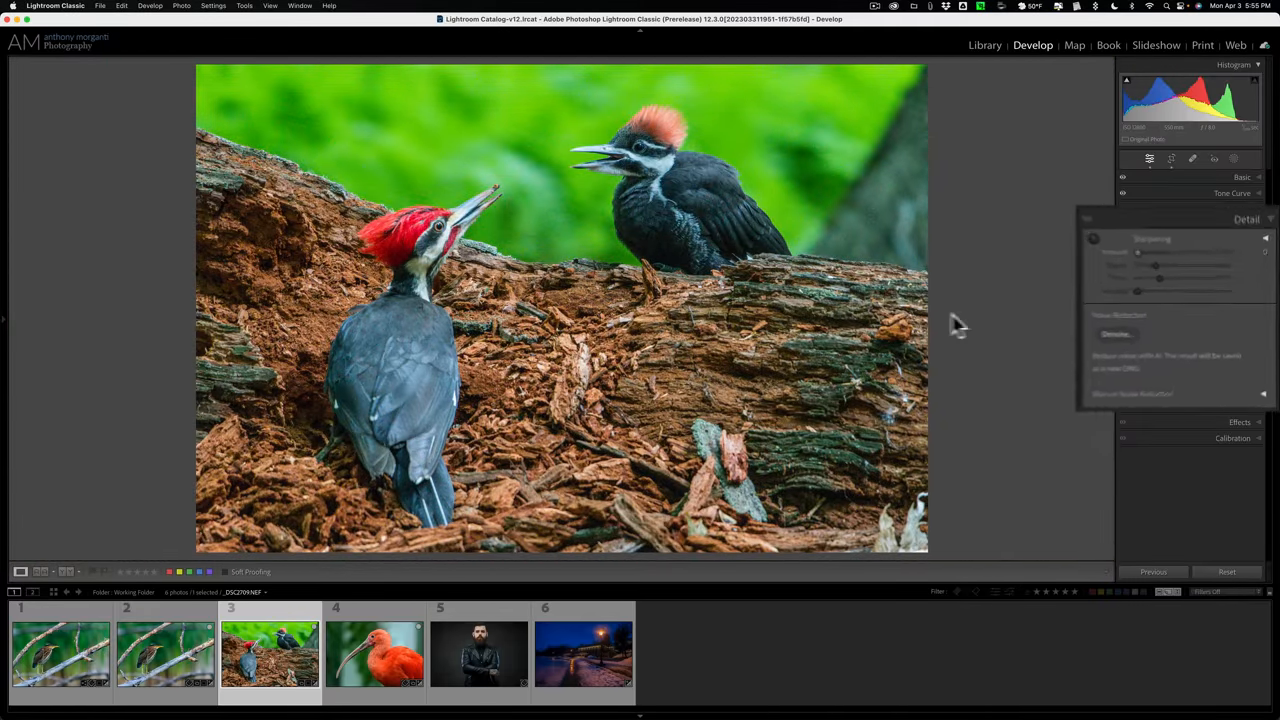
pyautogui.click(1037, 346)
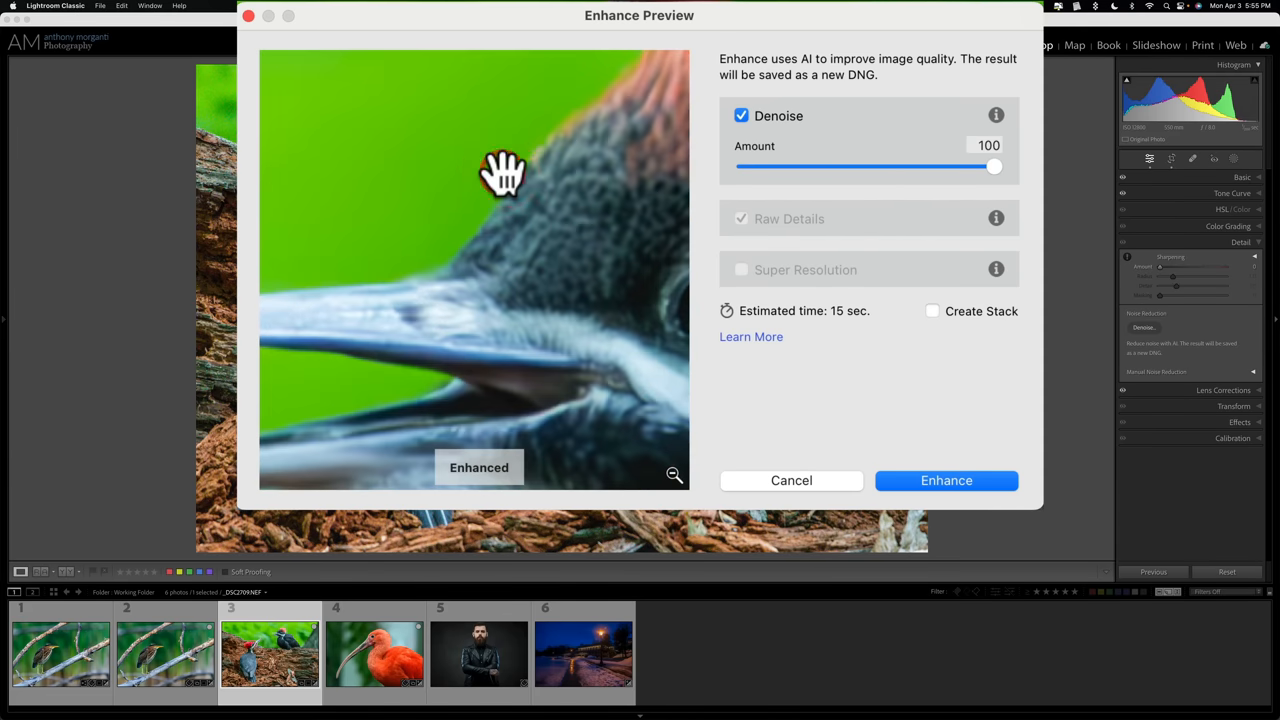
pyautogui.moveTo(905, 470)
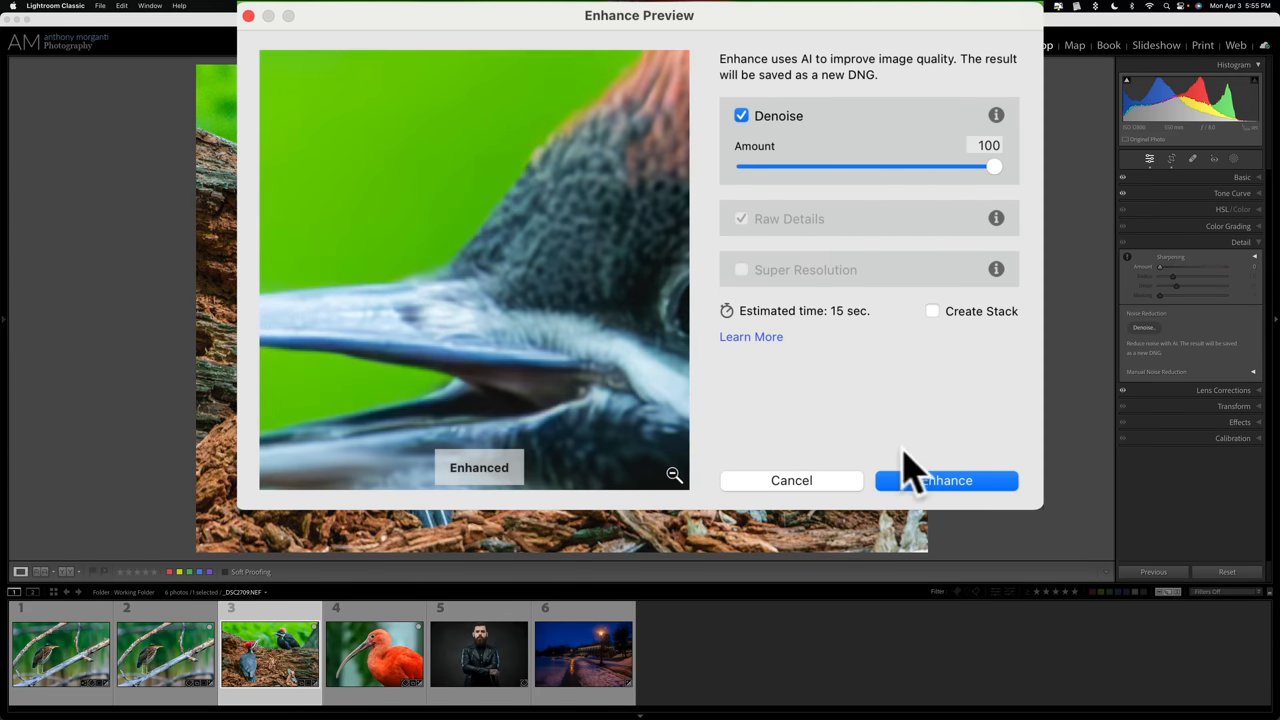
pyautogui.click(945, 480)
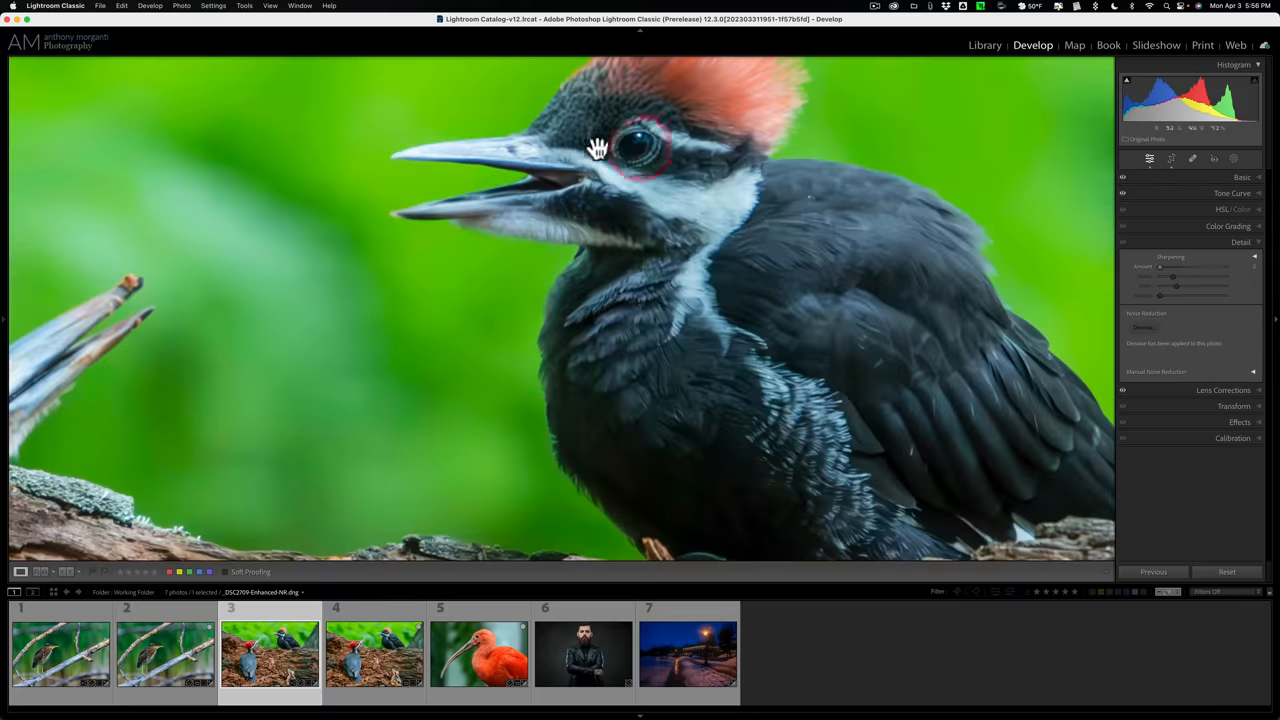
# - Alternate between the original woodpecker raw and its denoised DNG, then select the ibis thumbnail
pyautogui.click(374, 654)
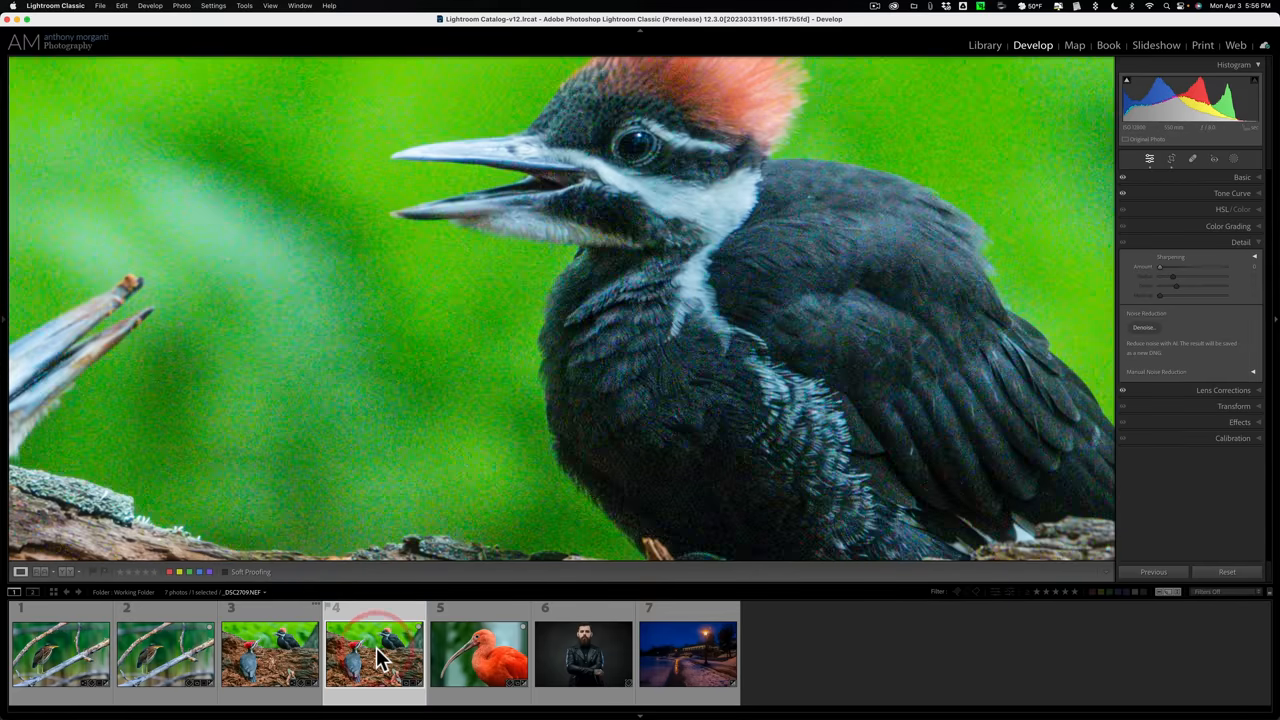
pyautogui.click(268, 655)
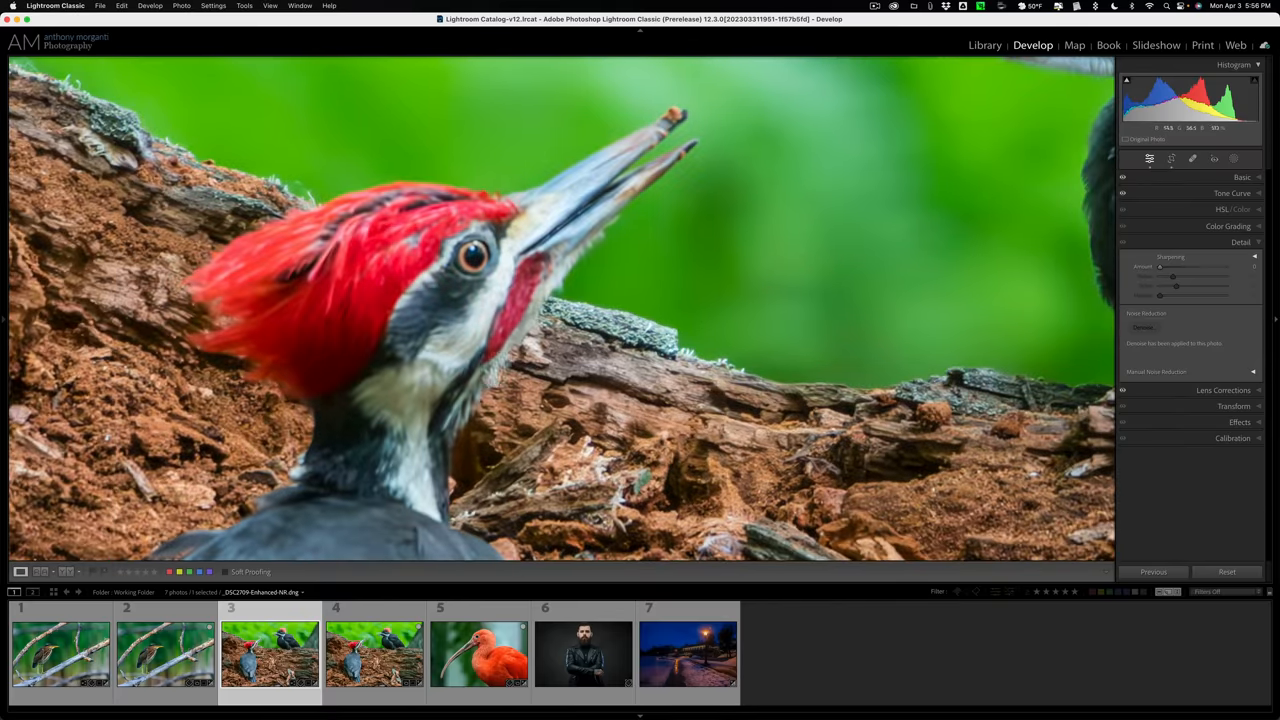
pyautogui.click(374, 653)
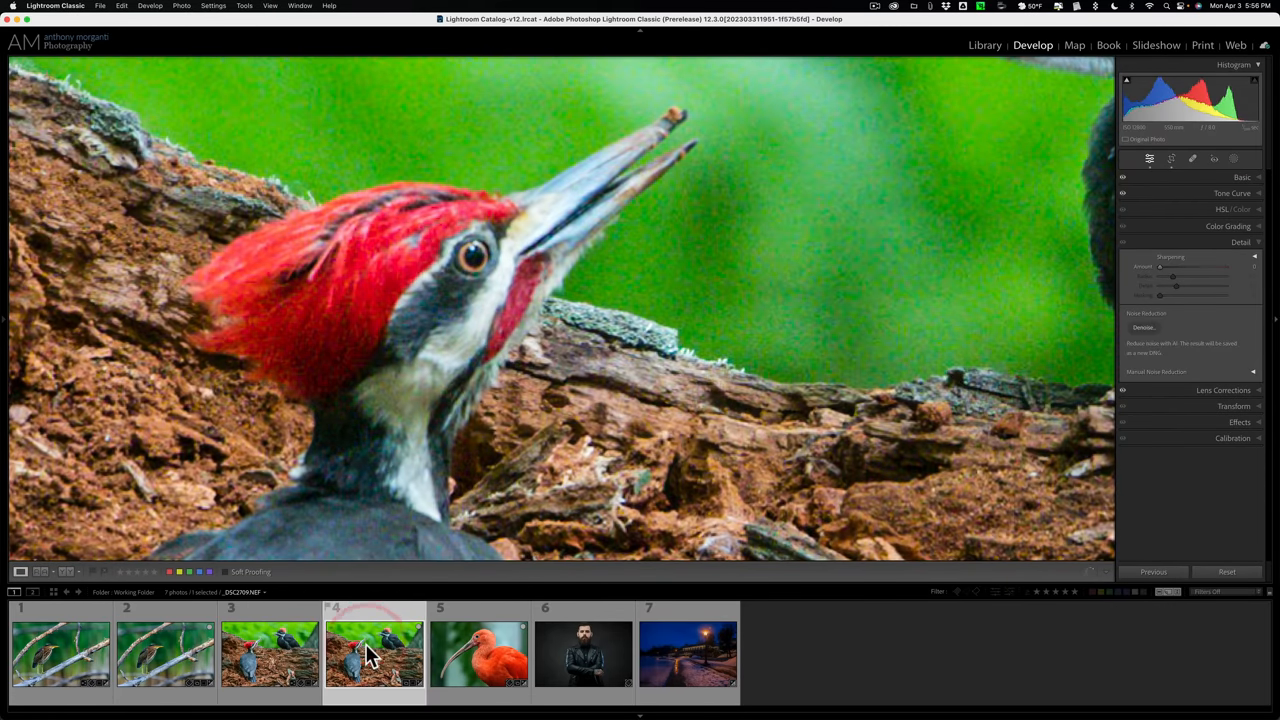
pyautogui.click(479, 655)
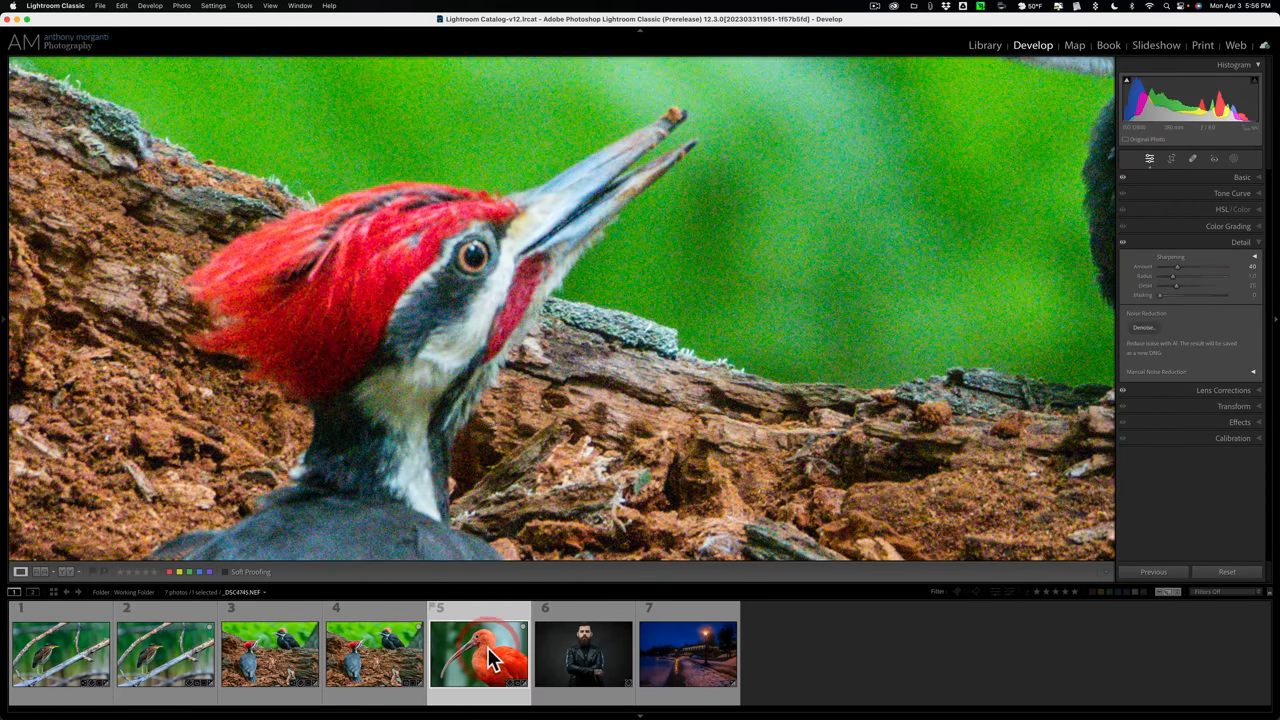
# - Select the ibis photo and run Photo > Enhance with Denoise at 100
pyautogui.click(478, 654)
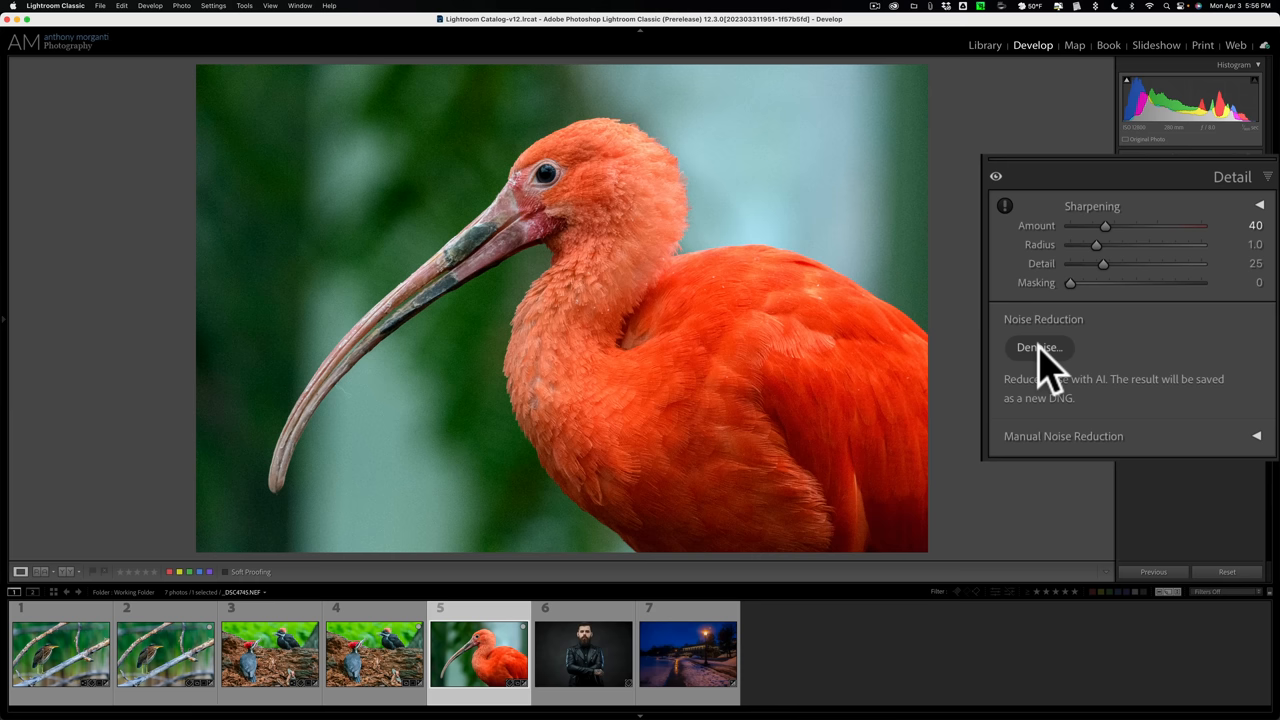
pyautogui.moveTo(1050, 370)
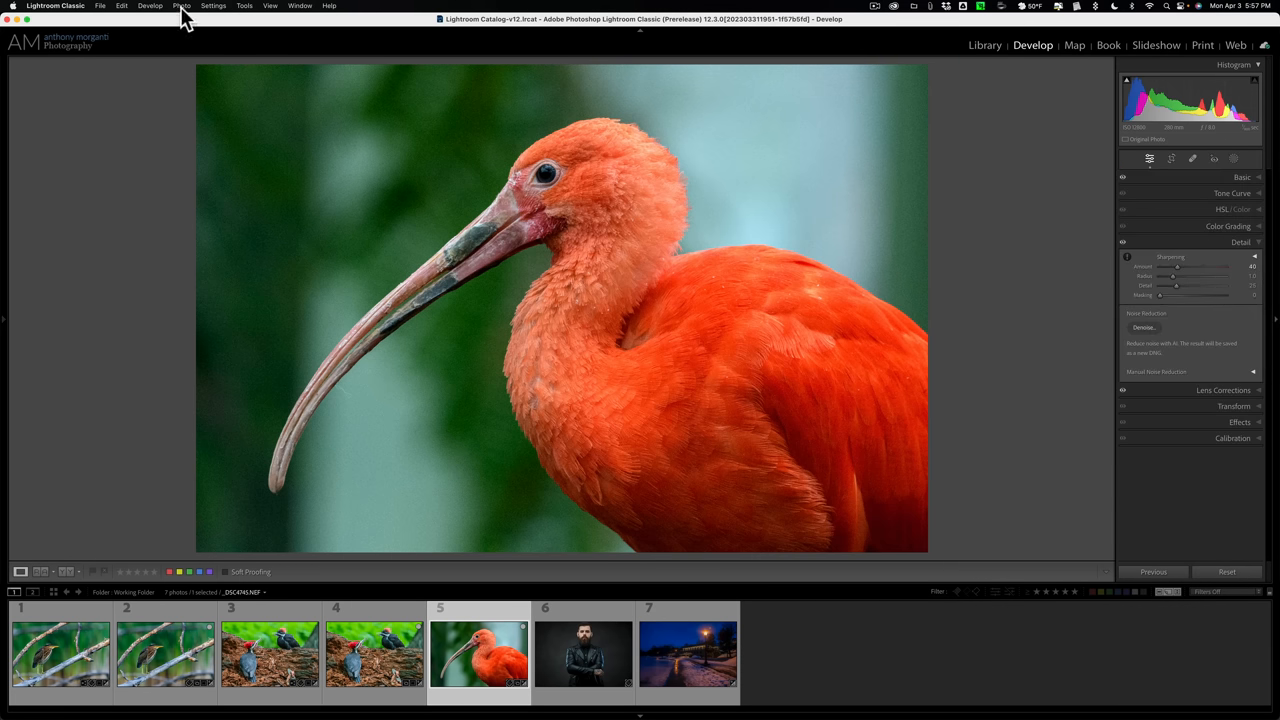
pyautogui.click(181, 6)
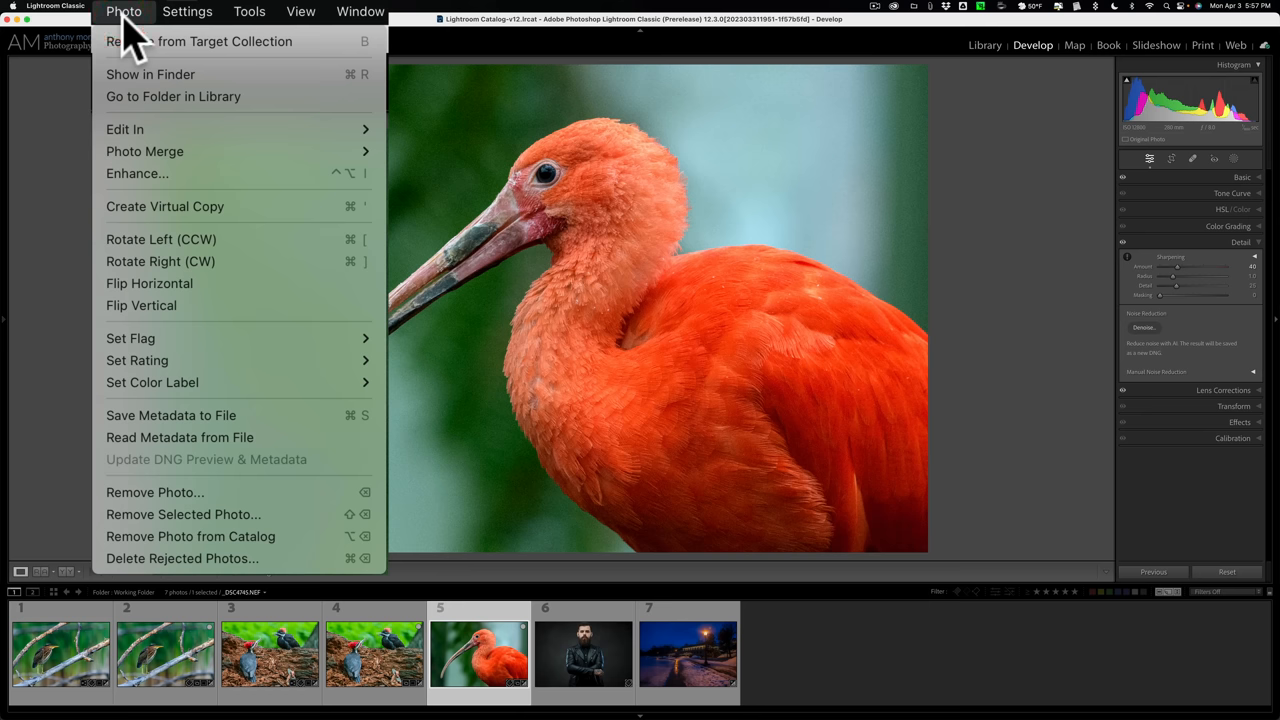
pyautogui.moveTo(125, 129)
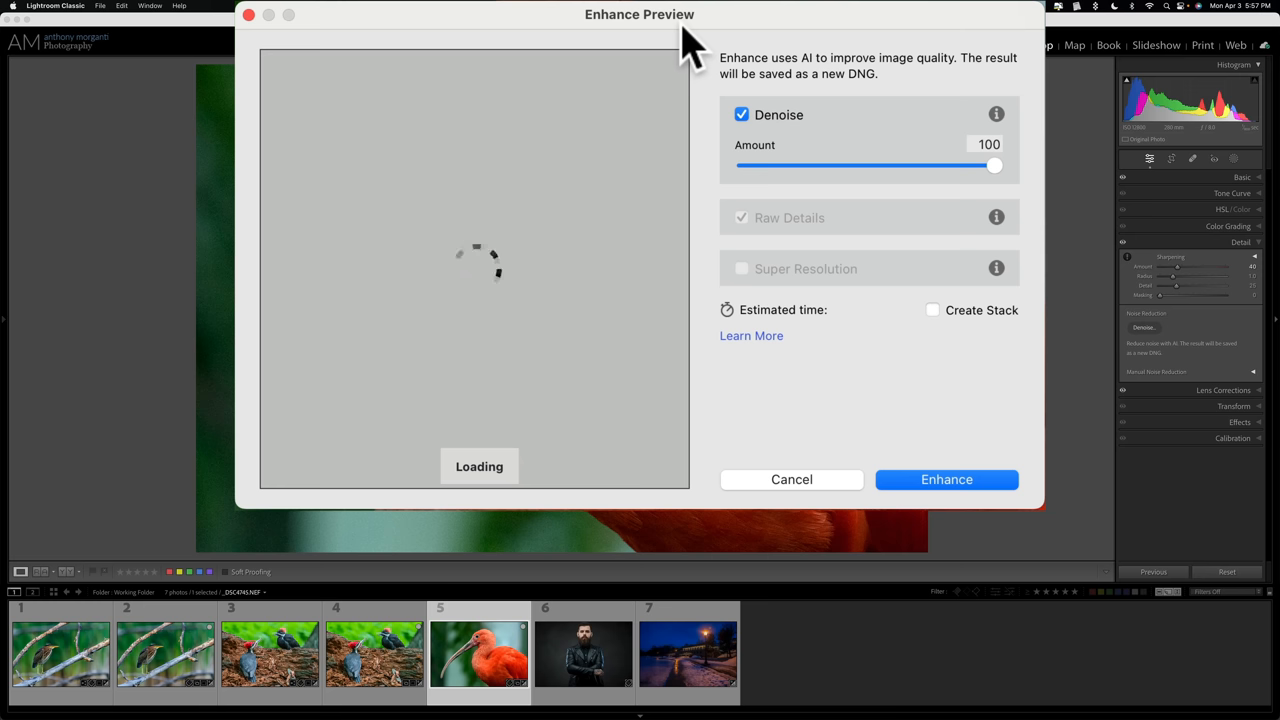
pyautogui.moveTo(780, 135)
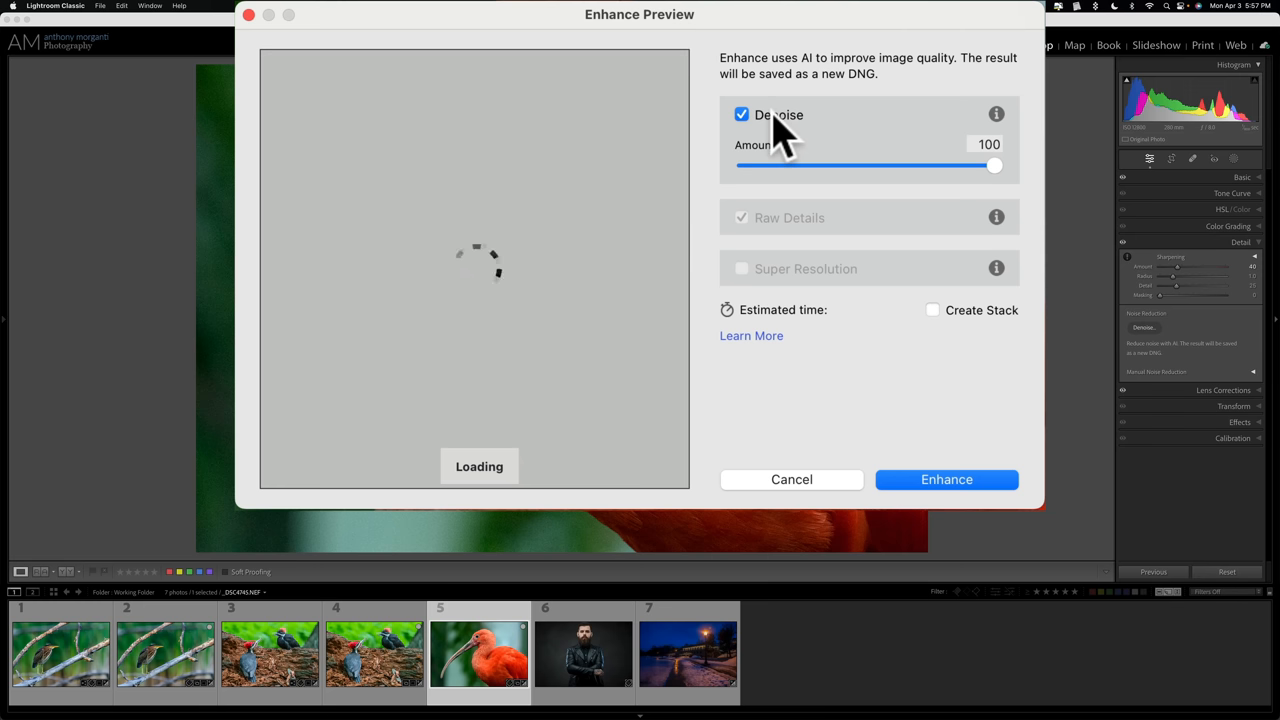
pyautogui.moveTo(565, 285)
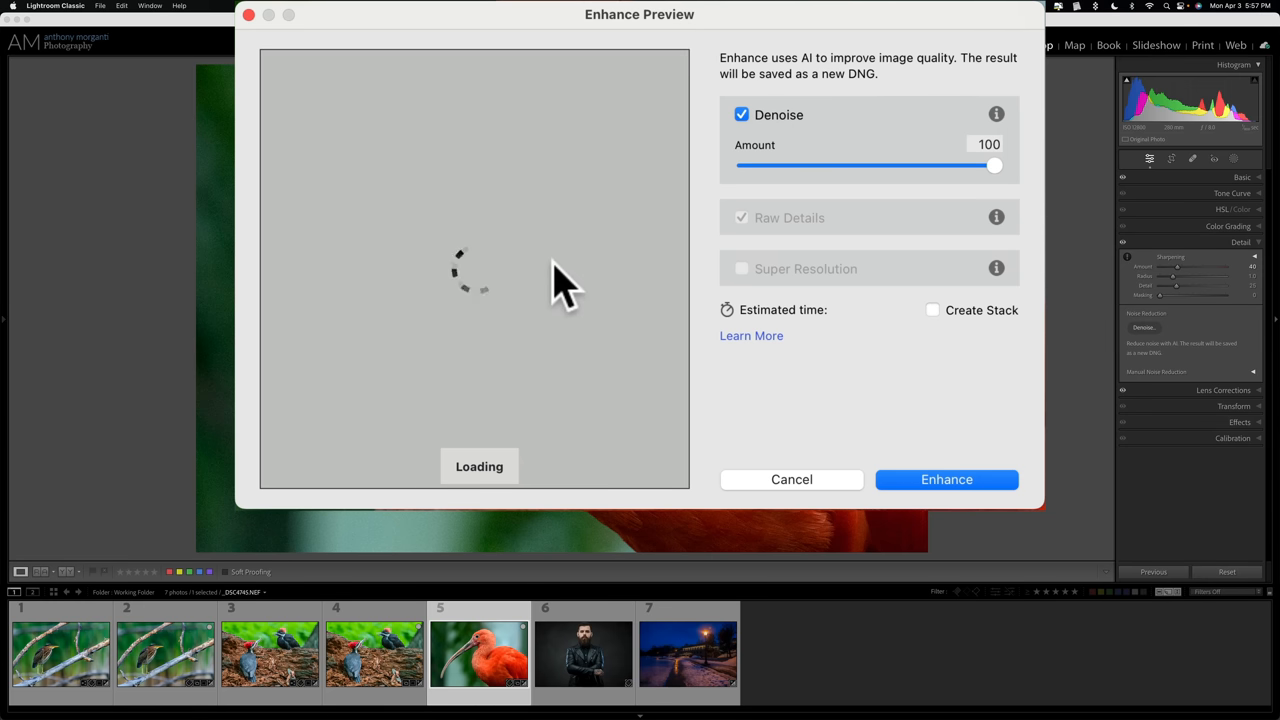
pyautogui.moveTo(550, 290)
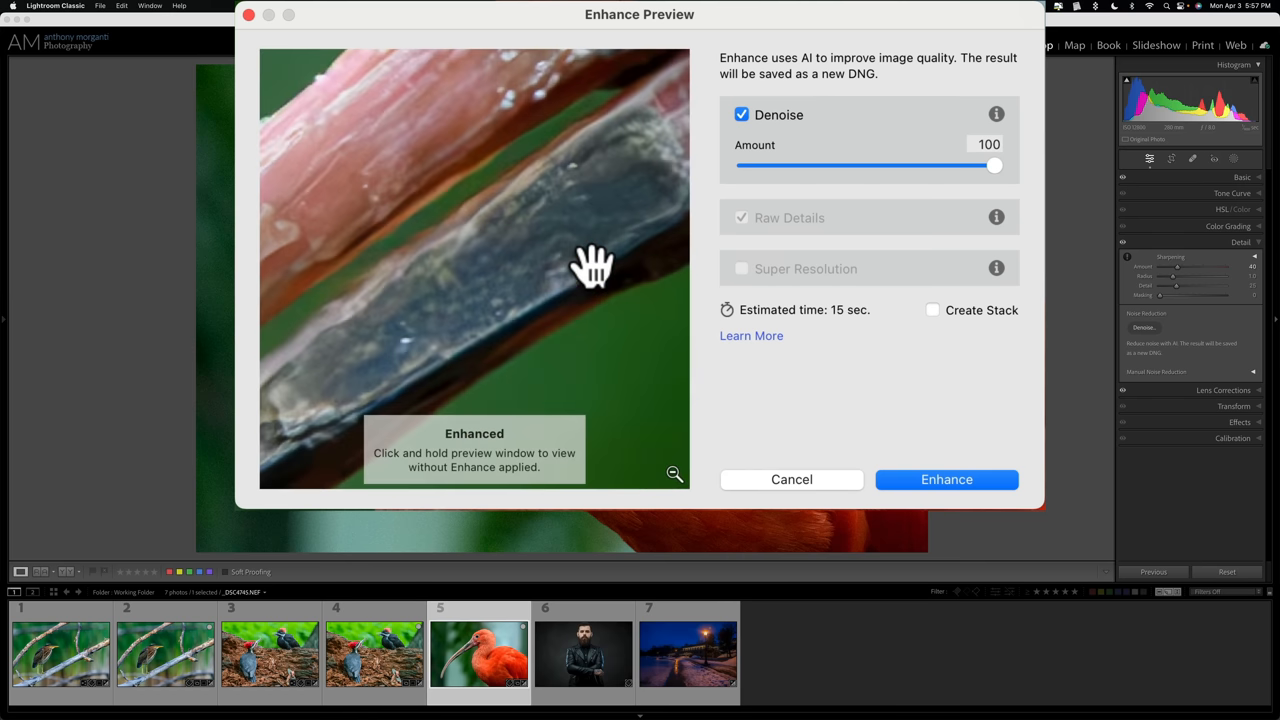
pyautogui.moveTo(835, 340)
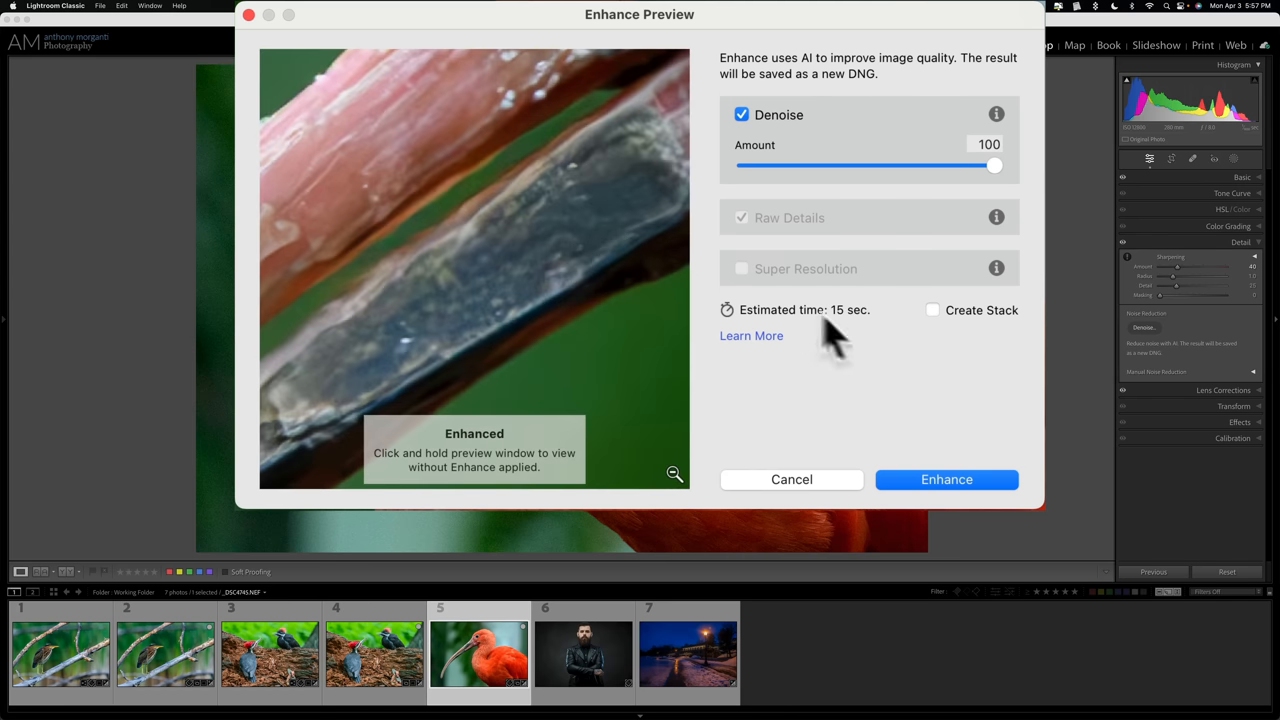
pyautogui.click(946, 479)
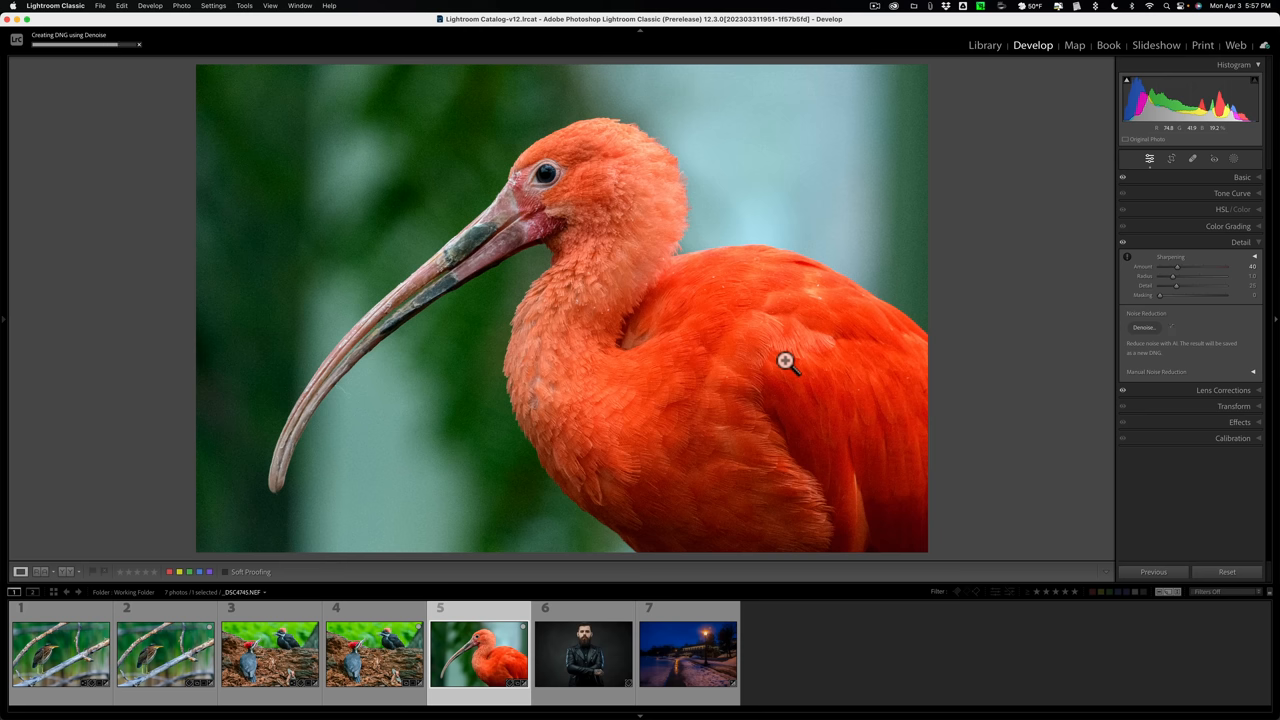
# - View the finished denoised ibis DNG, then open the Lightroom Classic application menu
pyautogui.click(1144, 327)
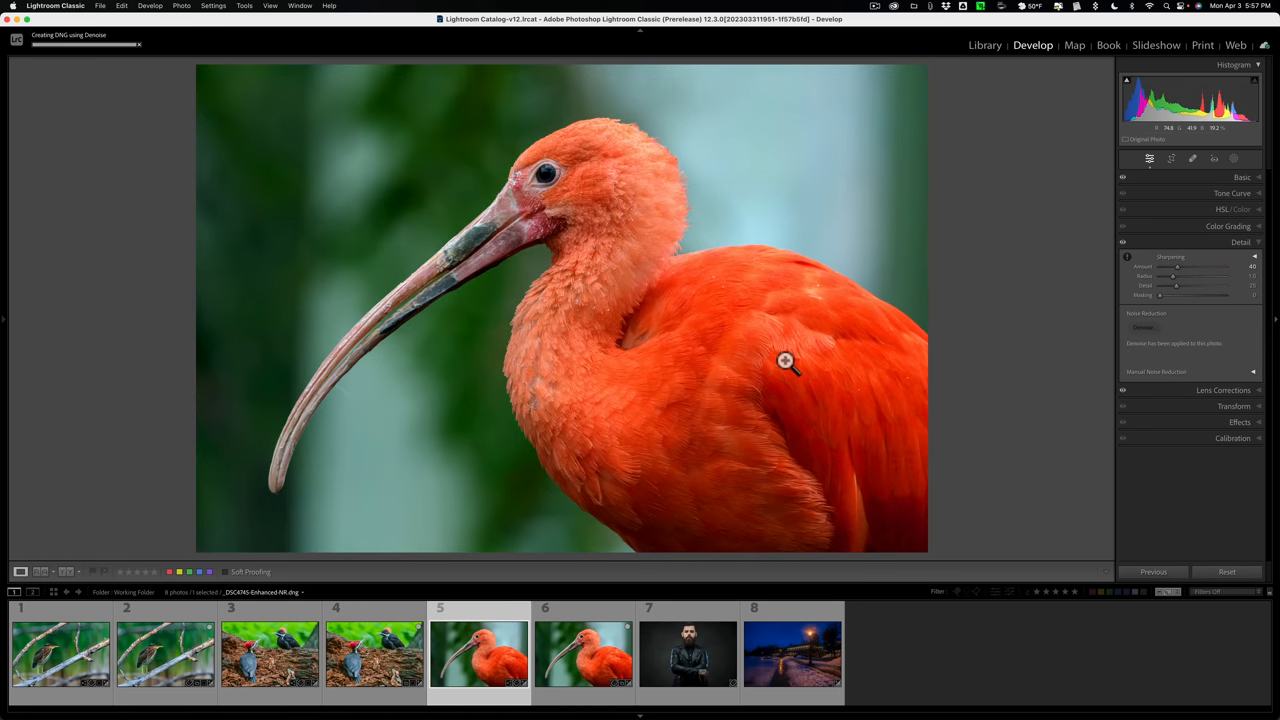
pyautogui.click(107, 6)
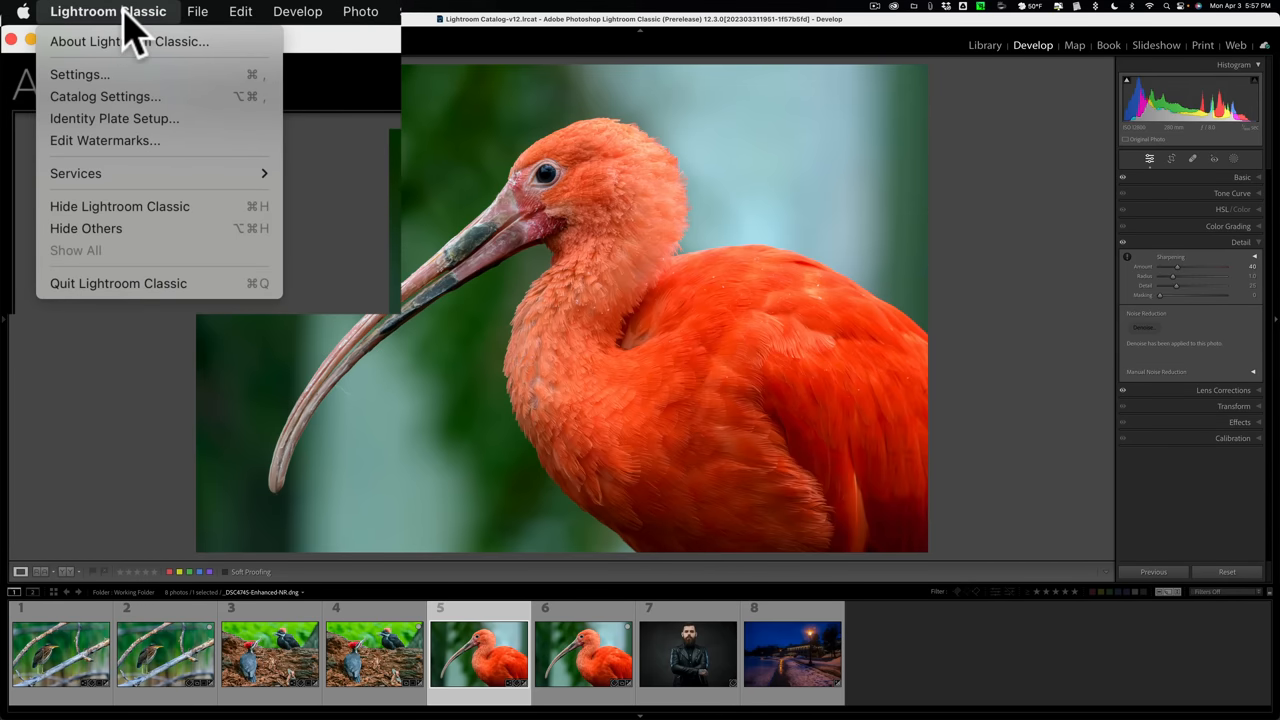
pyautogui.click(240, 11)
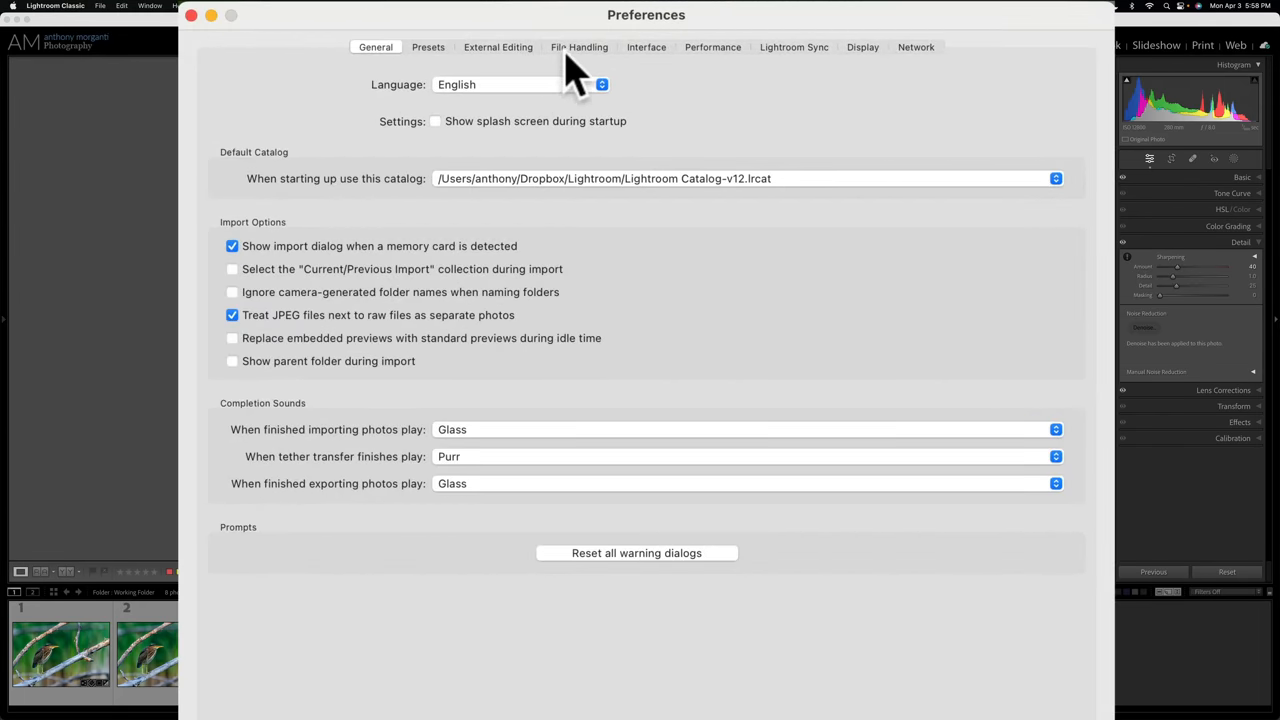
pyautogui.click(579, 47)
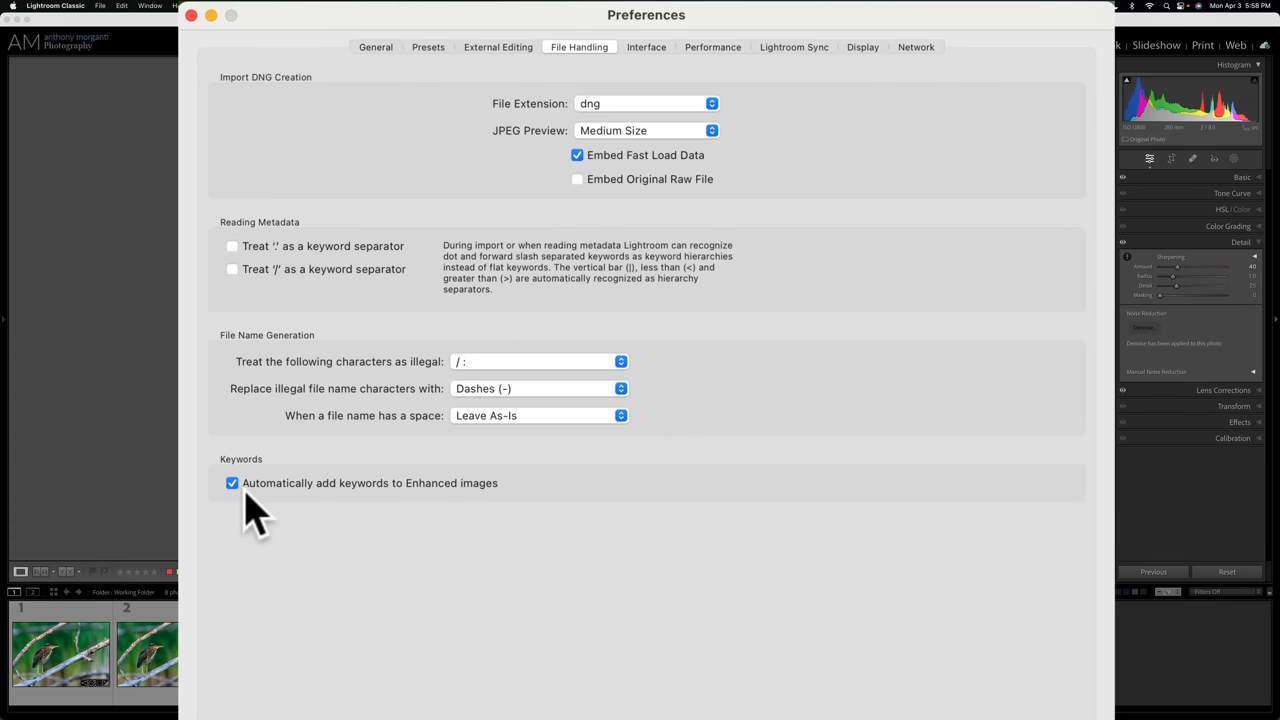
pyautogui.moveTo(430, 500)
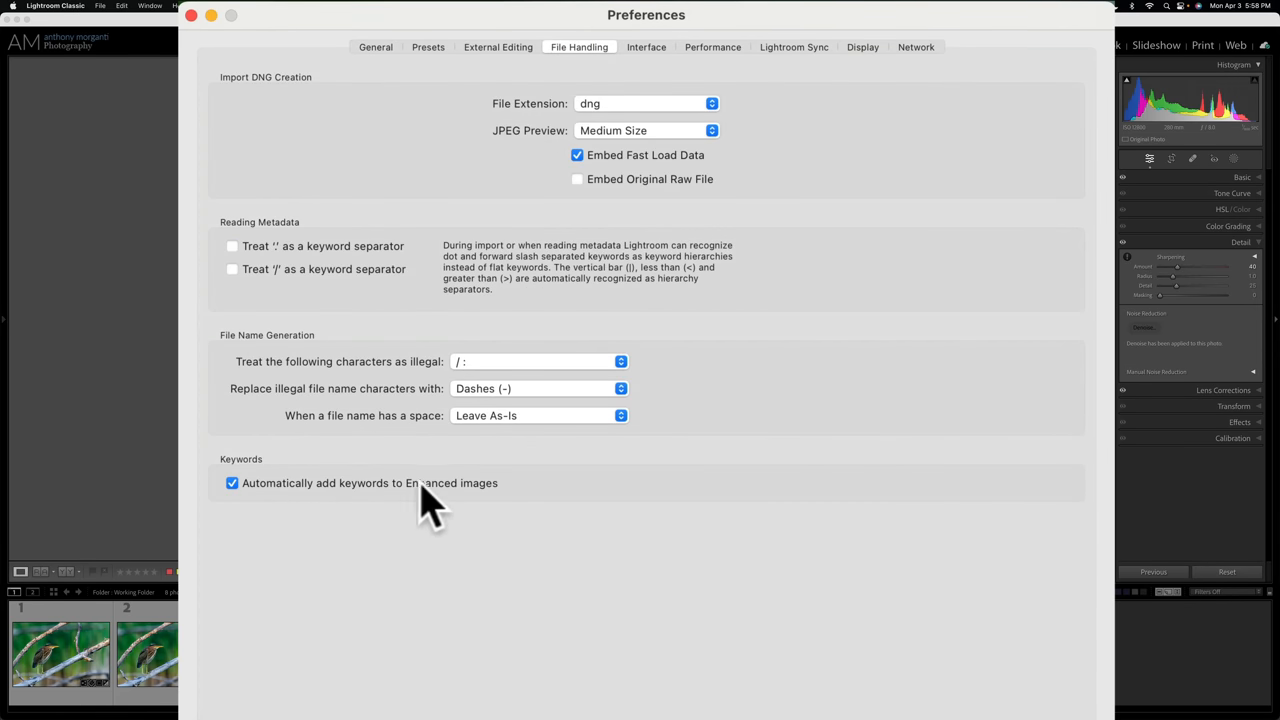
pyautogui.moveTo(490, 505)
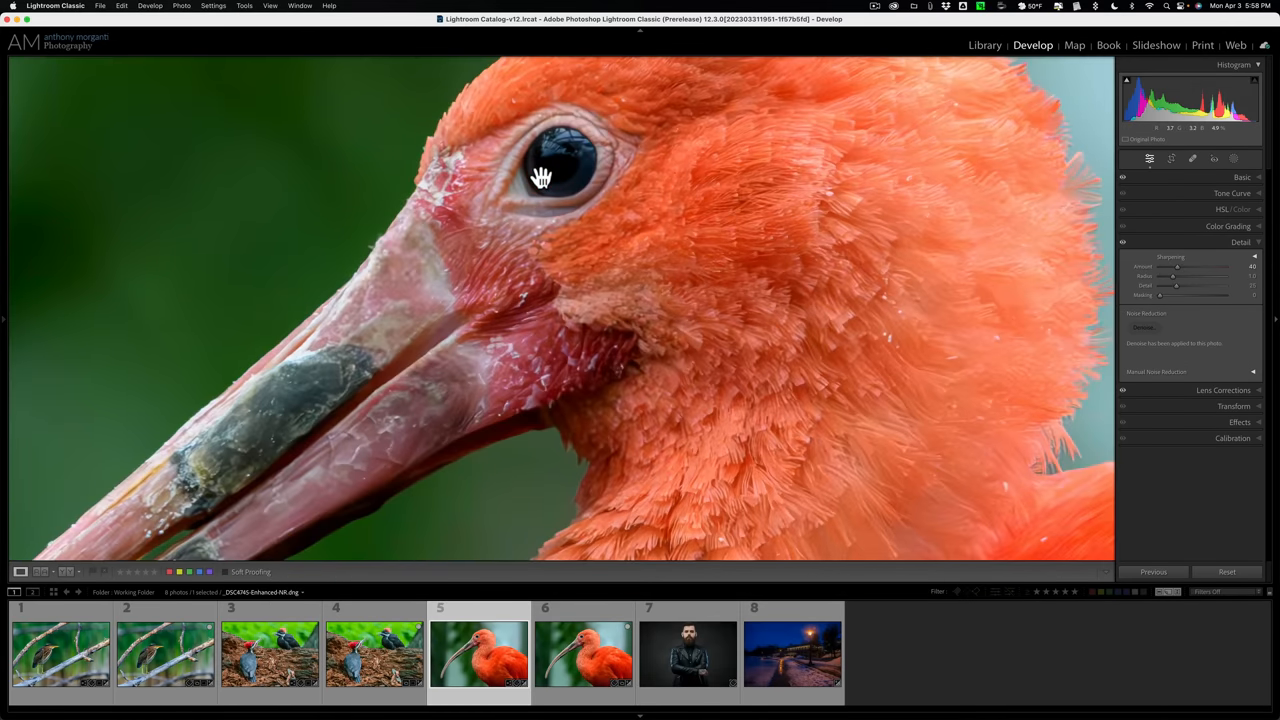
# - Switch between the denoised ibis DNG and the original ibis raw, ending on the original
pyautogui.click(583, 653)
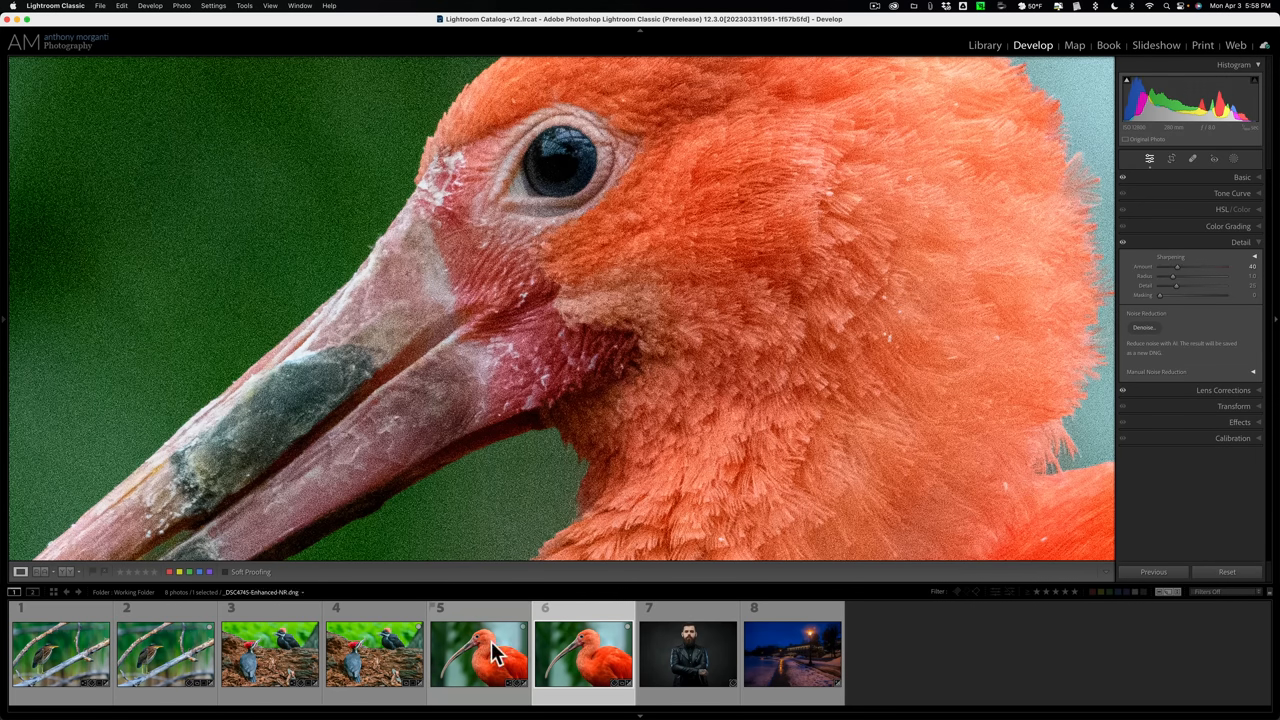
pyautogui.click(479, 655)
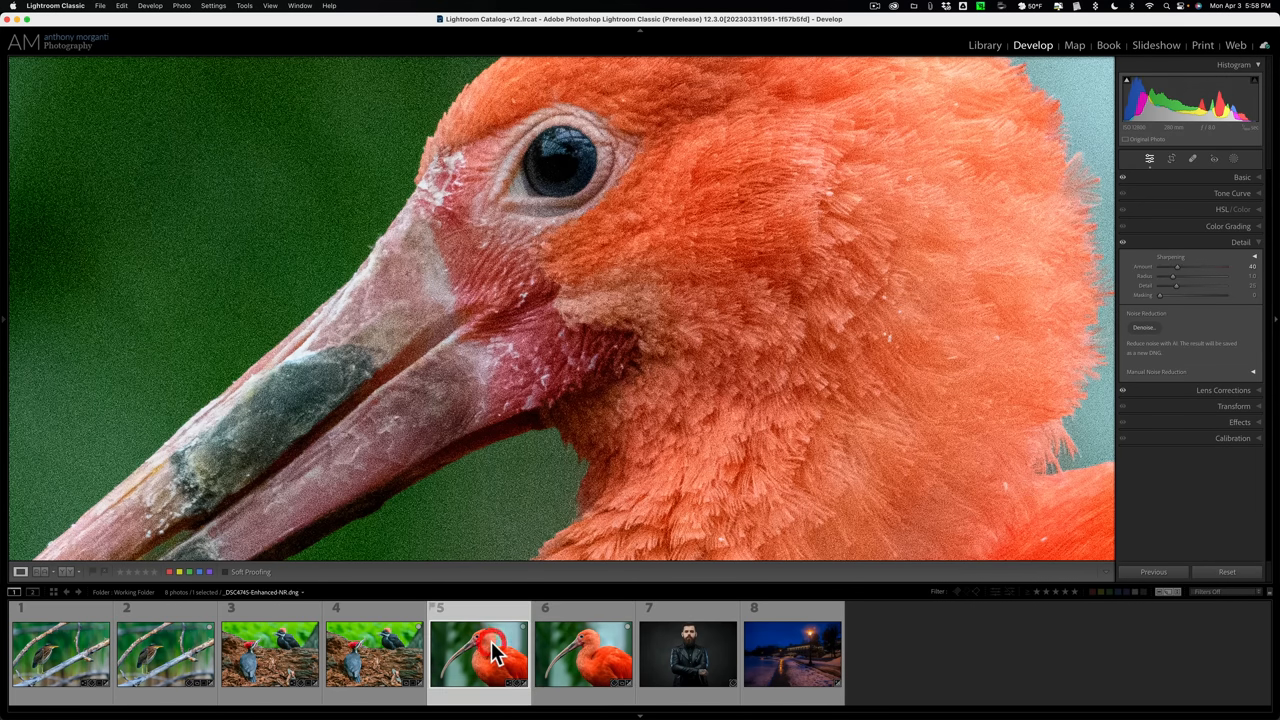
pyautogui.click(583, 654)
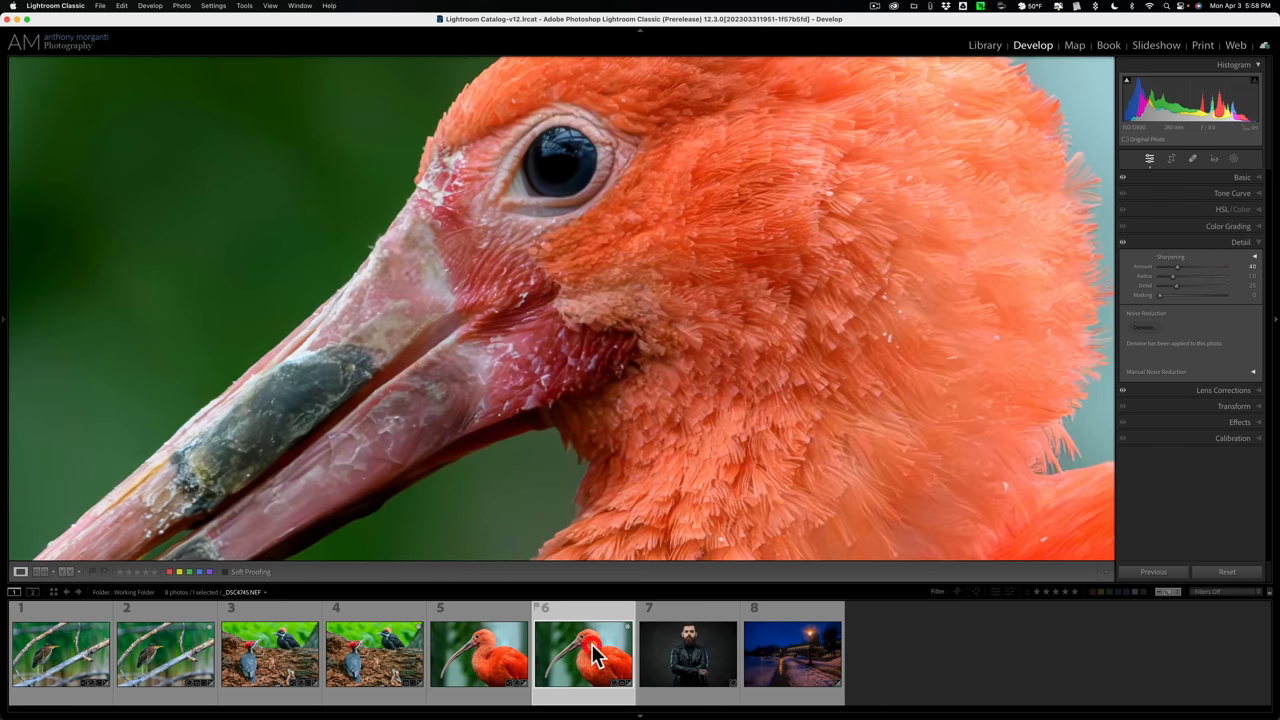
pyautogui.click(478, 654)
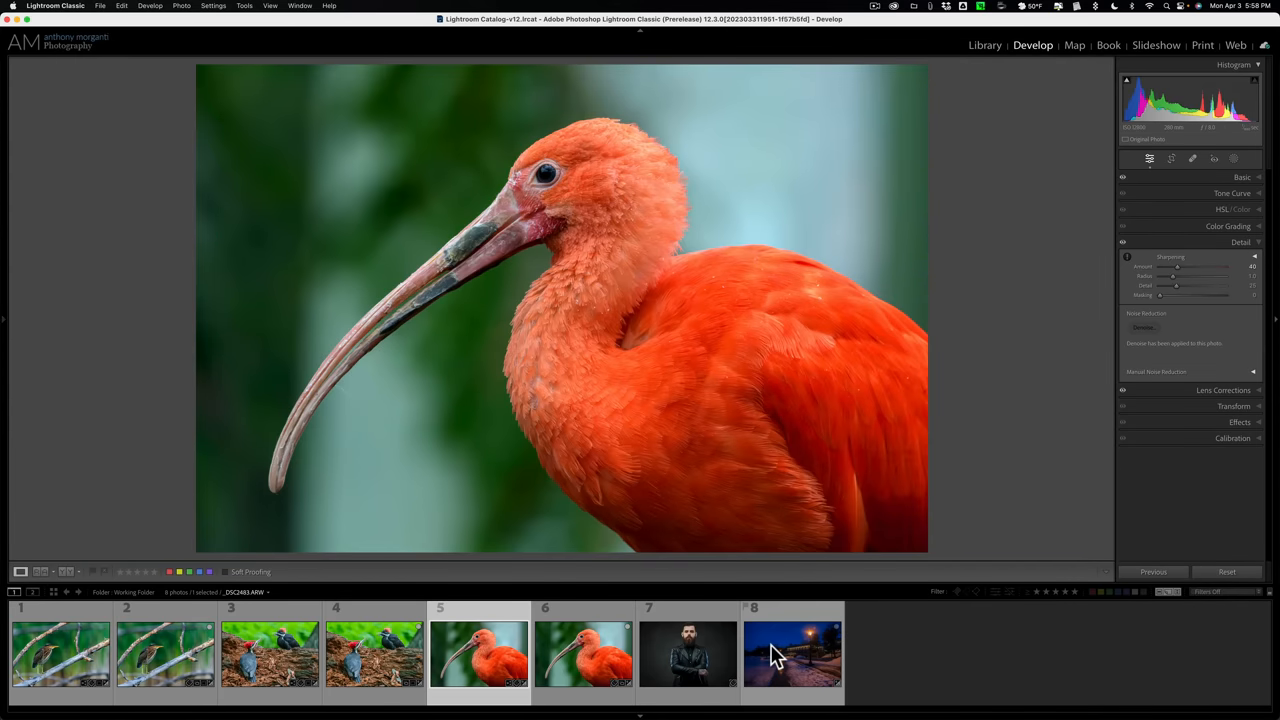
# - Select the snowy night lamppost photo, preview Denoise, and enhance it into a new DNG
pyautogui.click(792, 655)
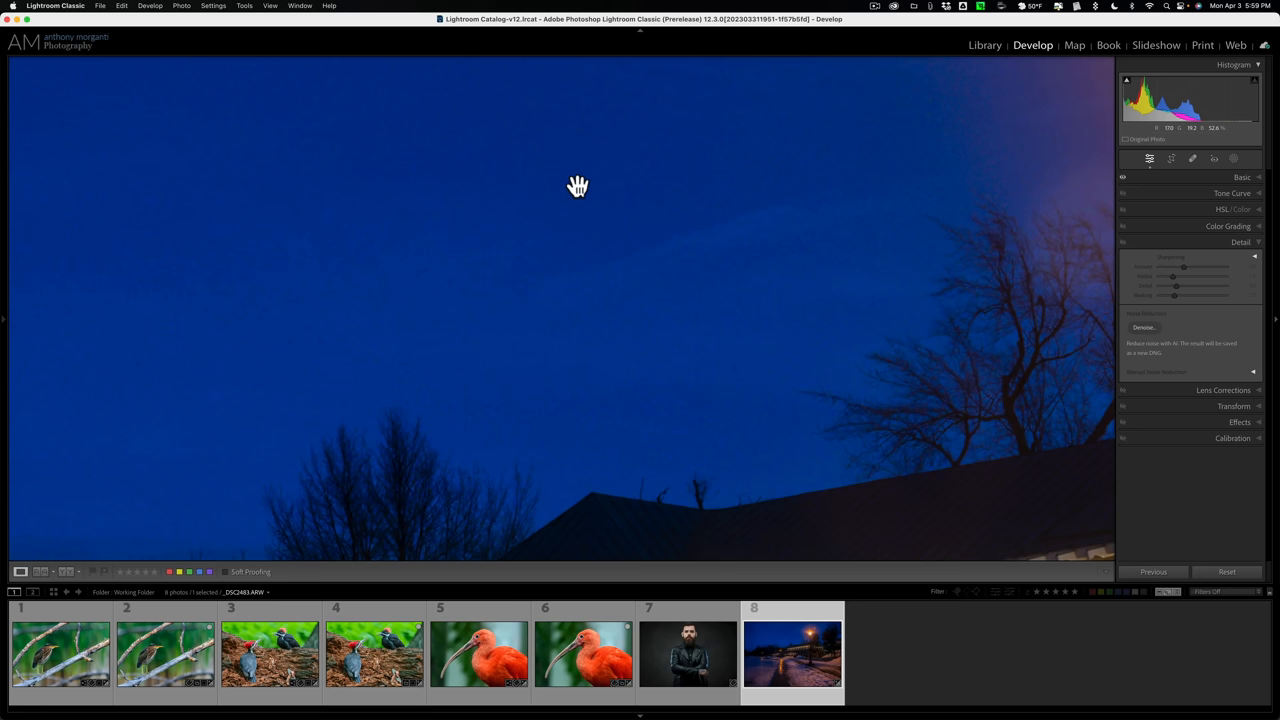
pyautogui.moveTo(410, 238)
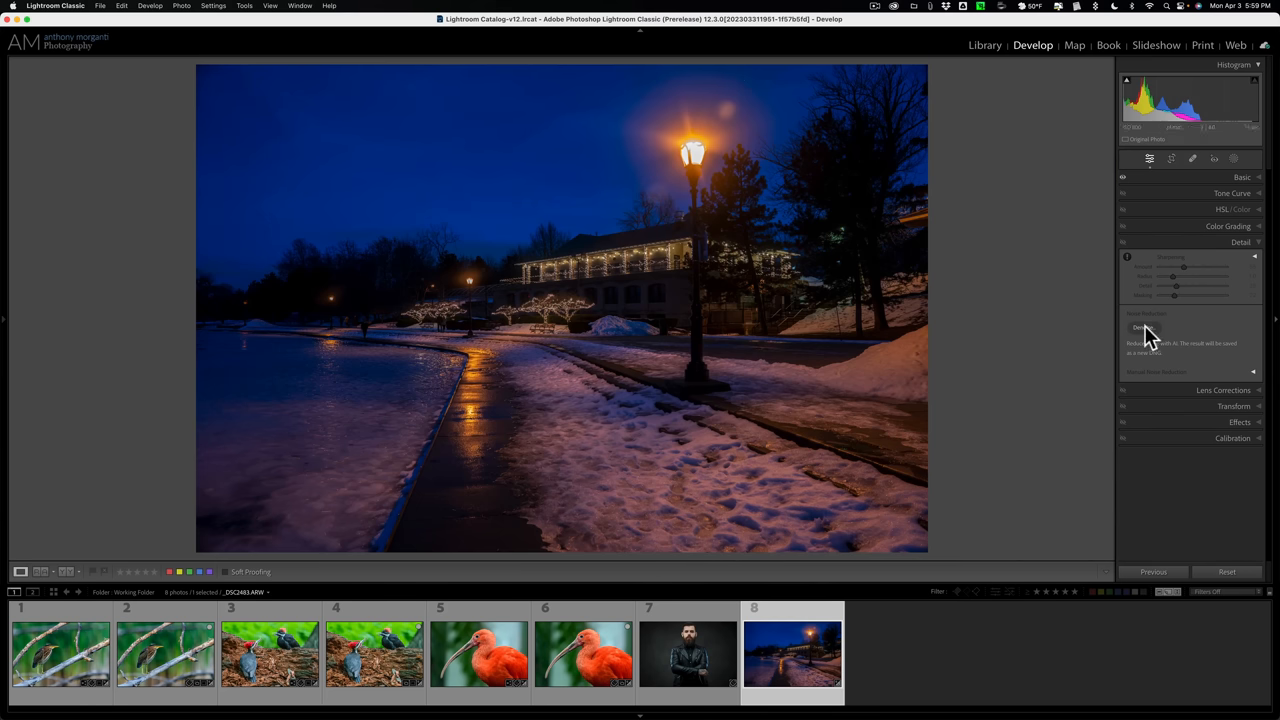
pyautogui.click(1141, 328)
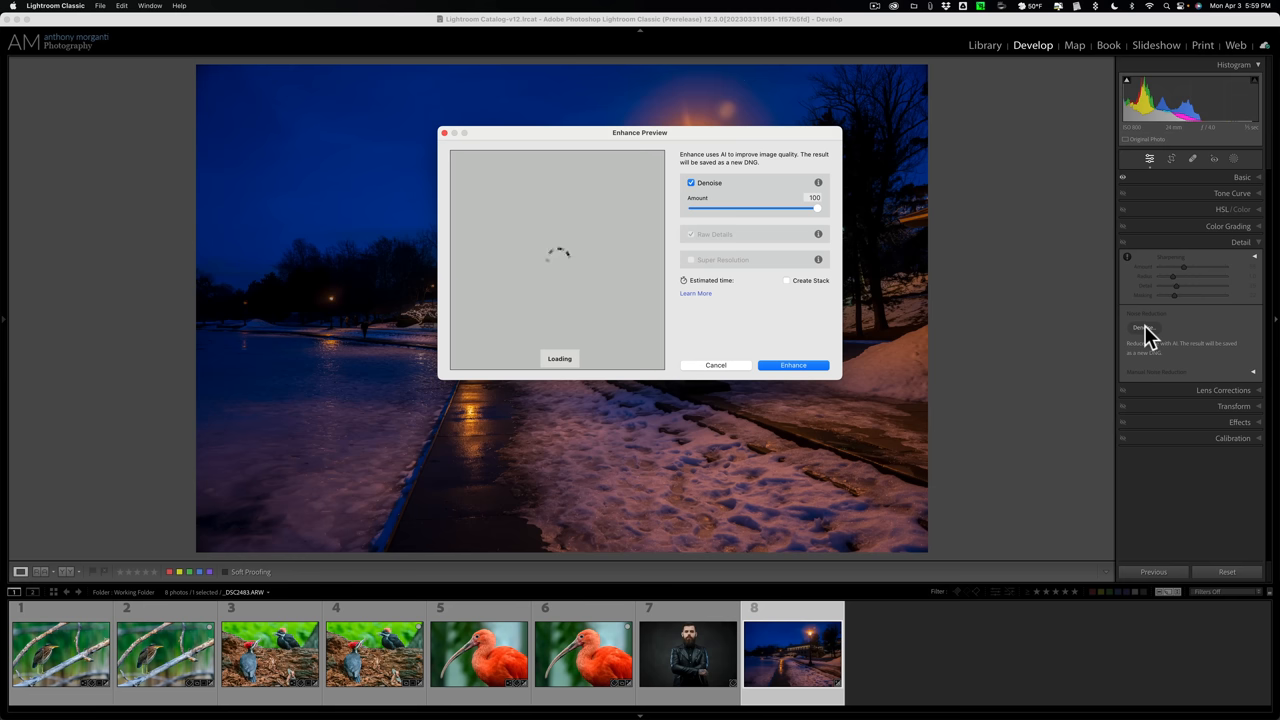
pyautogui.moveTo(623, 232)
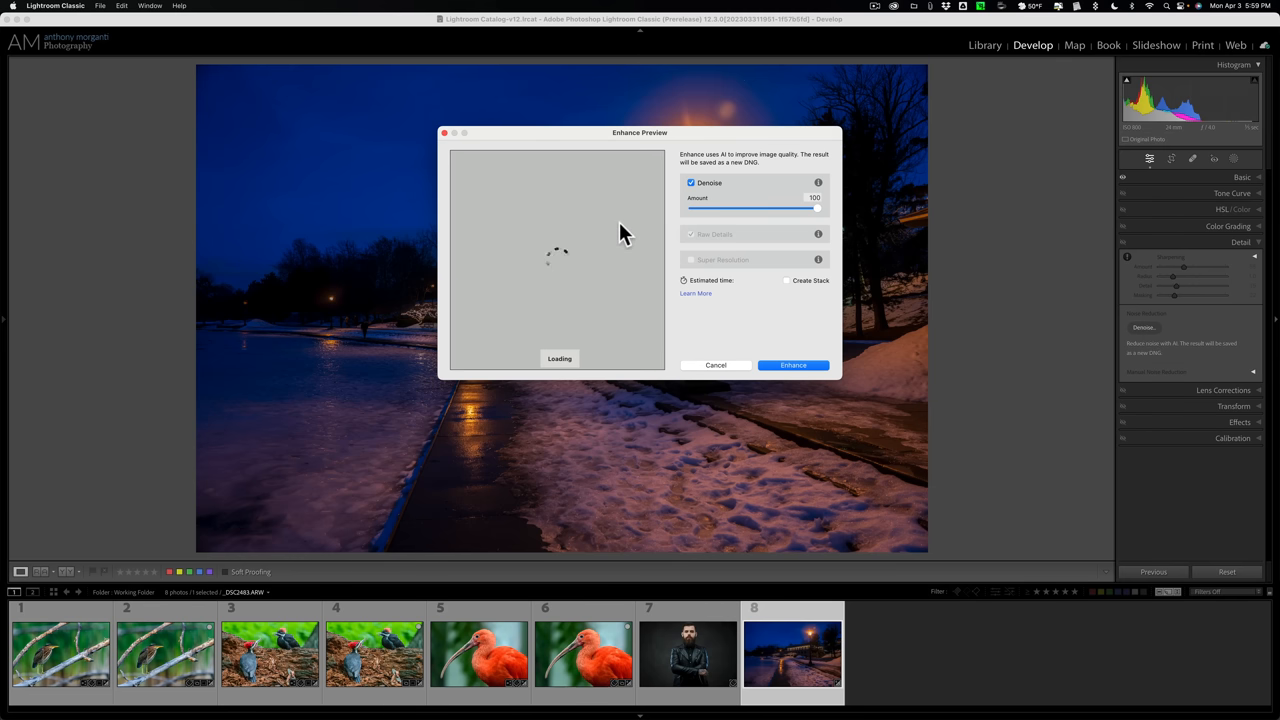
pyautogui.moveTo(570, 250)
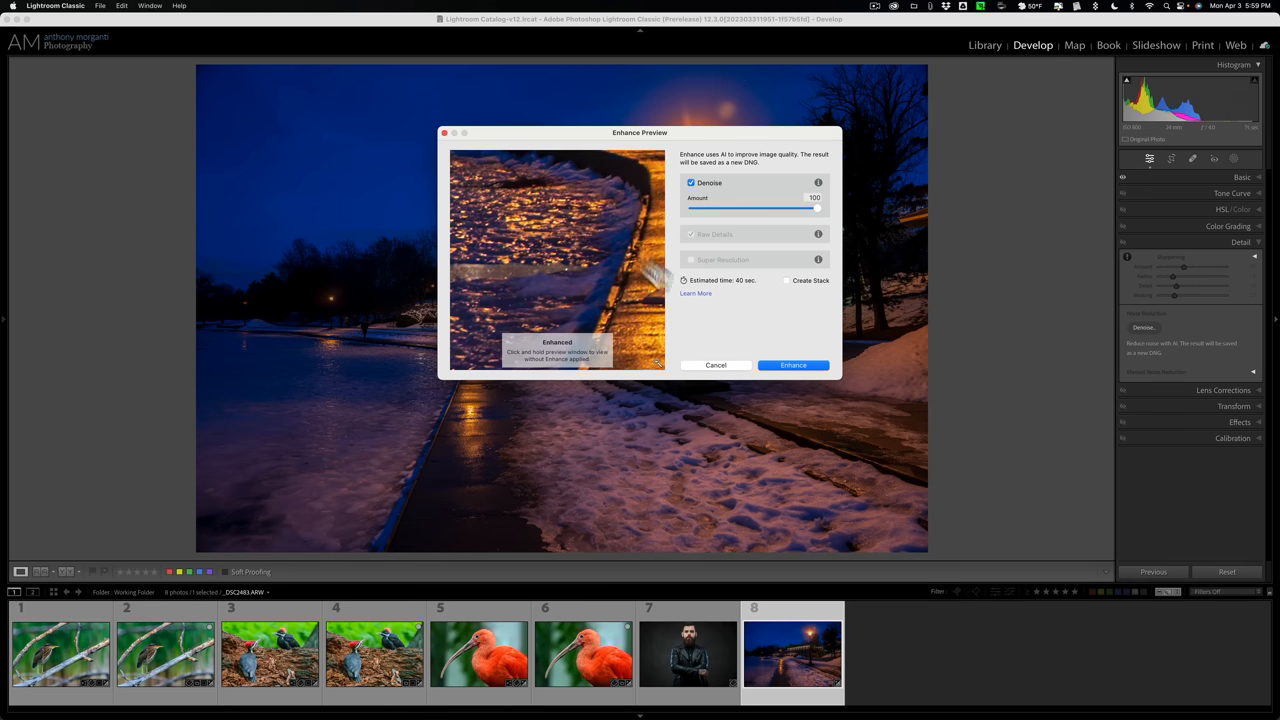
pyautogui.click(793, 365)
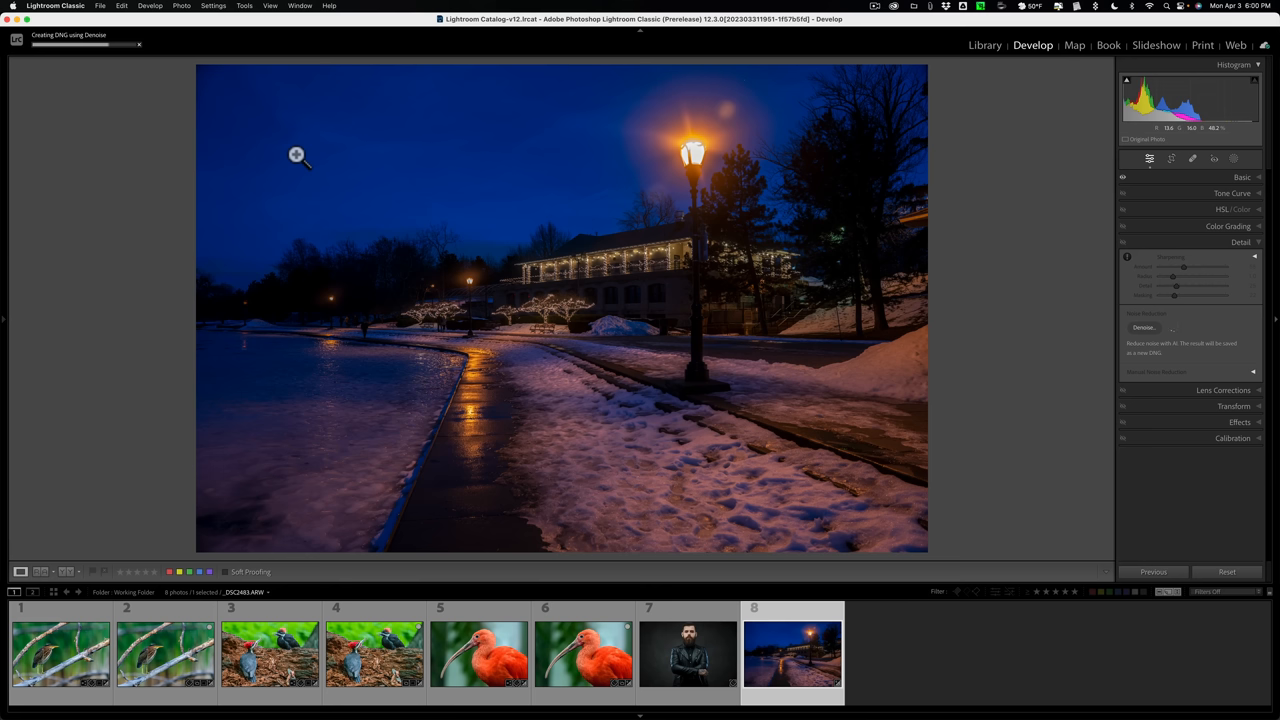
pyautogui.moveTo(525, 268)
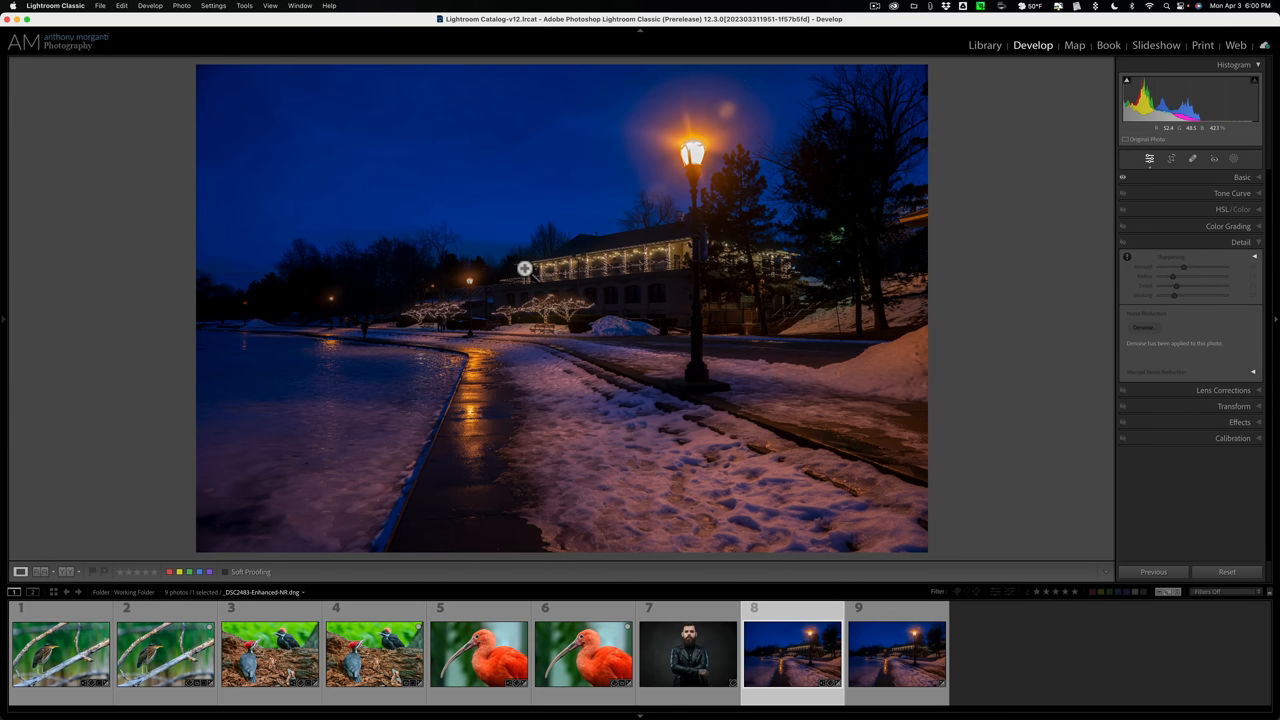
pyautogui.moveTo(588, 193)
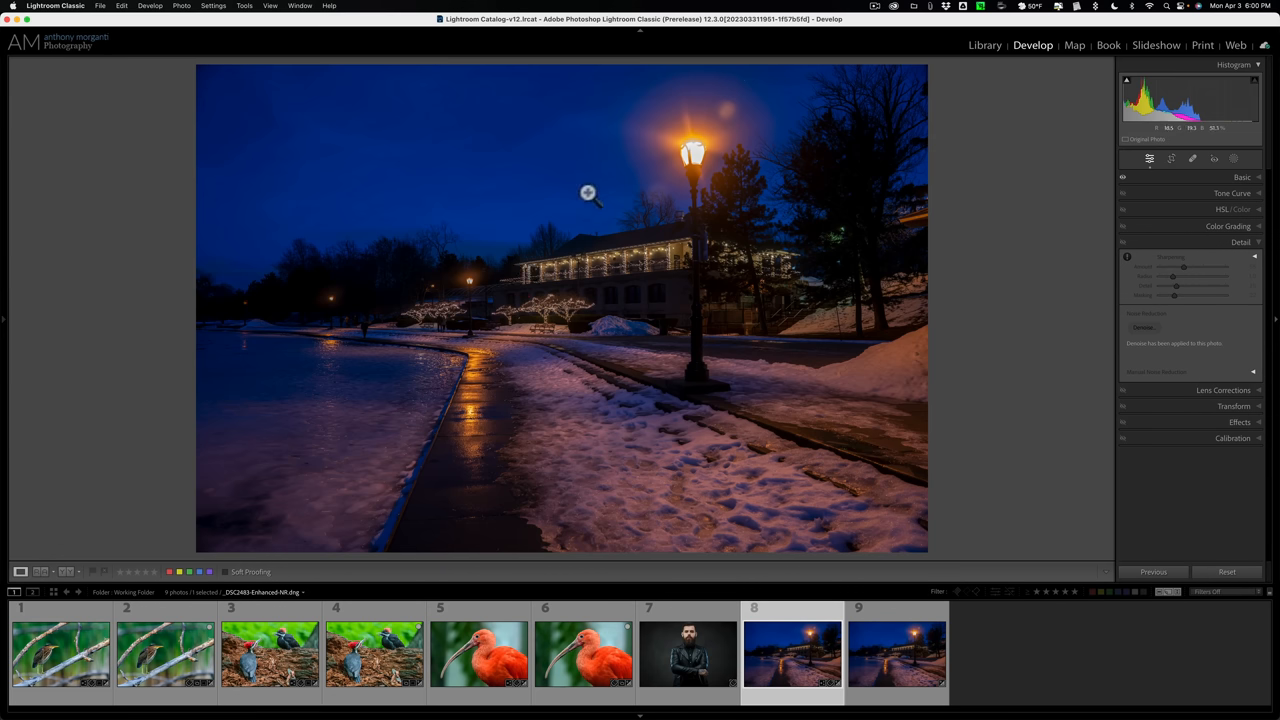
# - Zoom to 100% on the lit porch and toggle between the Enhanced-NR DNG and original ARW
pyautogui.click(587, 192)
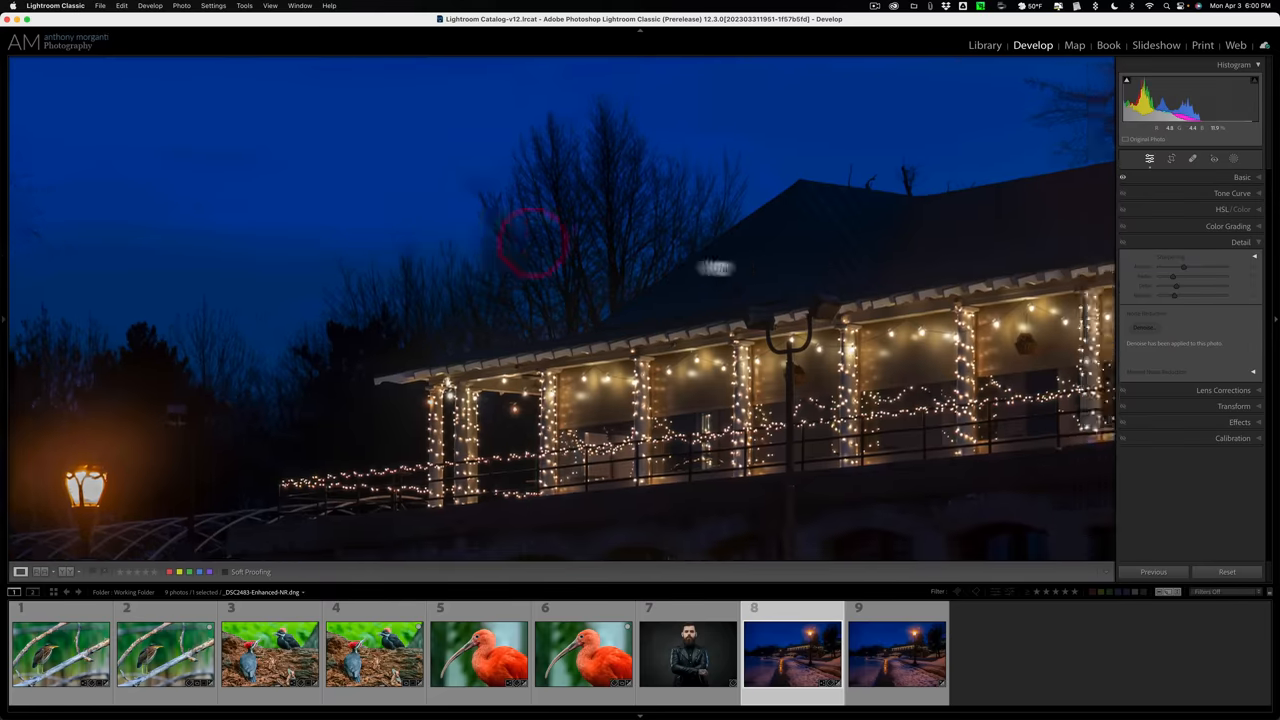
pyautogui.click(896, 655)
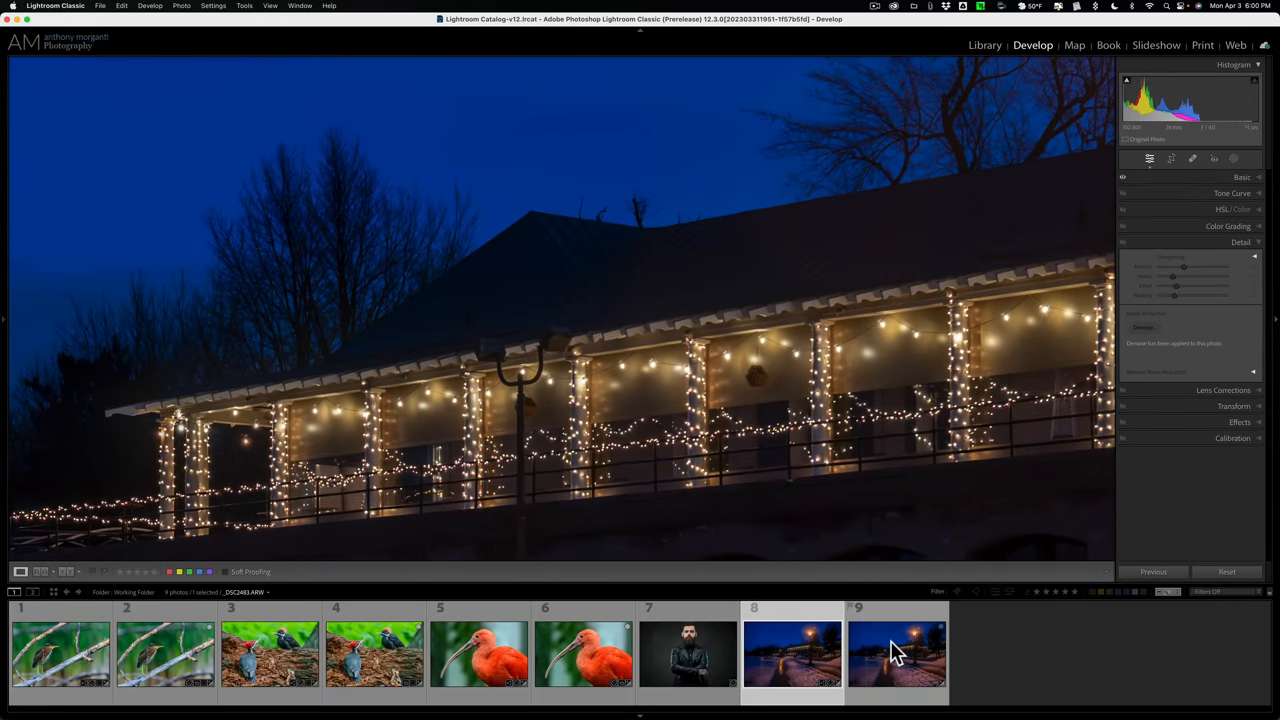
pyautogui.click(896, 655)
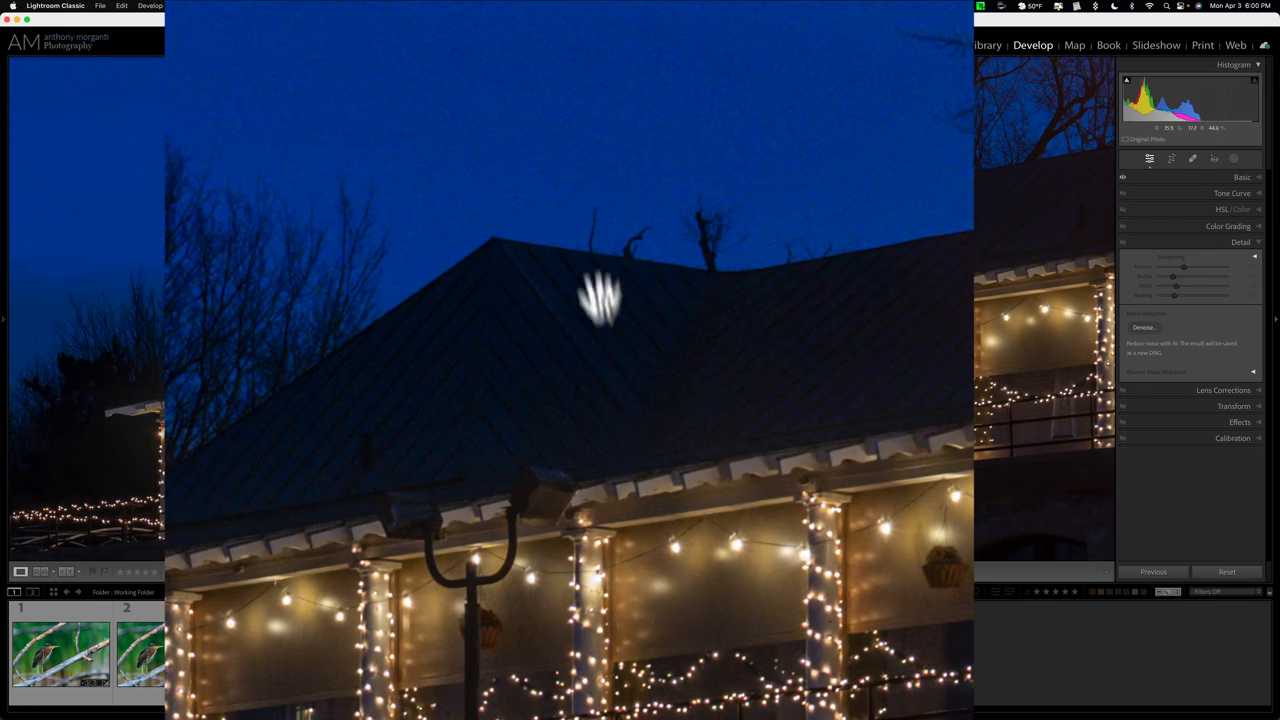
pyautogui.click(1143, 327)
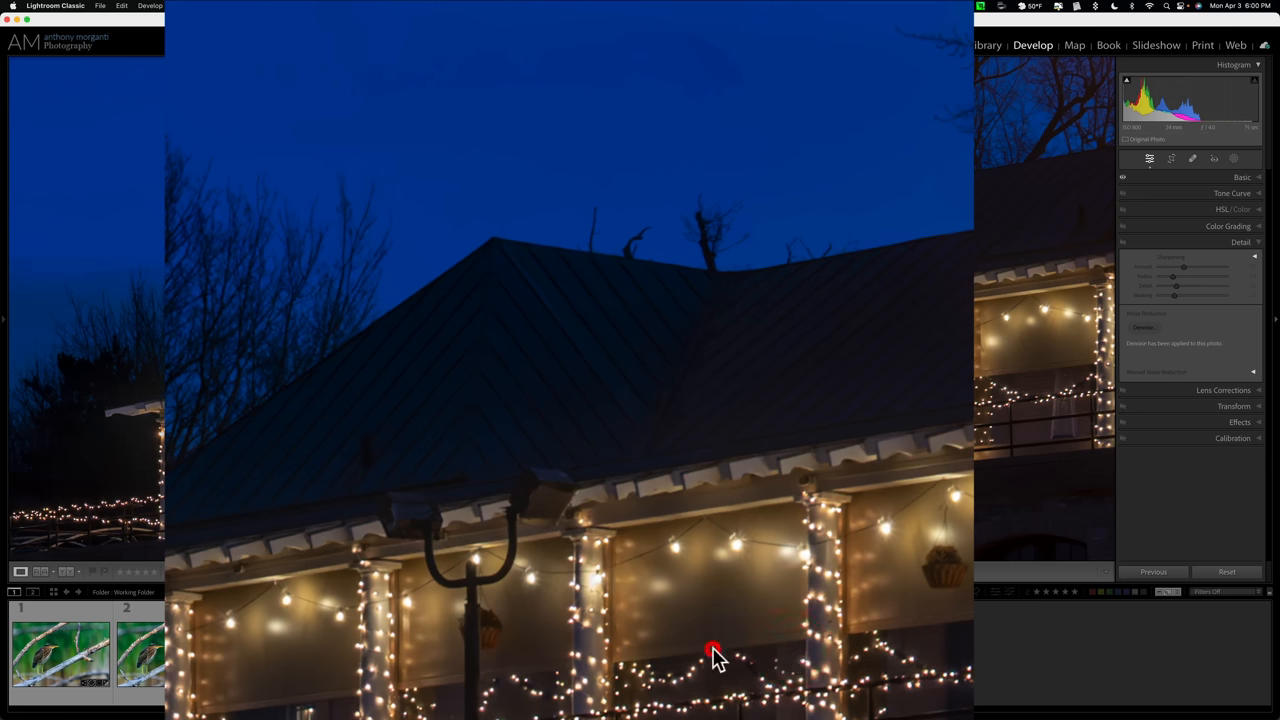
# - Open thumbnail 7, collapse the Detail panel, and zoom out to Fit
pyautogui.click(687, 655)
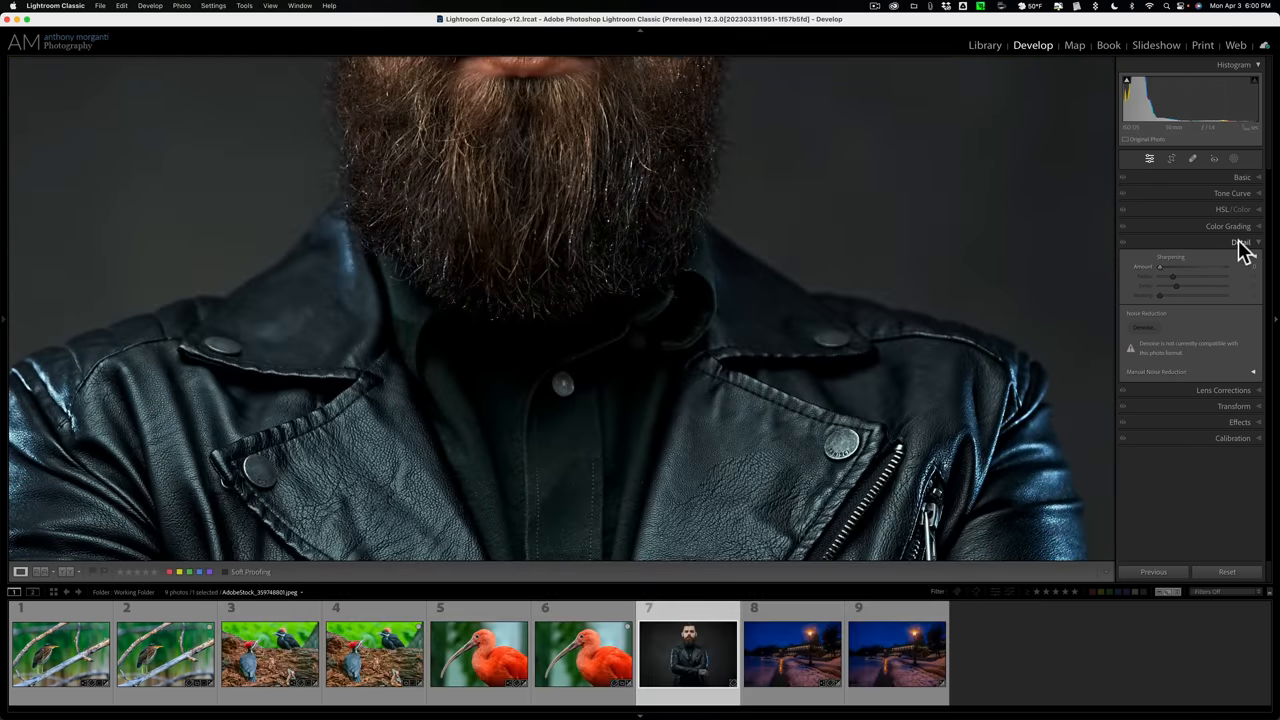
pyautogui.click(1240, 242)
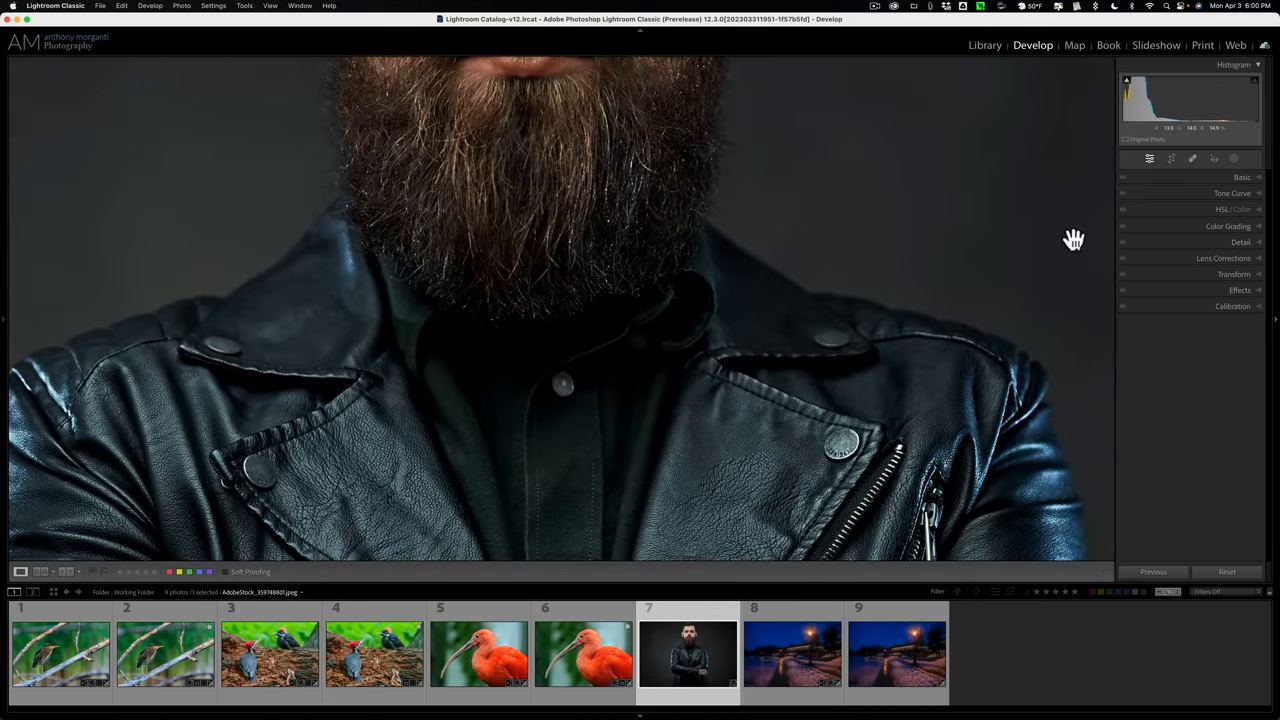
pyautogui.click(563, 310)
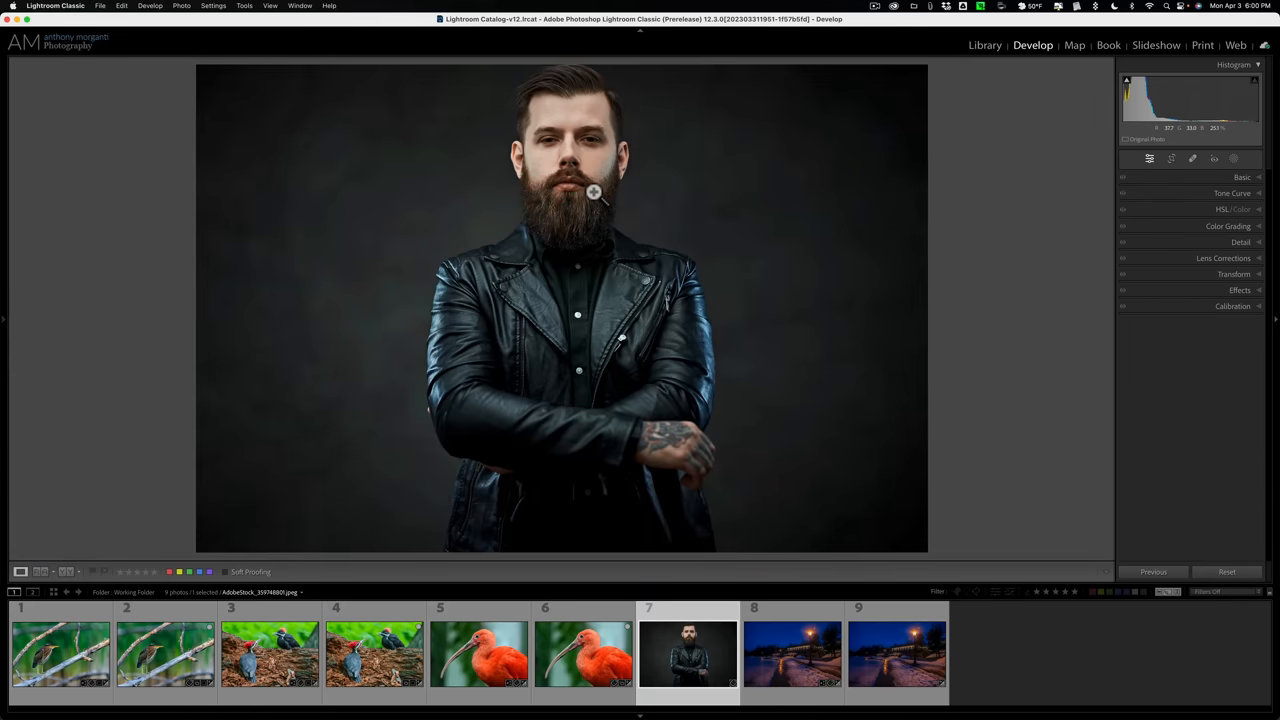
pyautogui.moveTo(643, 192)
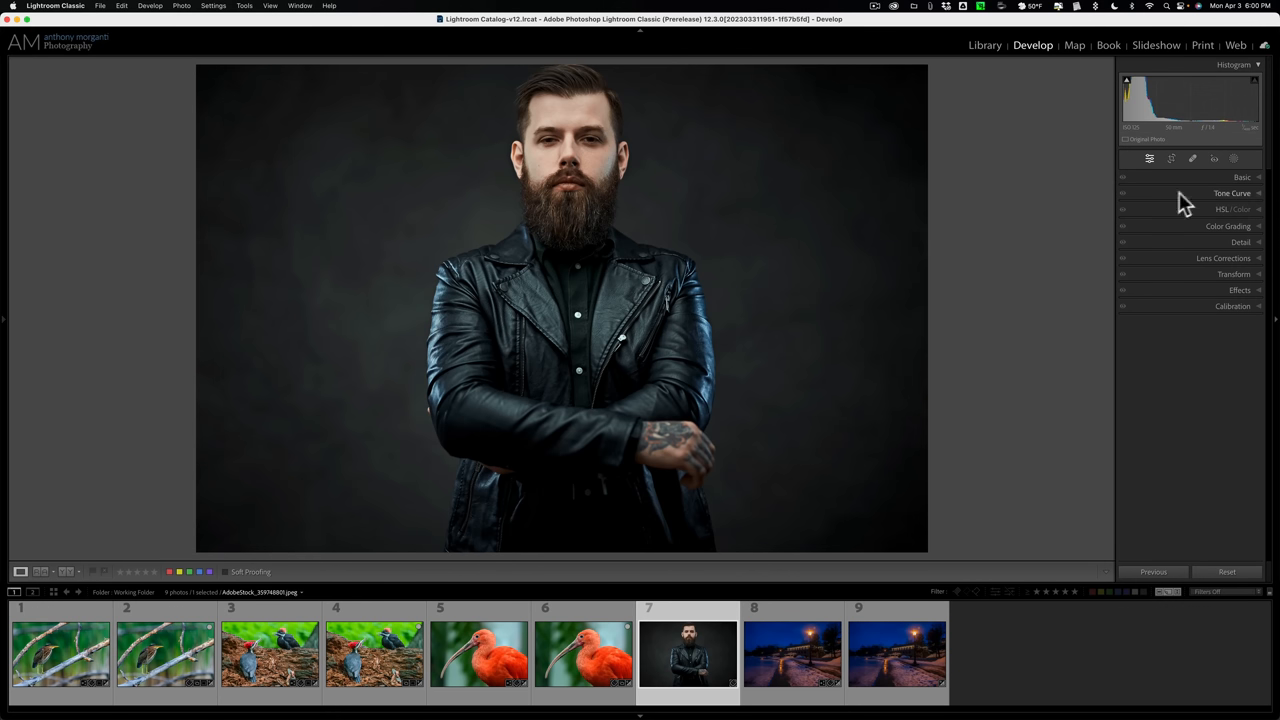
# - In Masking, select People, open Person 1's mask options, and preview Facial Hair
pyautogui.click(1234, 158)
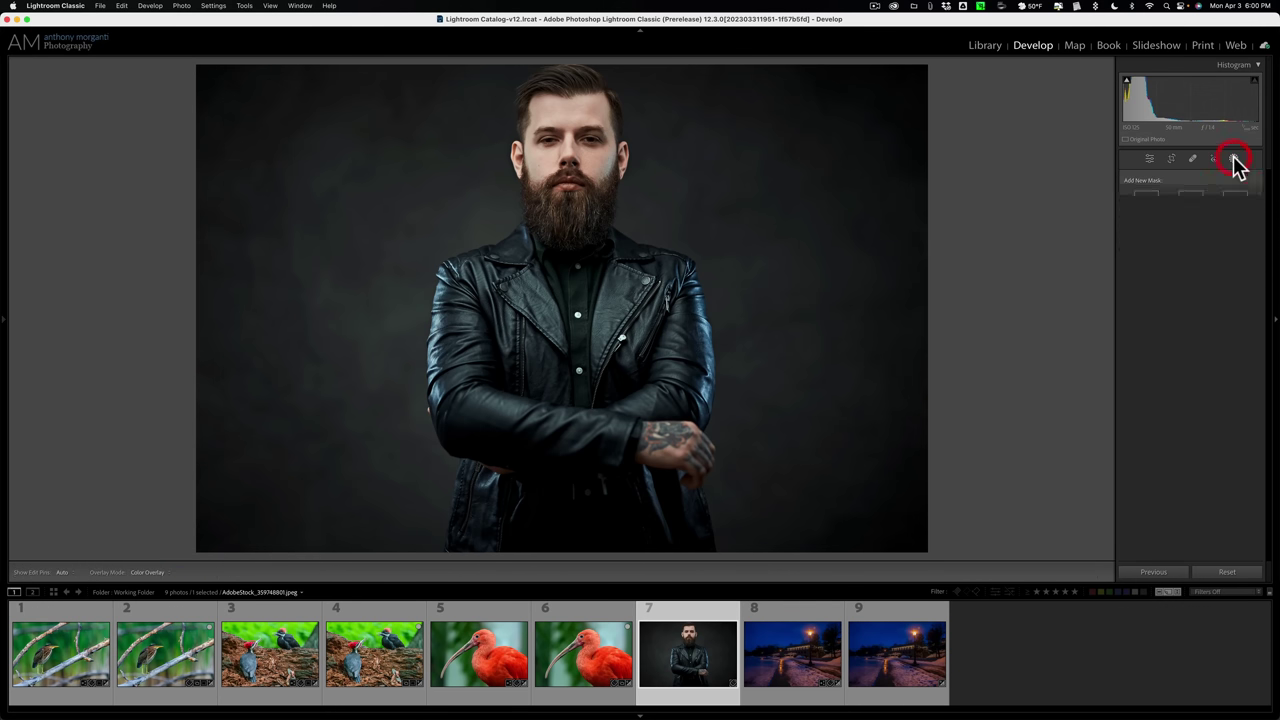
pyautogui.click(1235, 158)
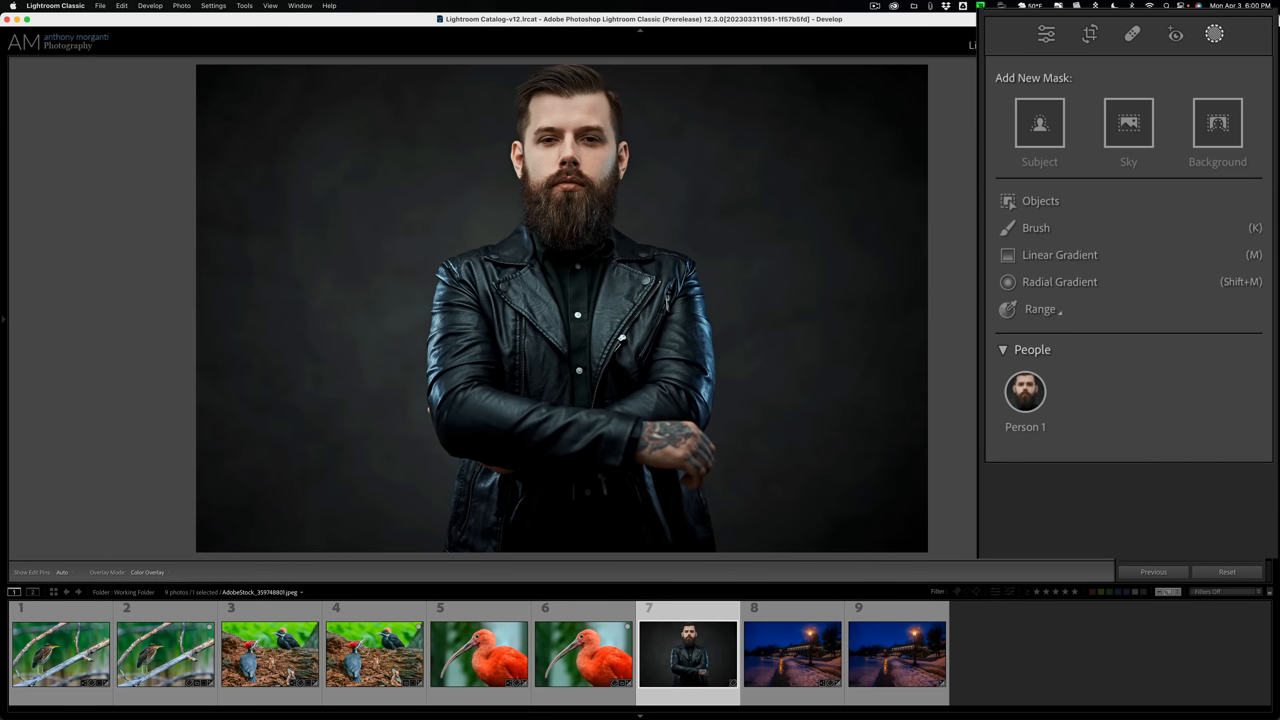
pyautogui.click(1025, 391)
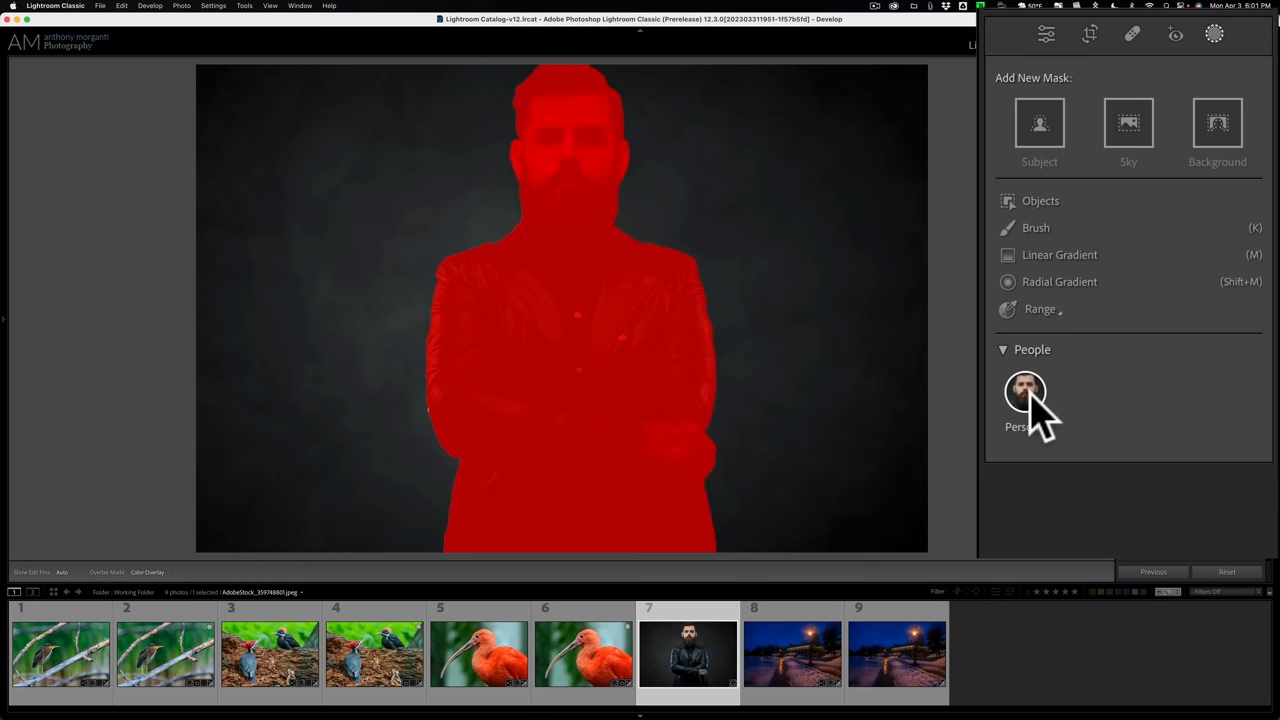
pyautogui.click(1025, 395)
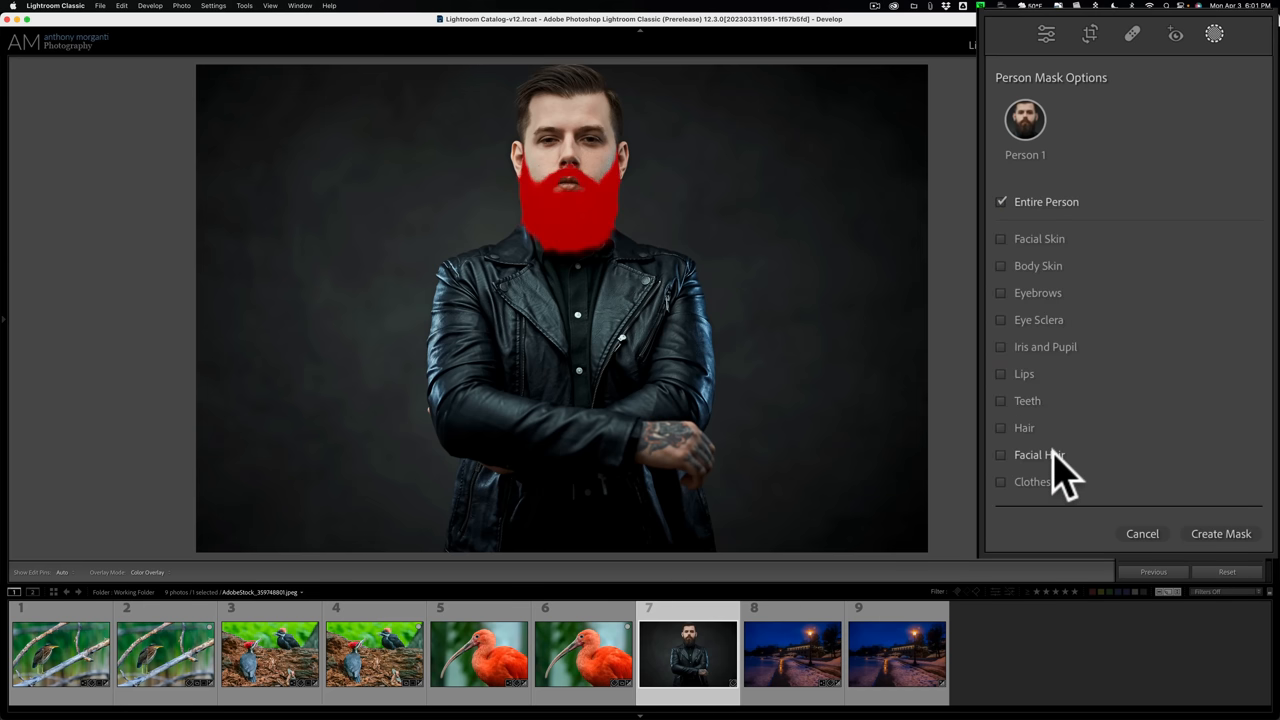
pyautogui.moveTo(1045, 480)
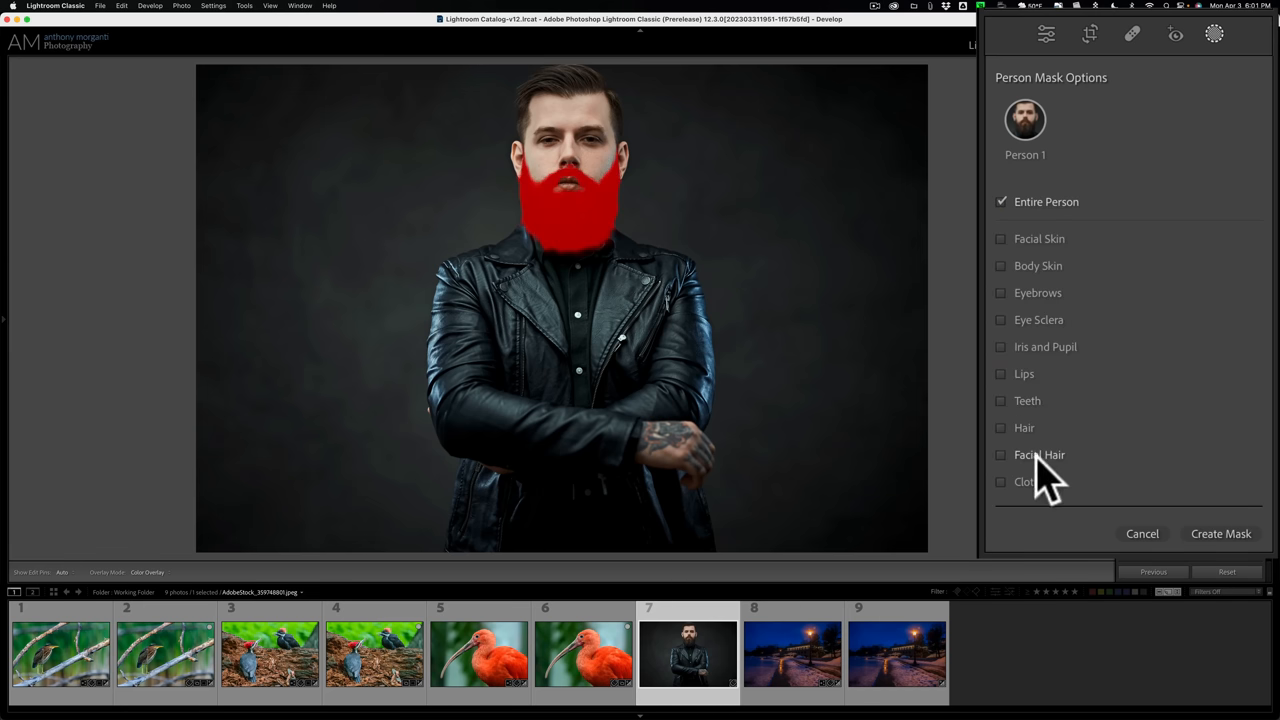
pyautogui.click(1024, 481)
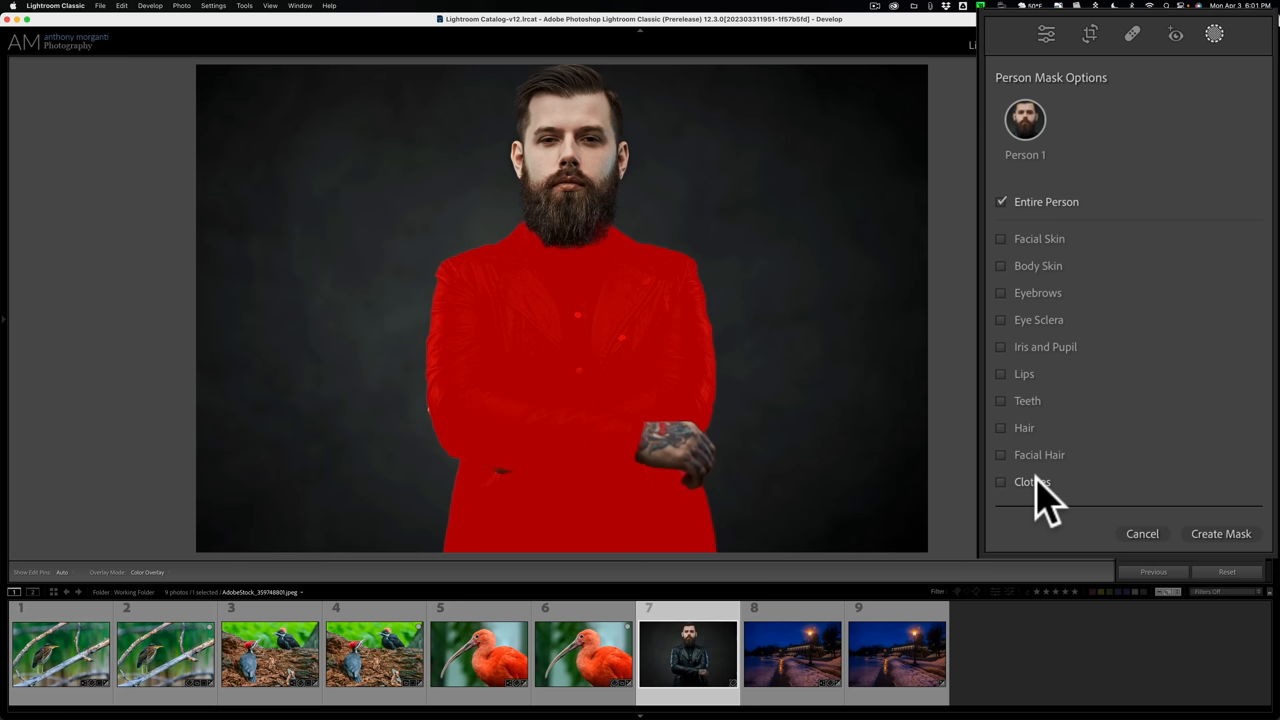
pyautogui.click(1039, 454)
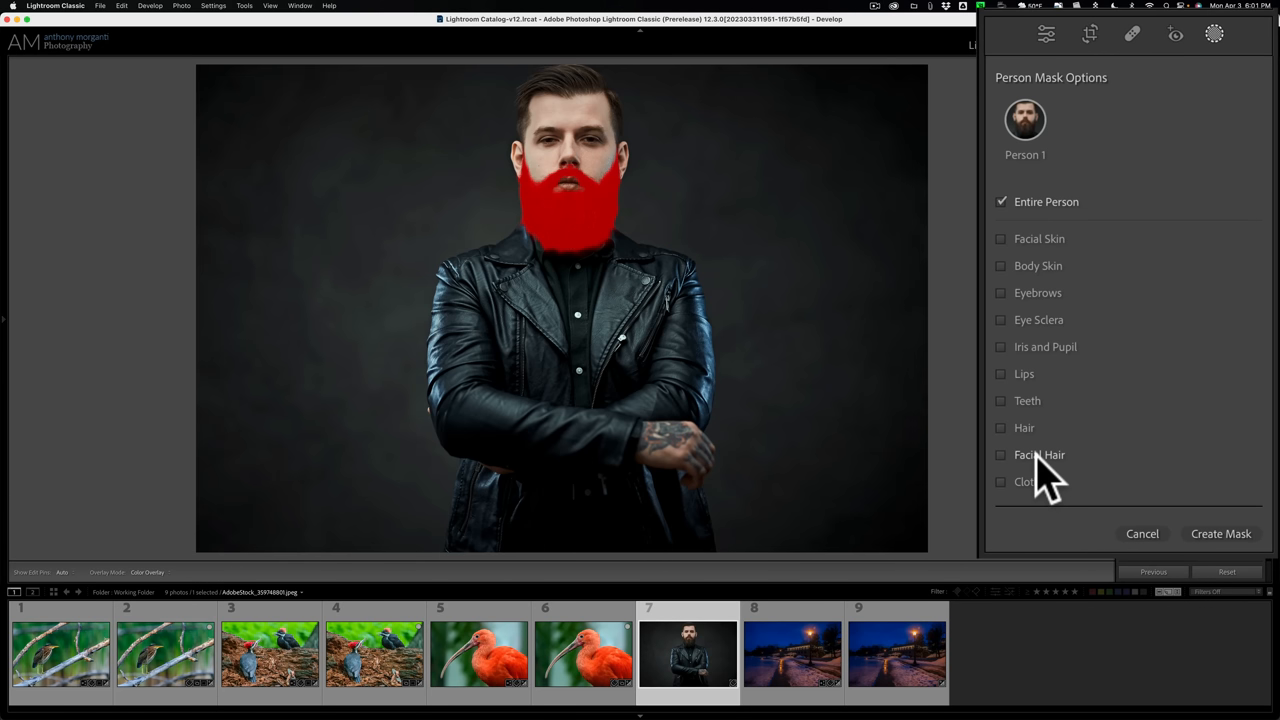
pyautogui.moveTo(1045, 490)
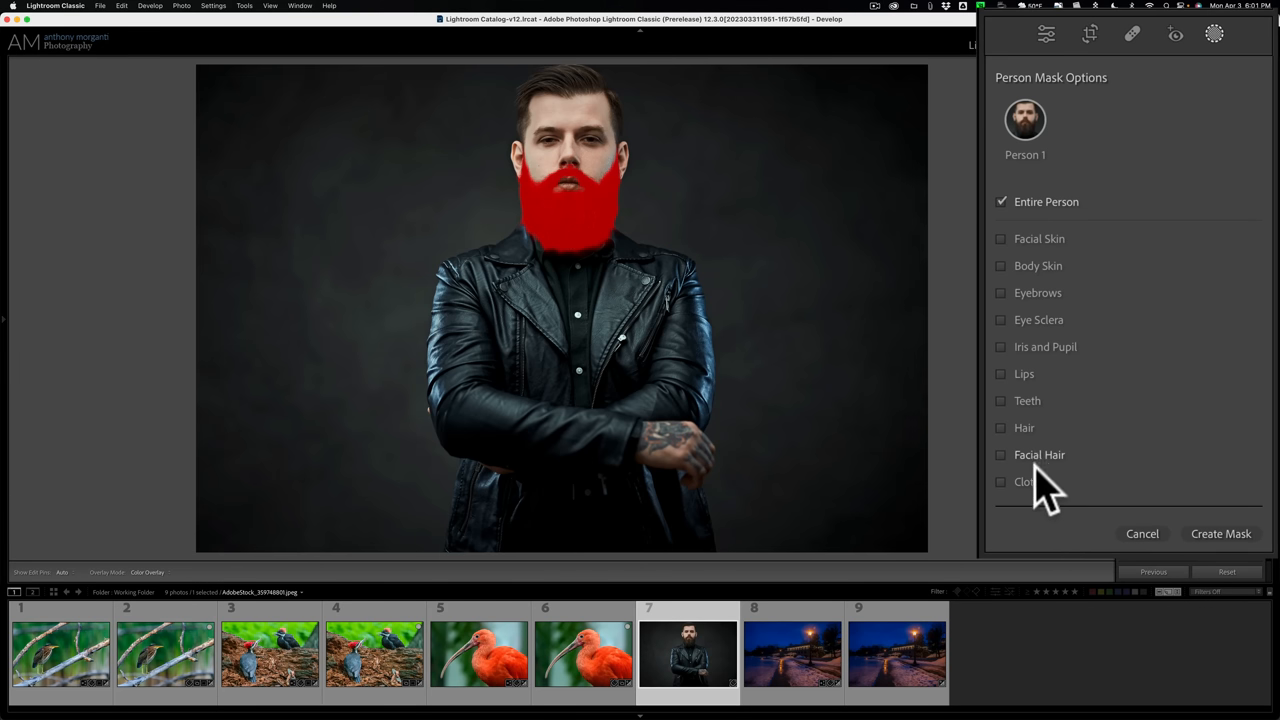
pyautogui.click(1030, 481)
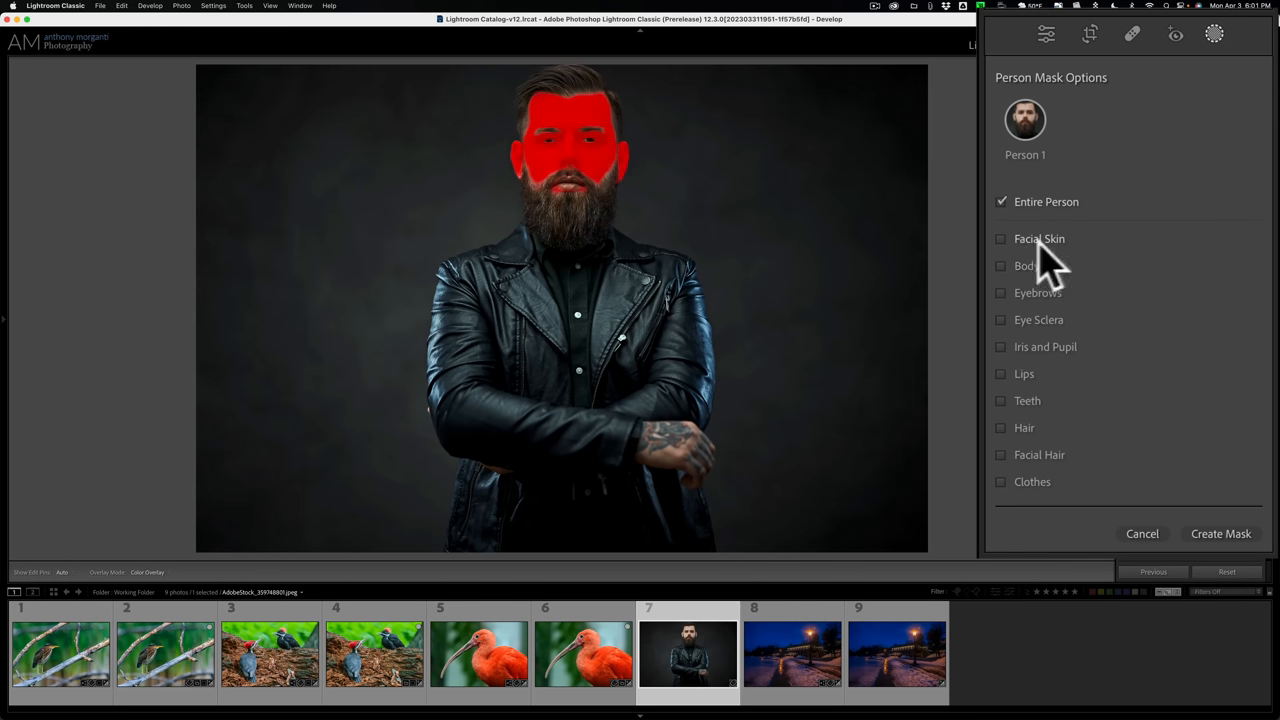
pyautogui.moveTo(1060, 270)
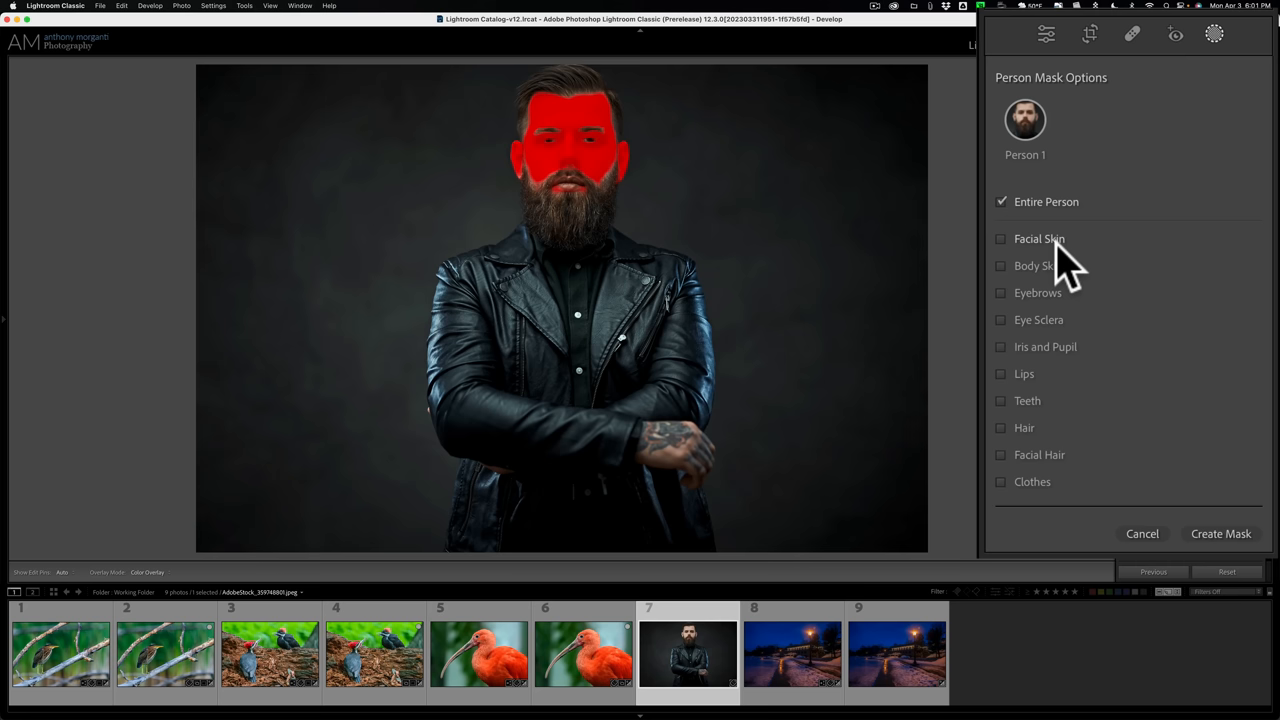
pyautogui.moveTo(1025, 265)
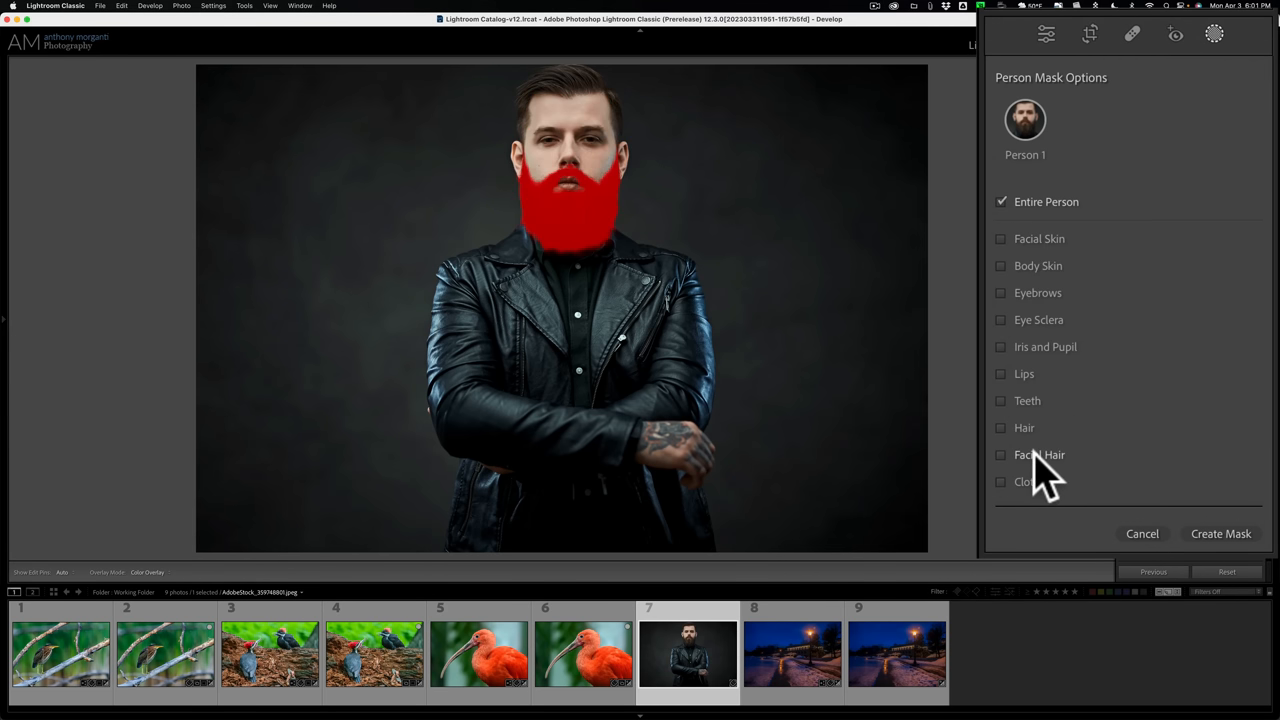
# - Create a Facial Hair mask on the beard and expand its Curve section
pyautogui.click(1039, 454)
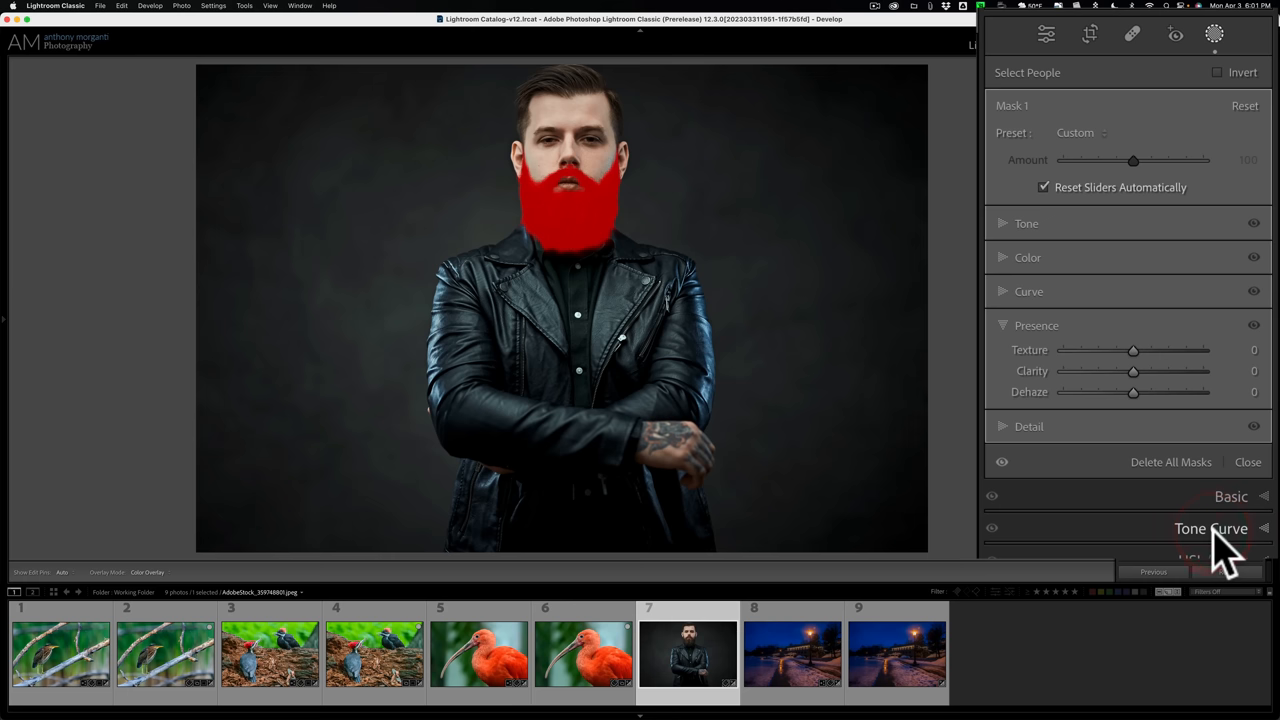
pyautogui.moveTo(1067, 333)
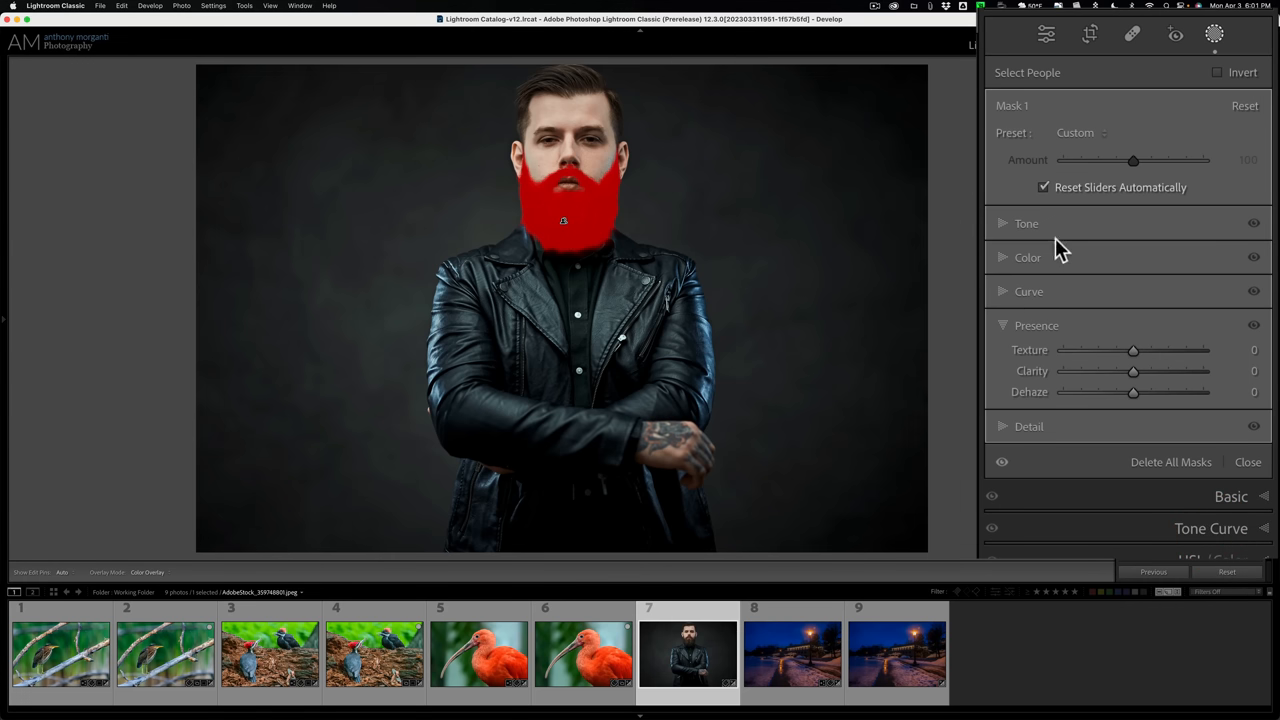
pyautogui.moveTo(1110, 300)
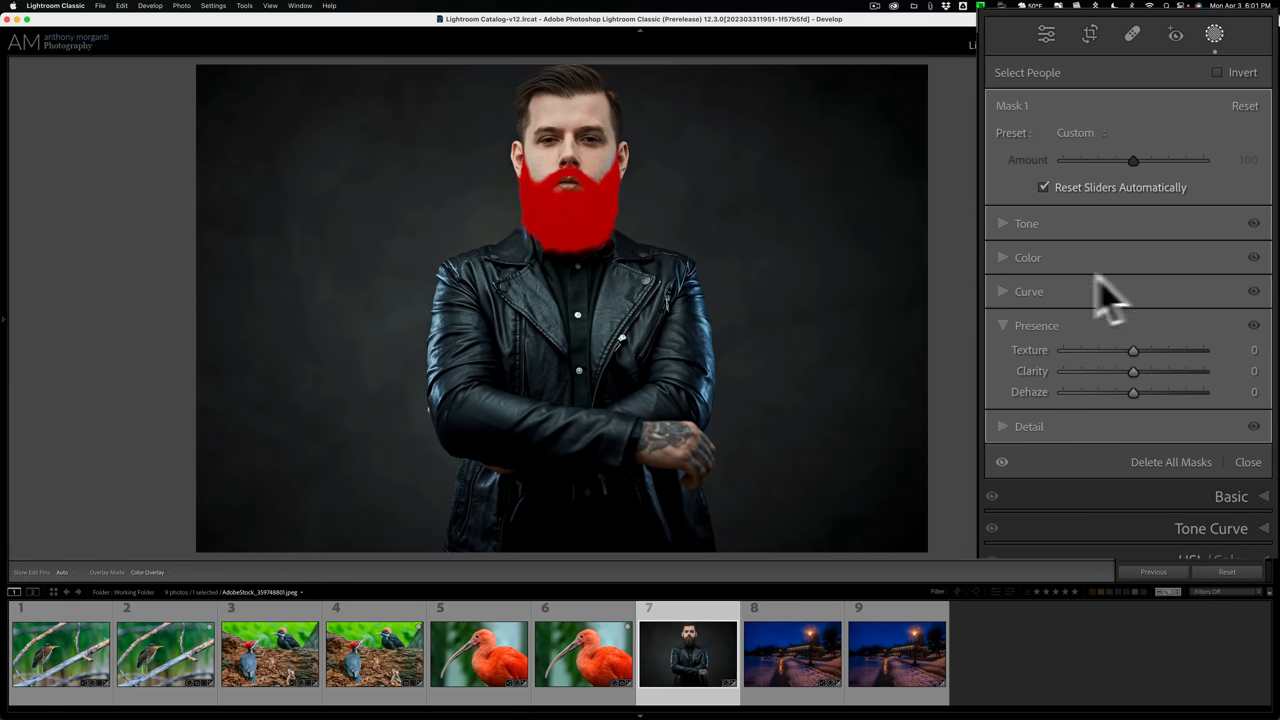
pyautogui.moveTo(1043, 120)
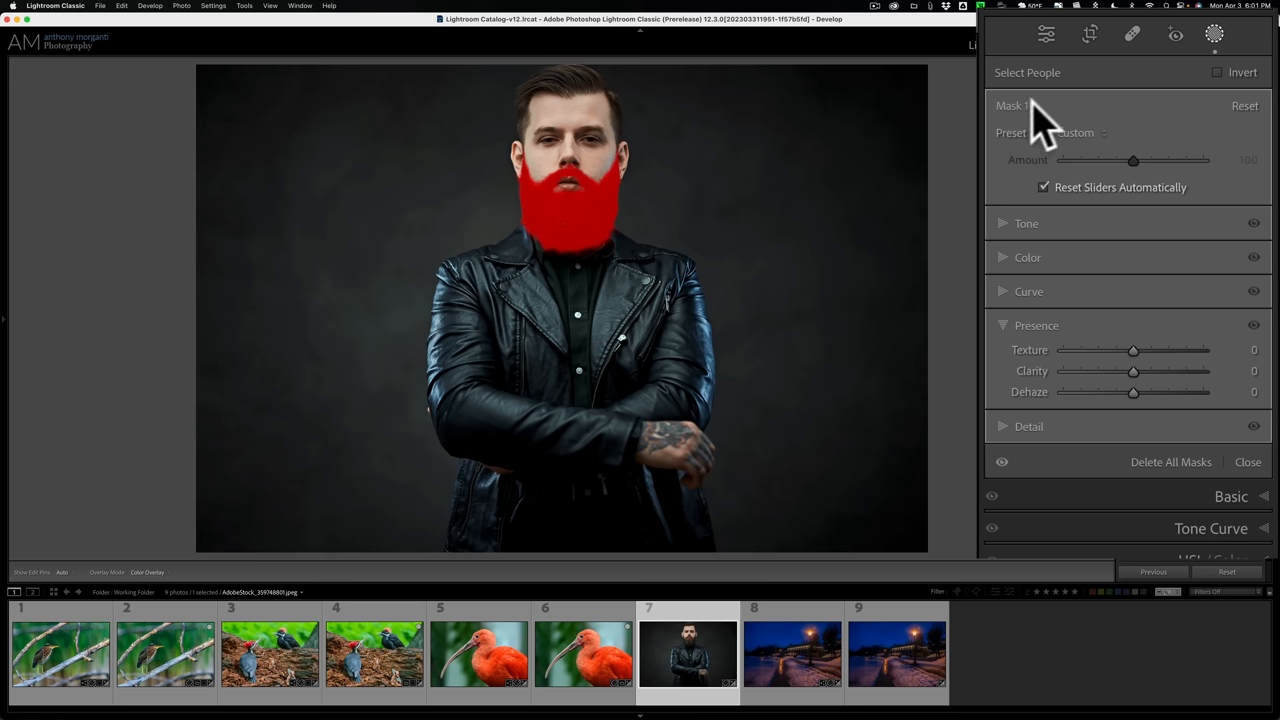
pyautogui.moveTo(1013, 240)
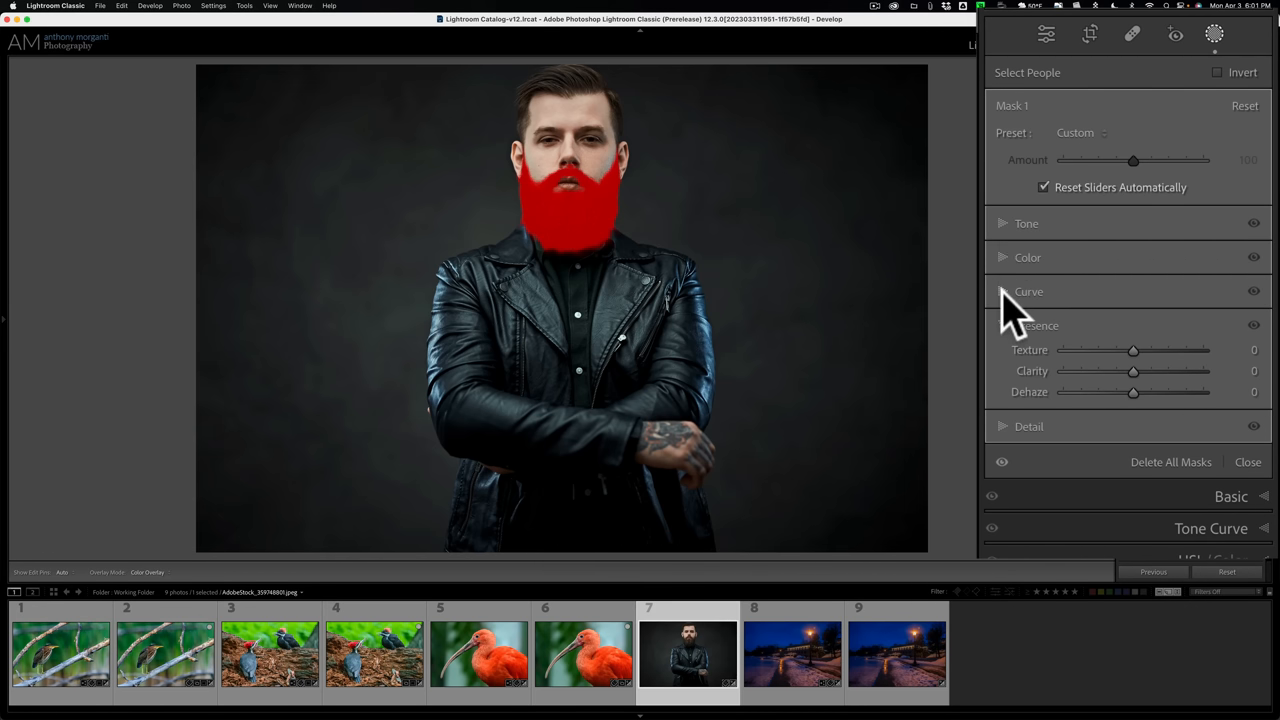
pyautogui.click(1028, 291)
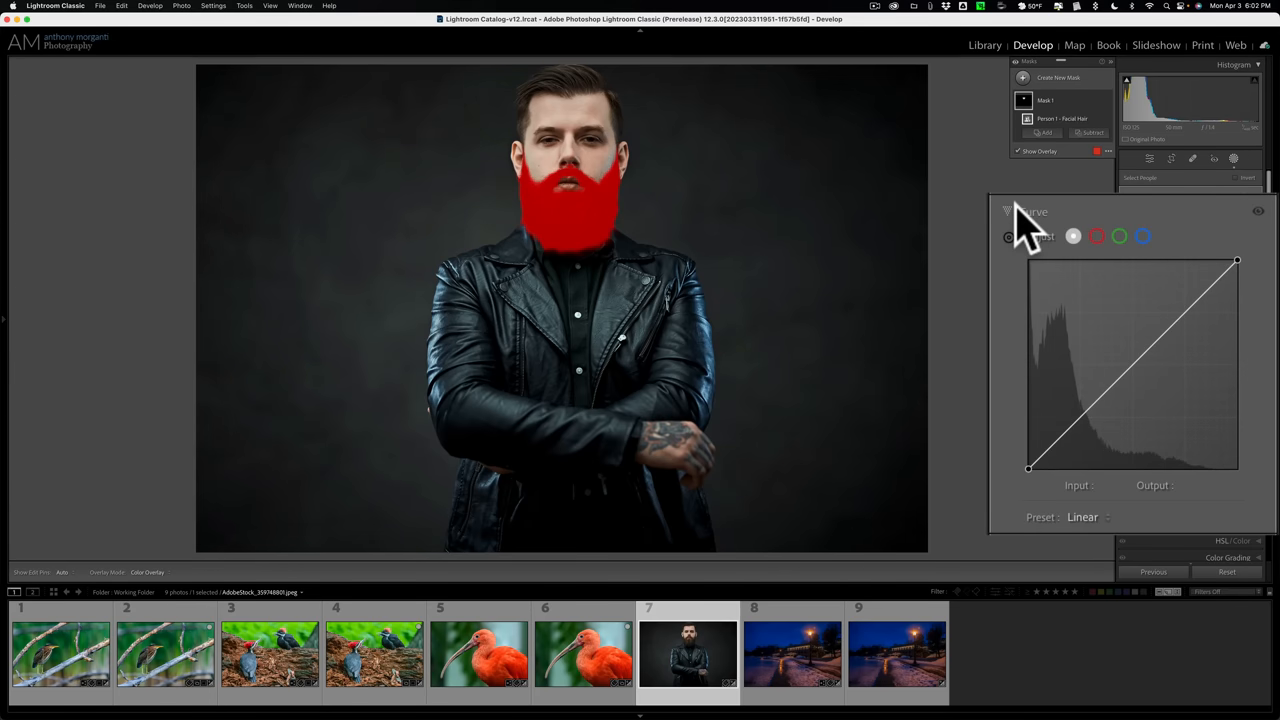
pyautogui.moveTo(1133, 365)
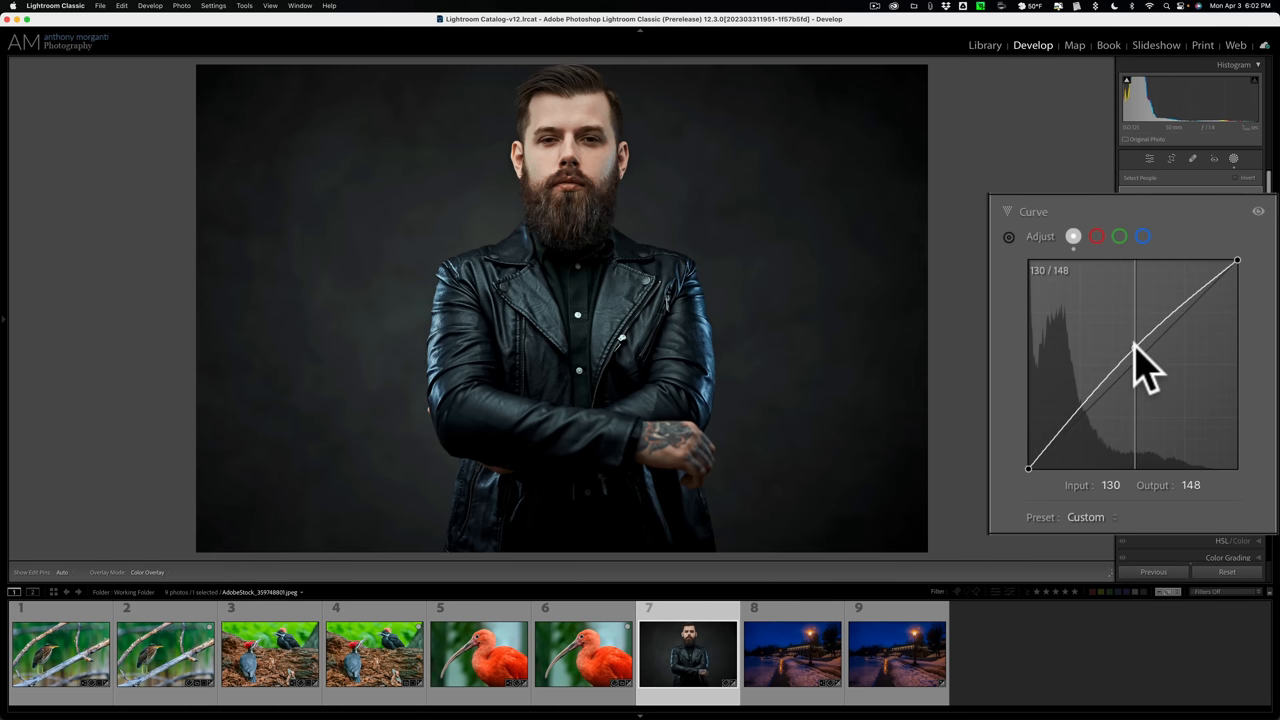
# - Raise the beard mask's curve midpoint to about Input 121, Output 161
pyautogui.moveTo(1135, 352); pyautogui.dragTo(1127, 340)
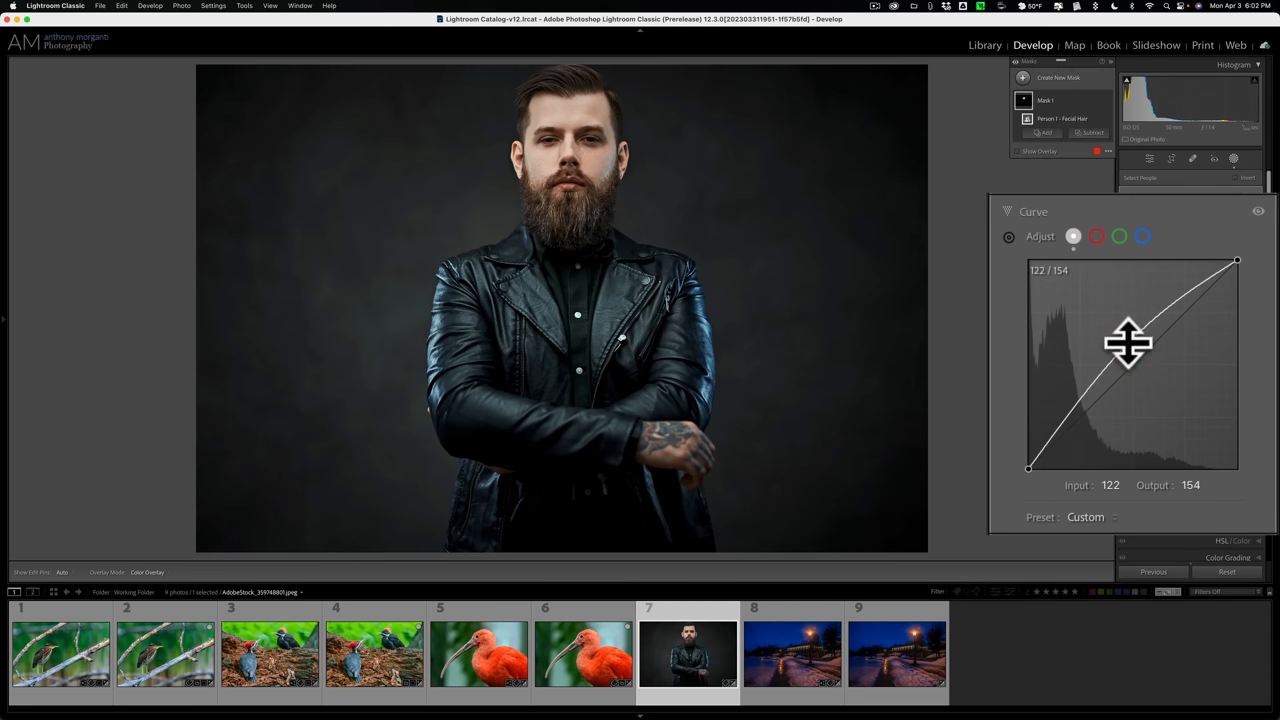
pyautogui.moveTo(1128, 343); pyautogui.dragTo(1128, 336)
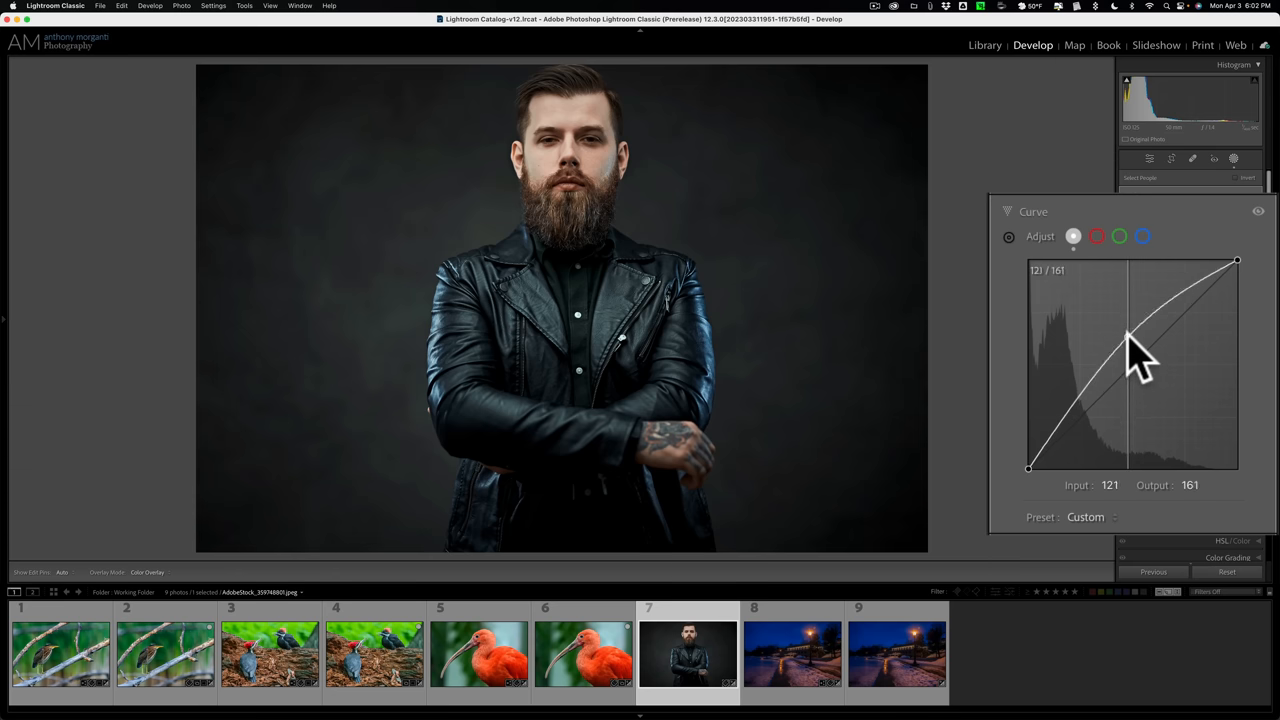
pyautogui.moveTo(1125, 340); pyautogui.dragTo(1123, 322)
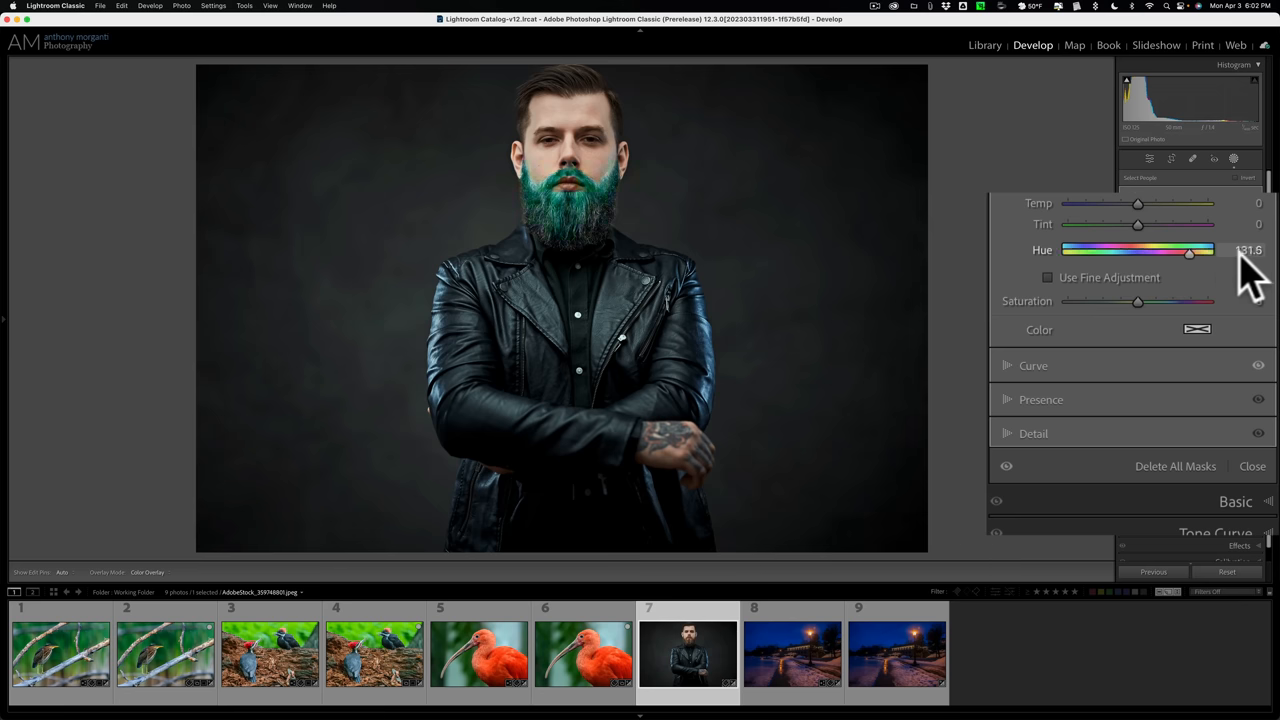
# - Drag the beard mask's Hue slider to purple and collapse the Color section
pyautogui.moveTo(1189, 251); pyautogui.dragTo(1098, 251)
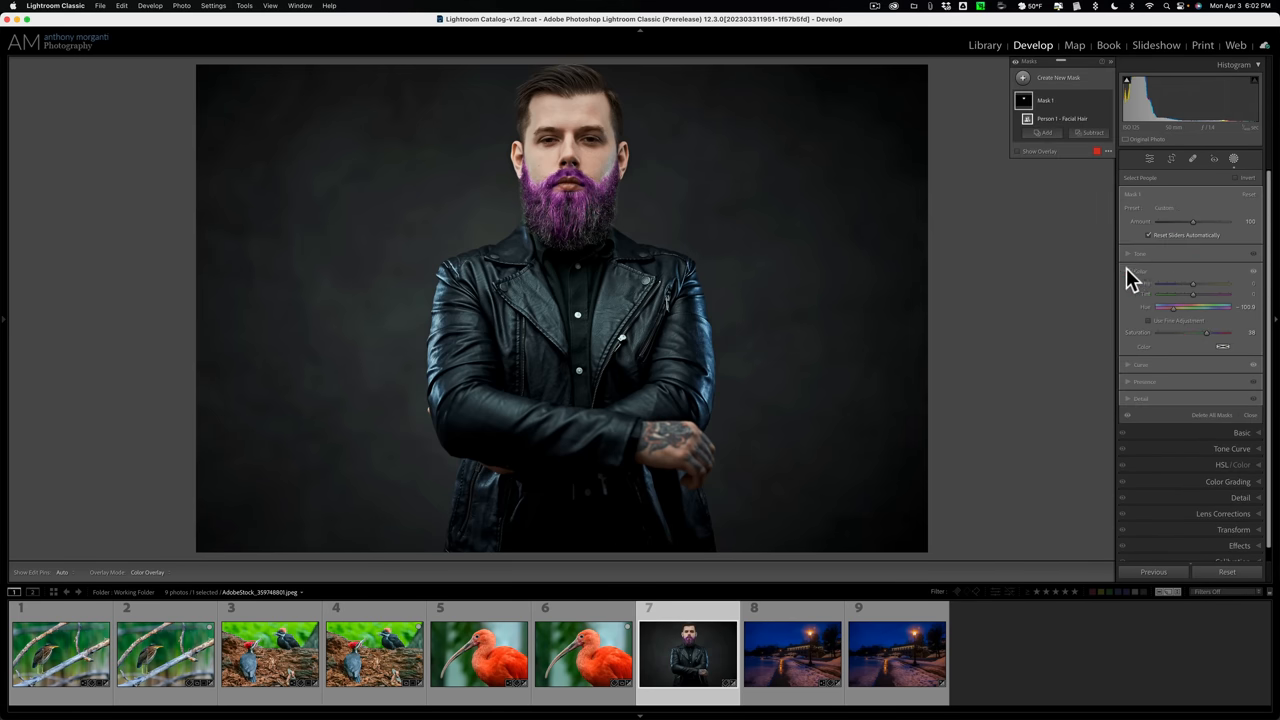
pyautogui.click(1234, 159)
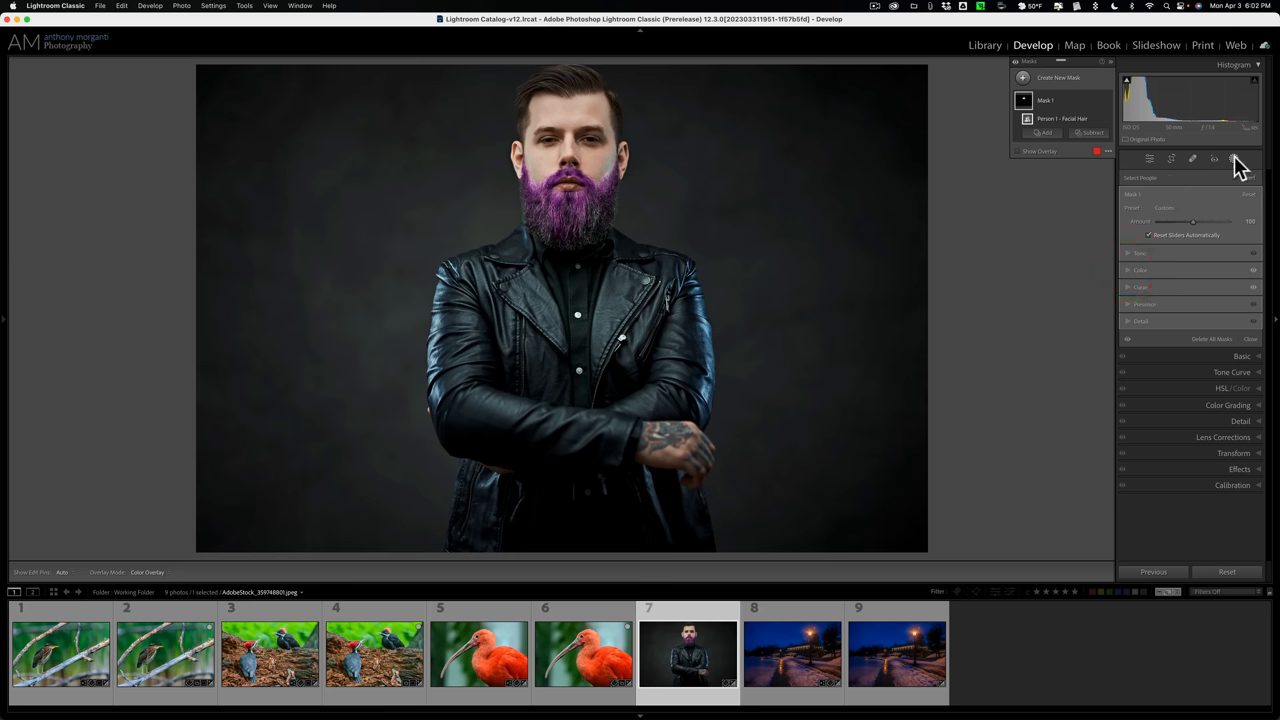
pyautogui.moveTo(1235, 159)
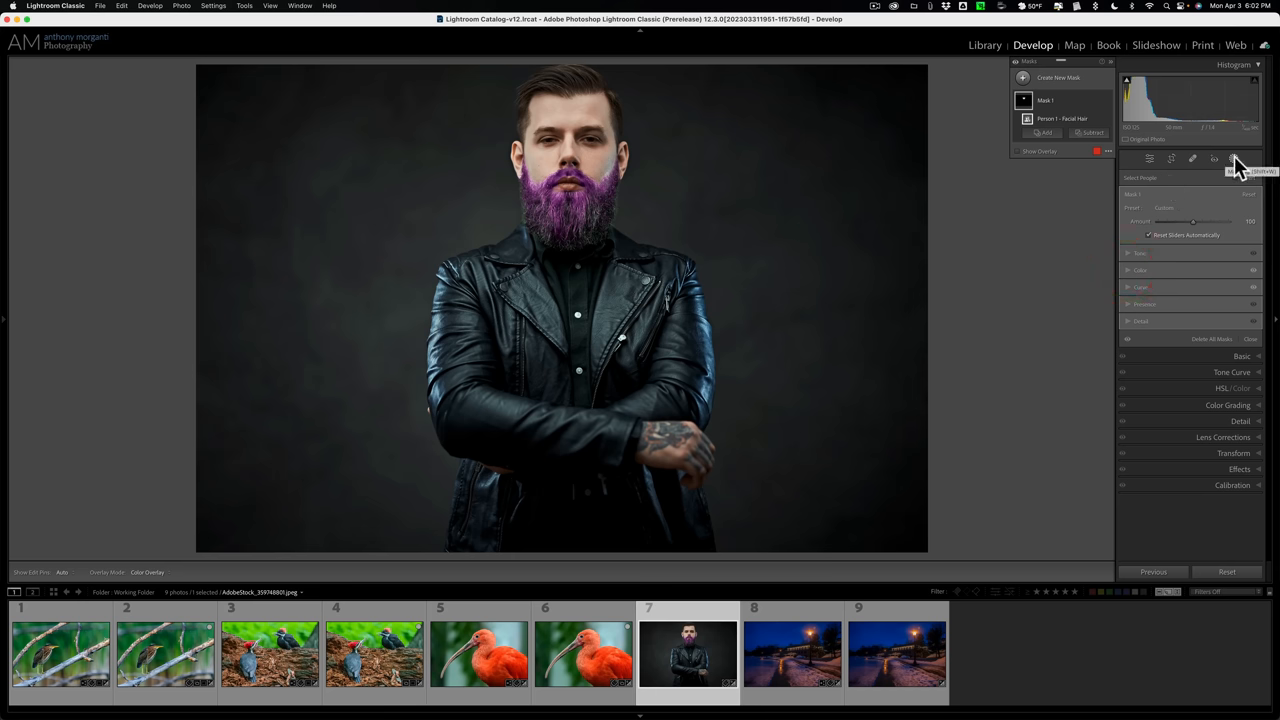
pyautogui.moveTo(1130, 295)
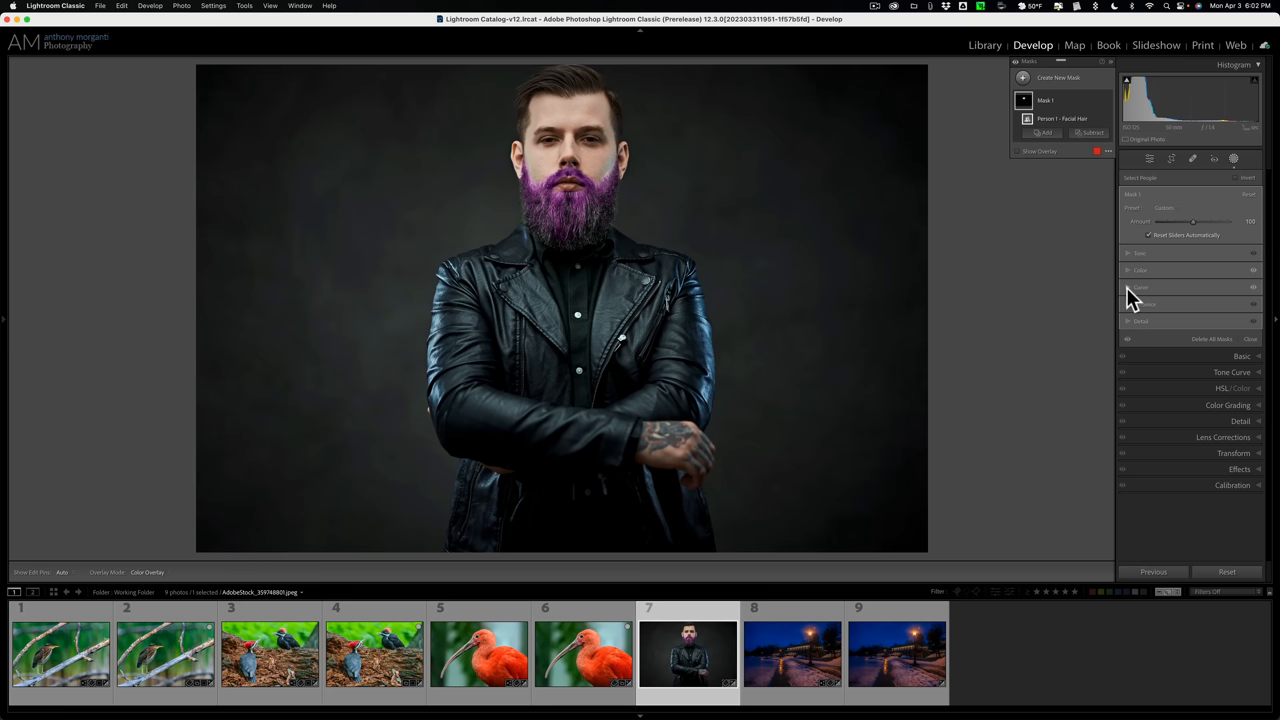
pyautogui.moveTo(625, 352)
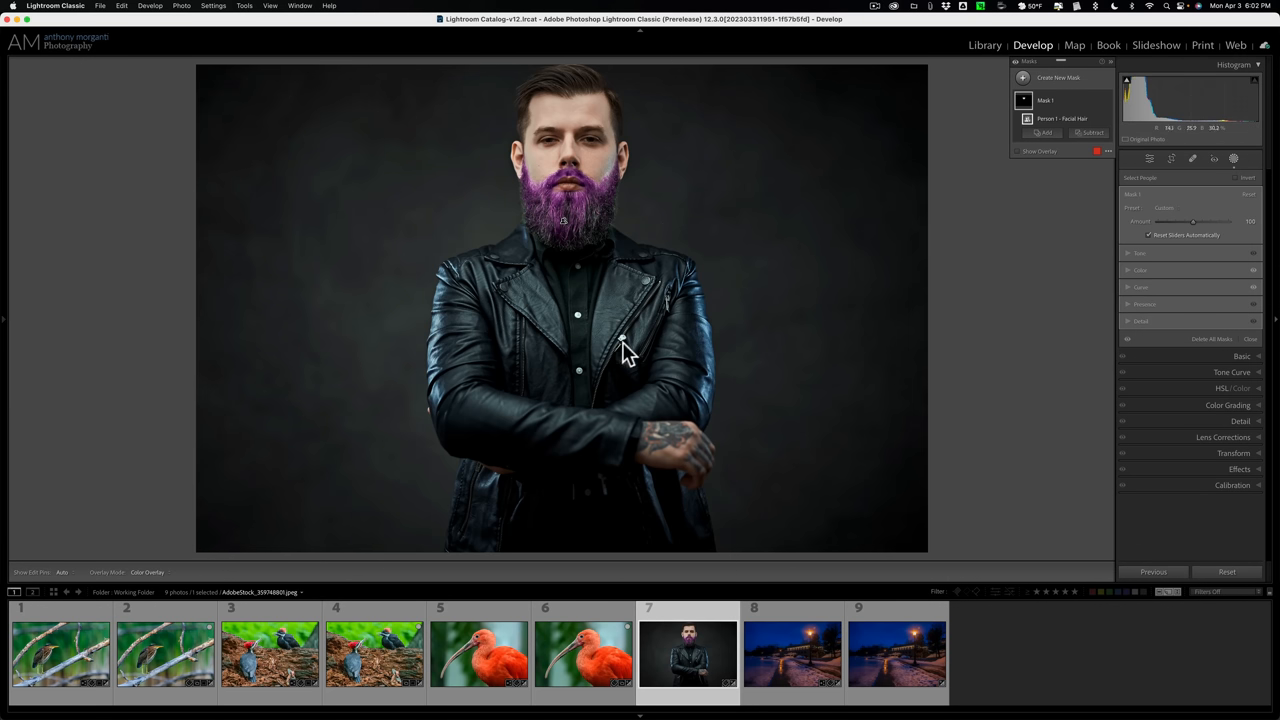
pyautogui.moveTo(570, 218)
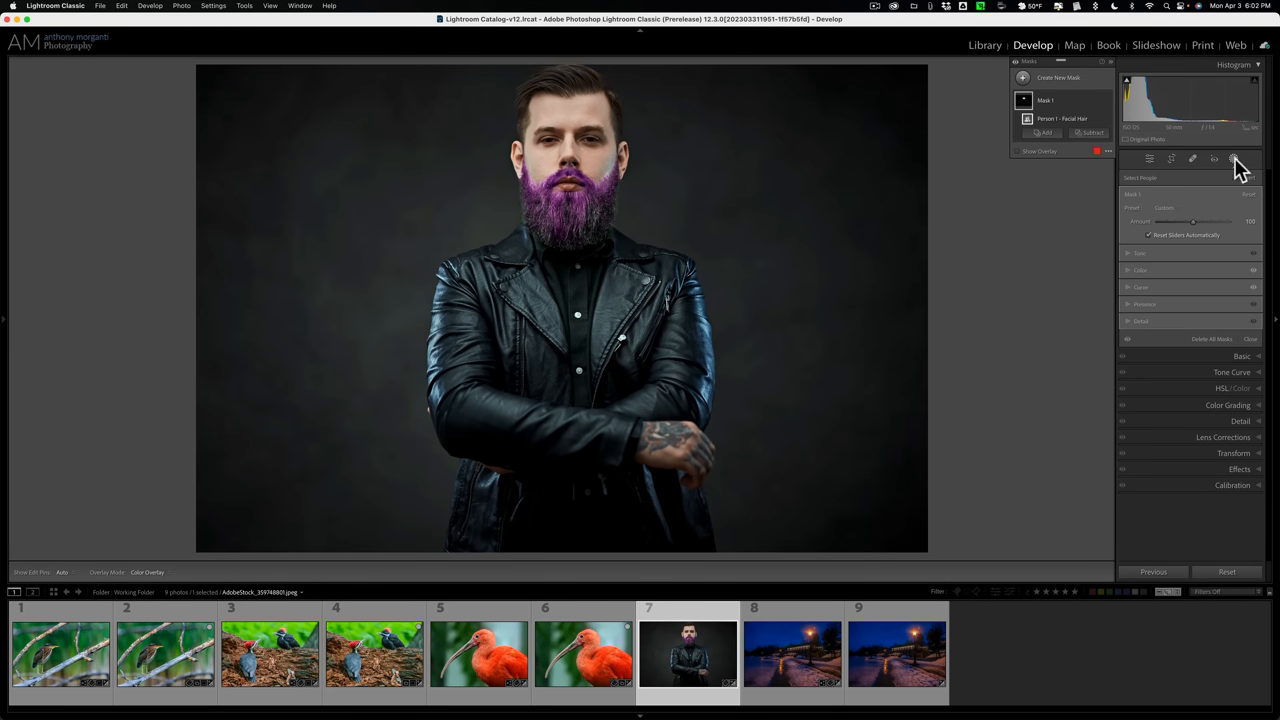
pyautogui.moveTo(1234, 159)
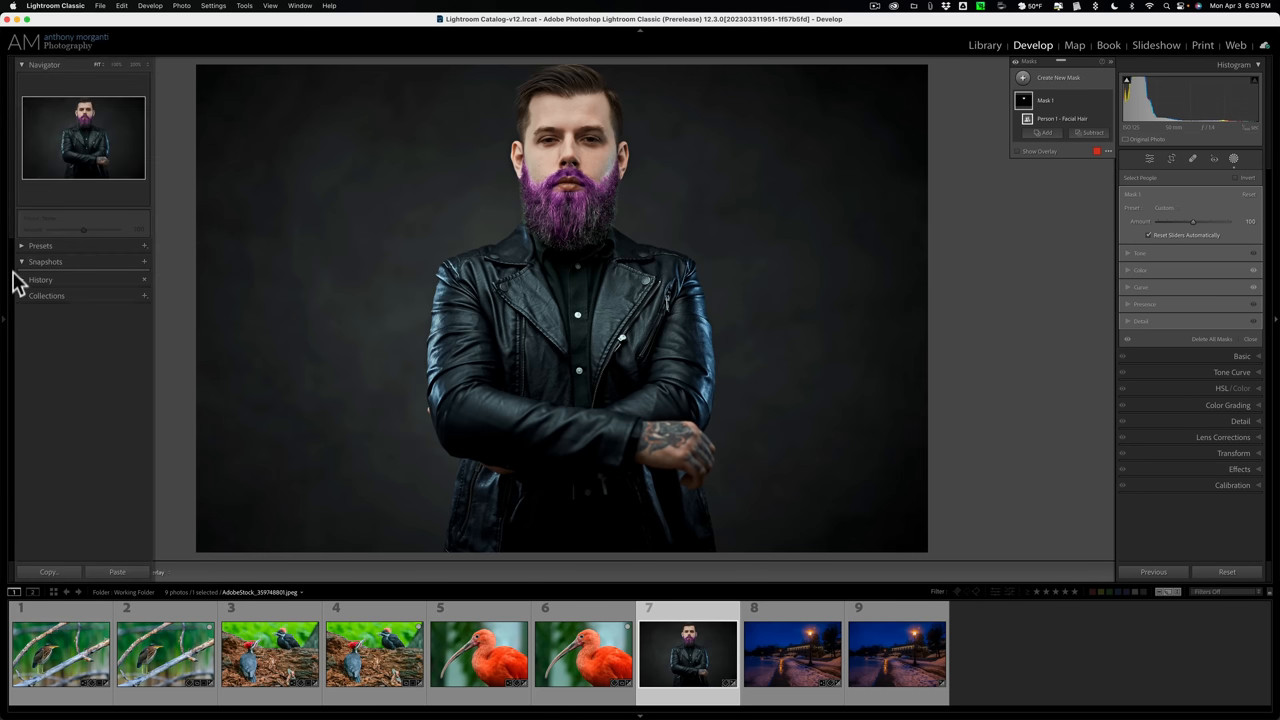
# - Apply the Adaptive: Portrait 'Darken Beard' preset from the Presets panel
pyautogui.click(40, 245)
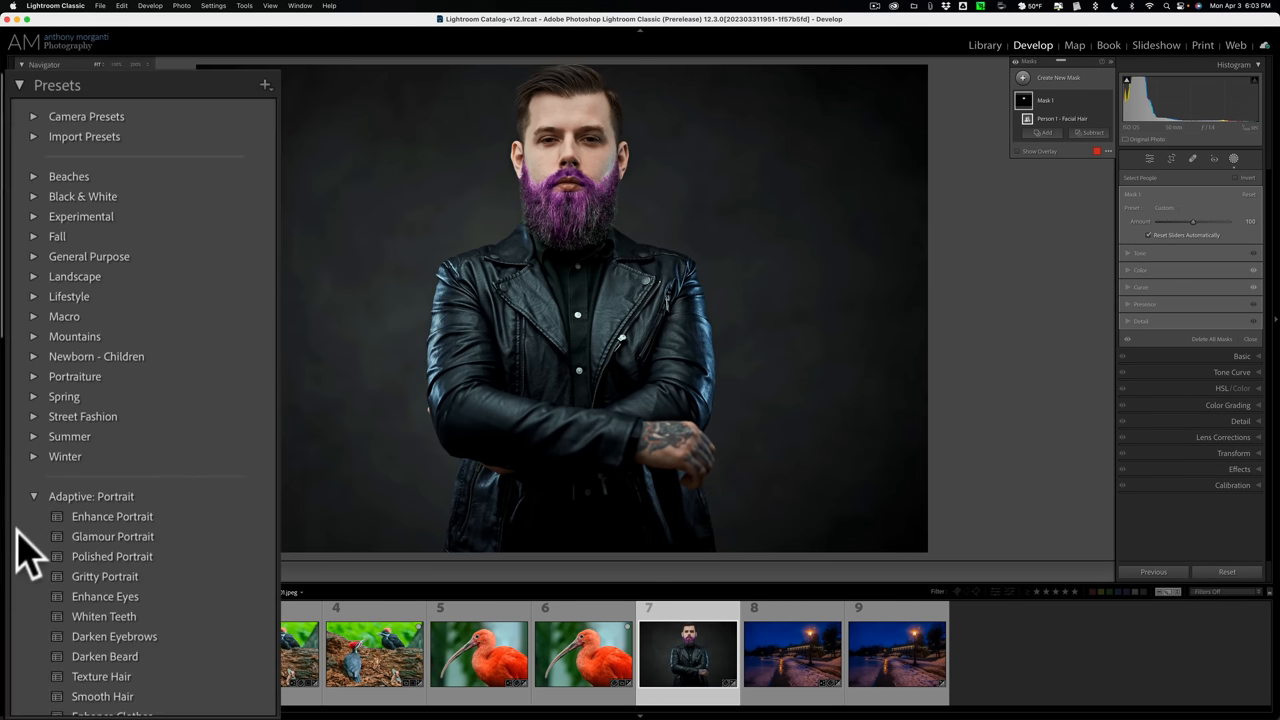
pyautogui.scroll(-3)
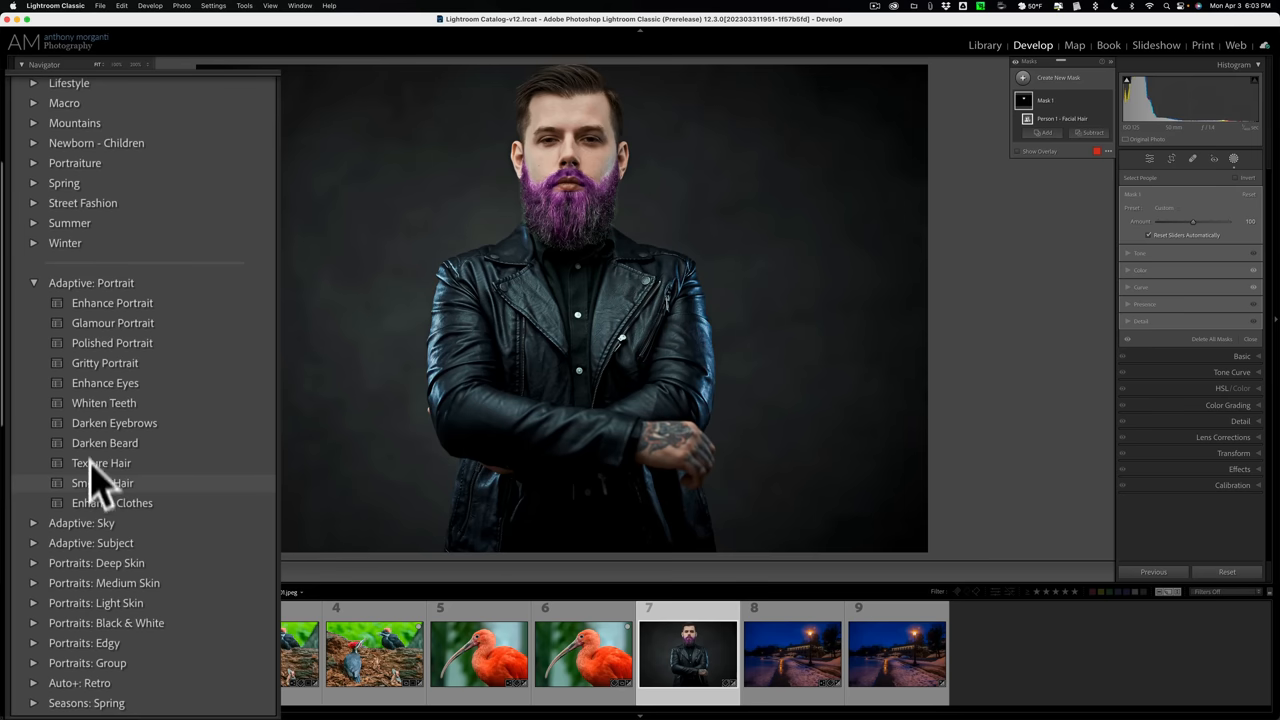
pyautogui.click(105, 442)
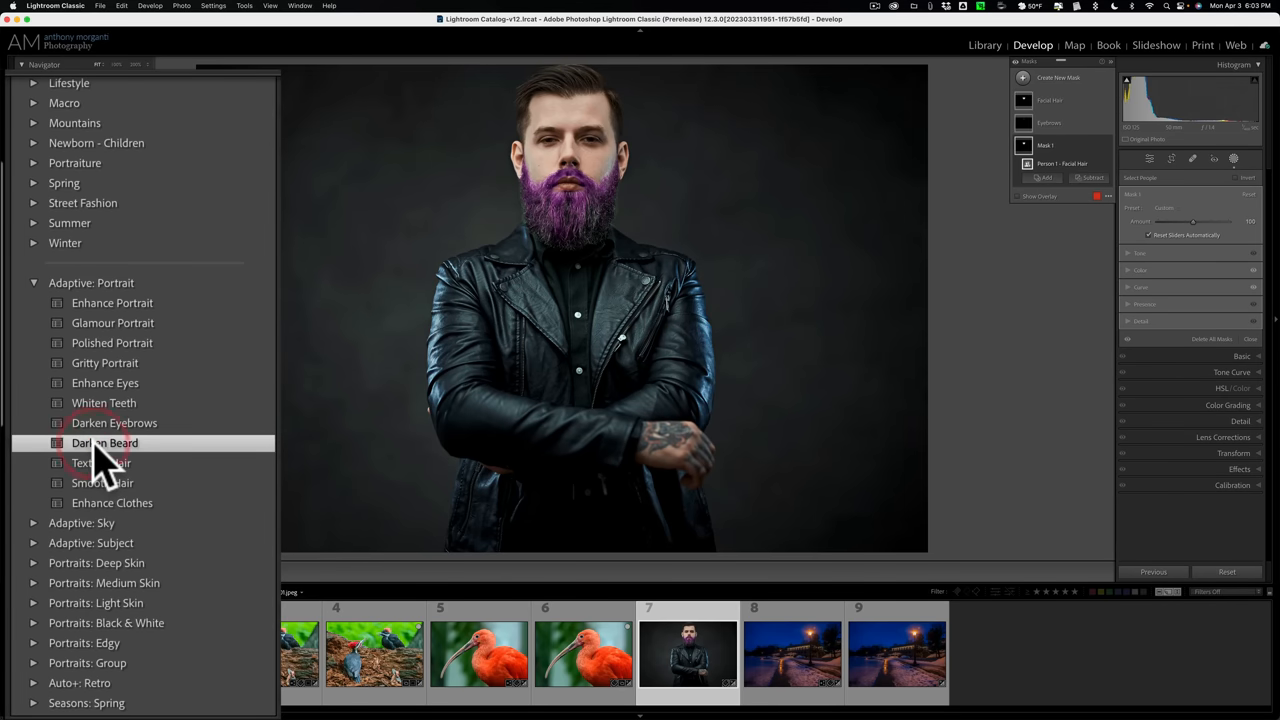
pyautogui.moveTo(130, 465)
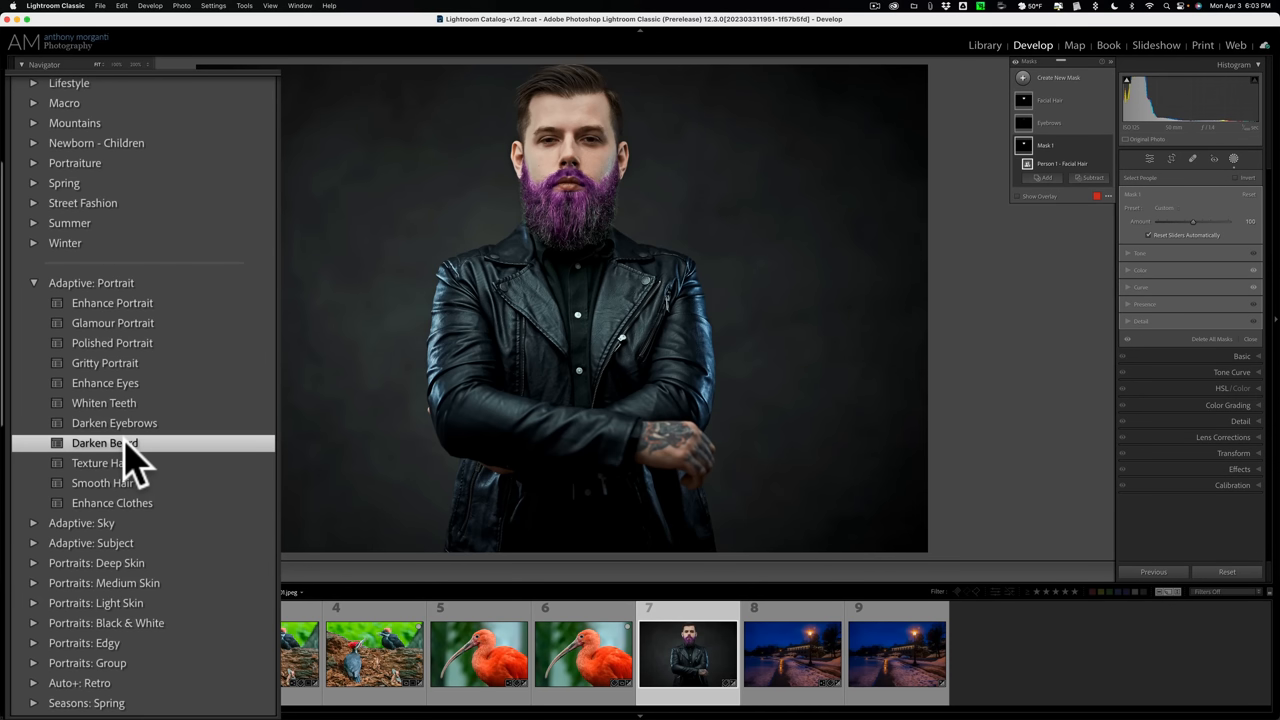
pyautogui.click(104, 443)
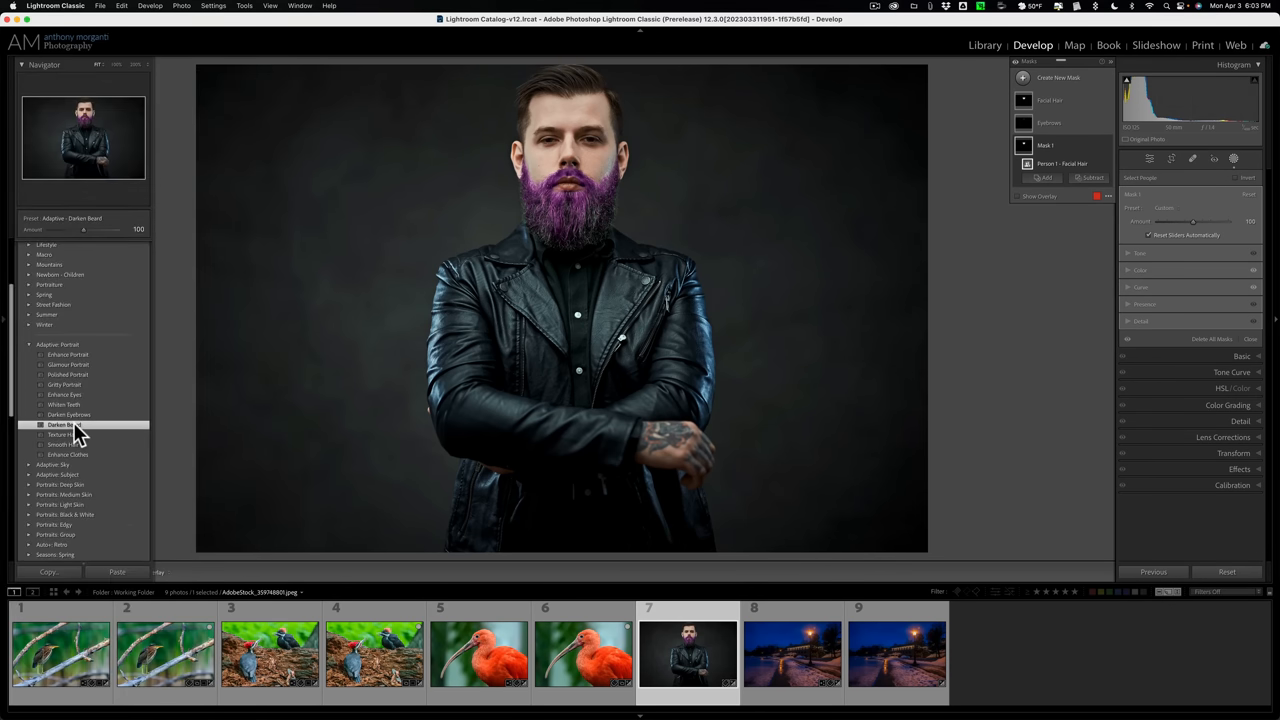